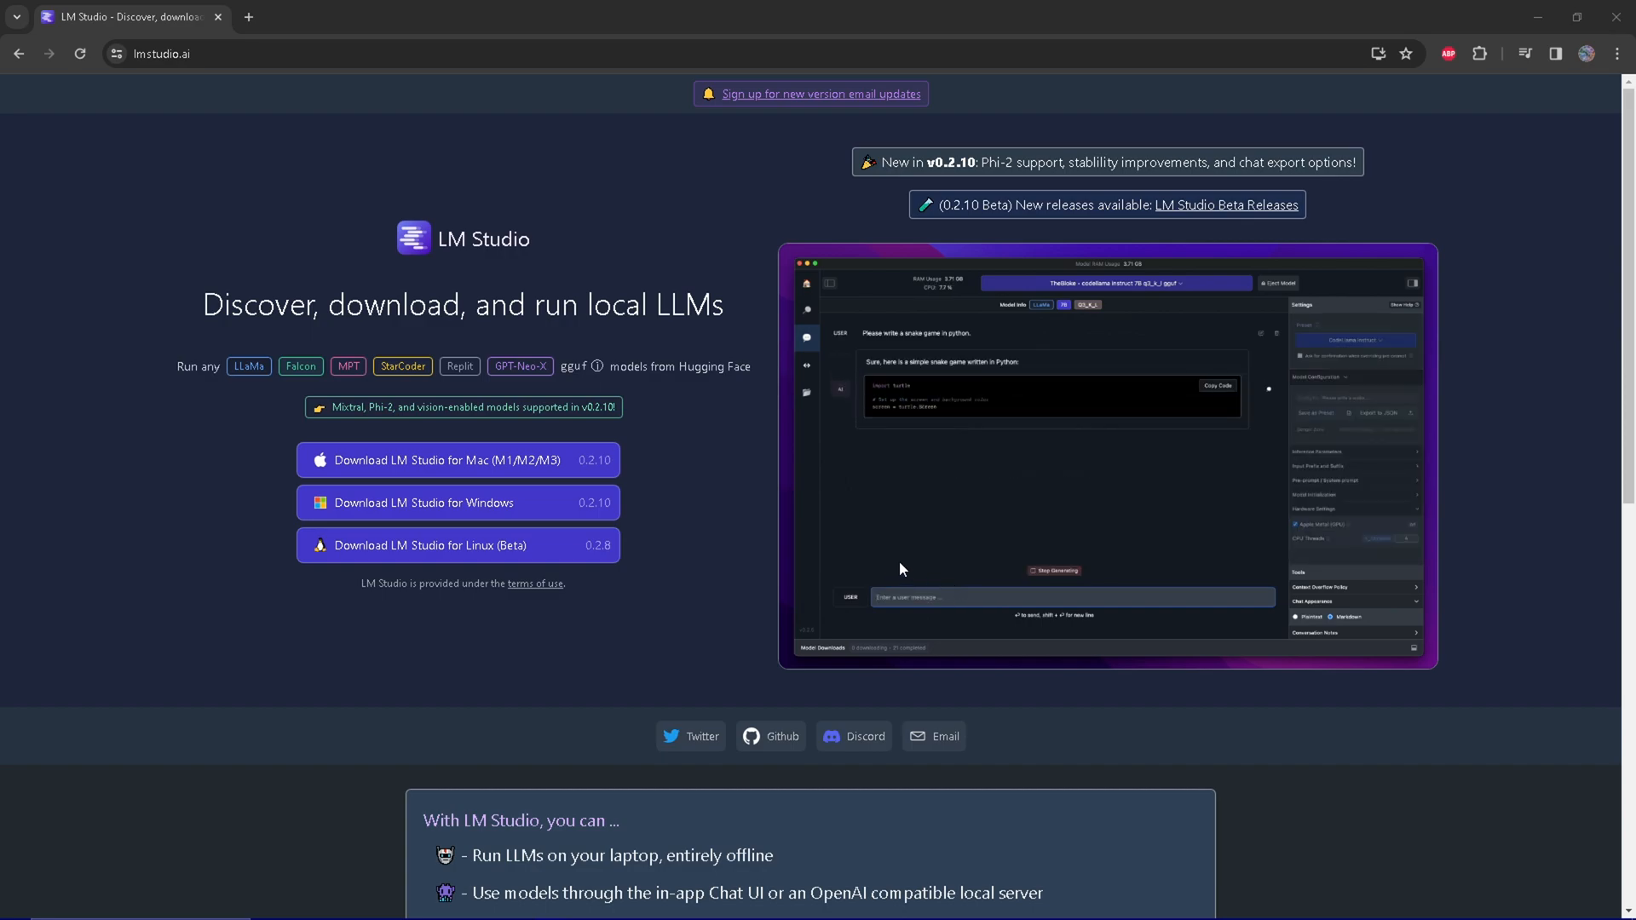
mouse_move(1048, 454)
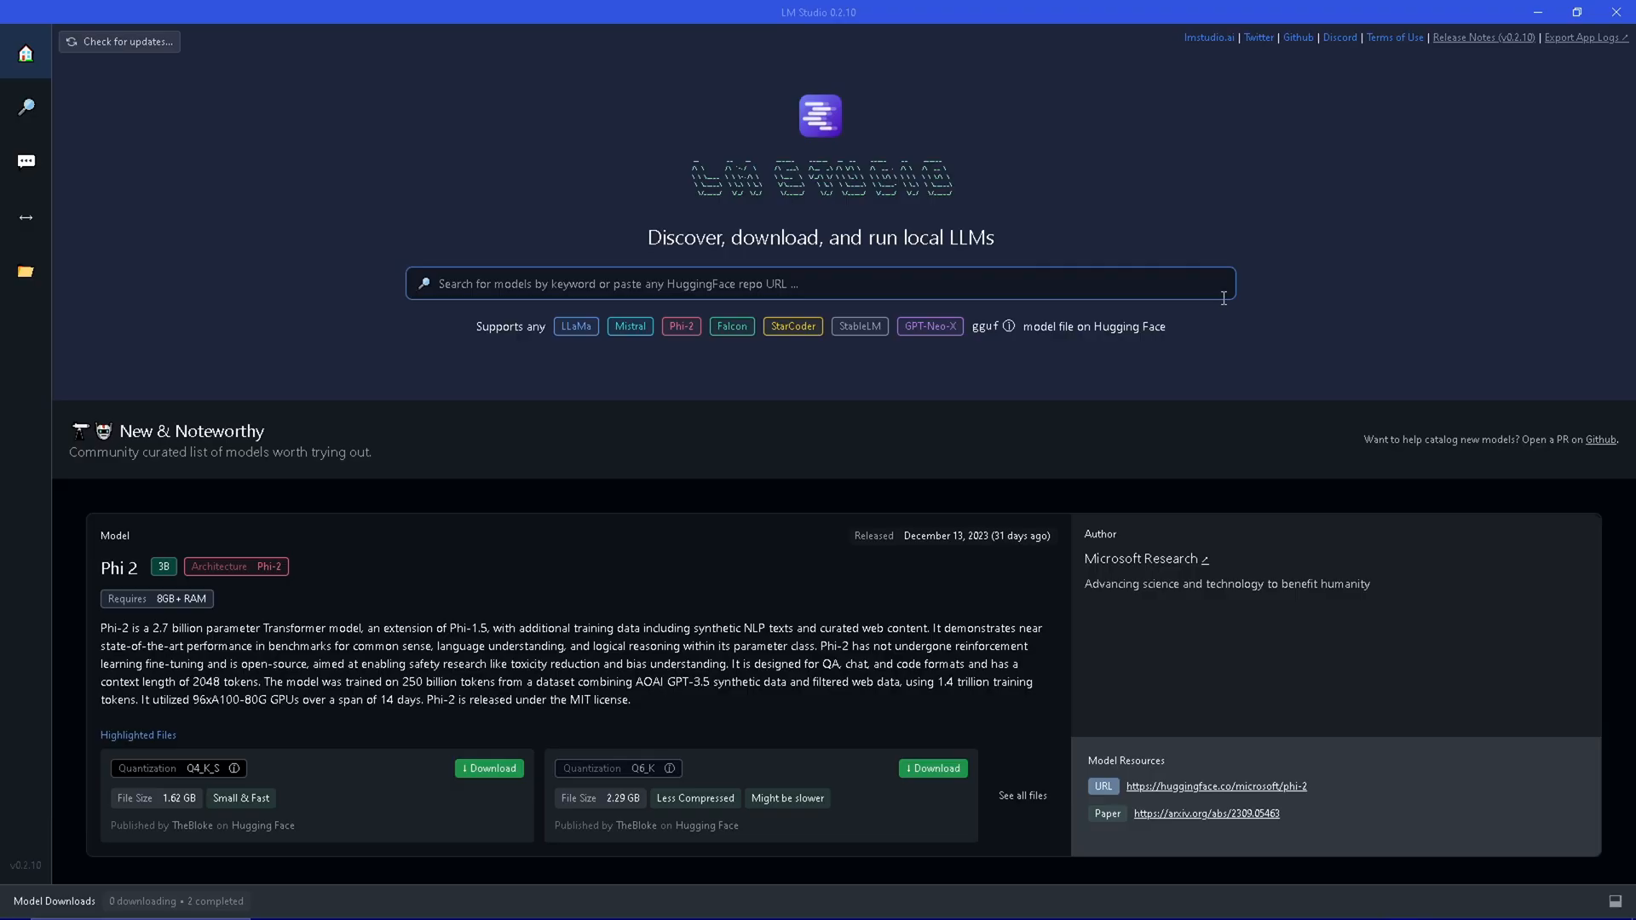
- Scroll through the earlier content and switch over to the LM Studio chat window
scroll(down, 3)
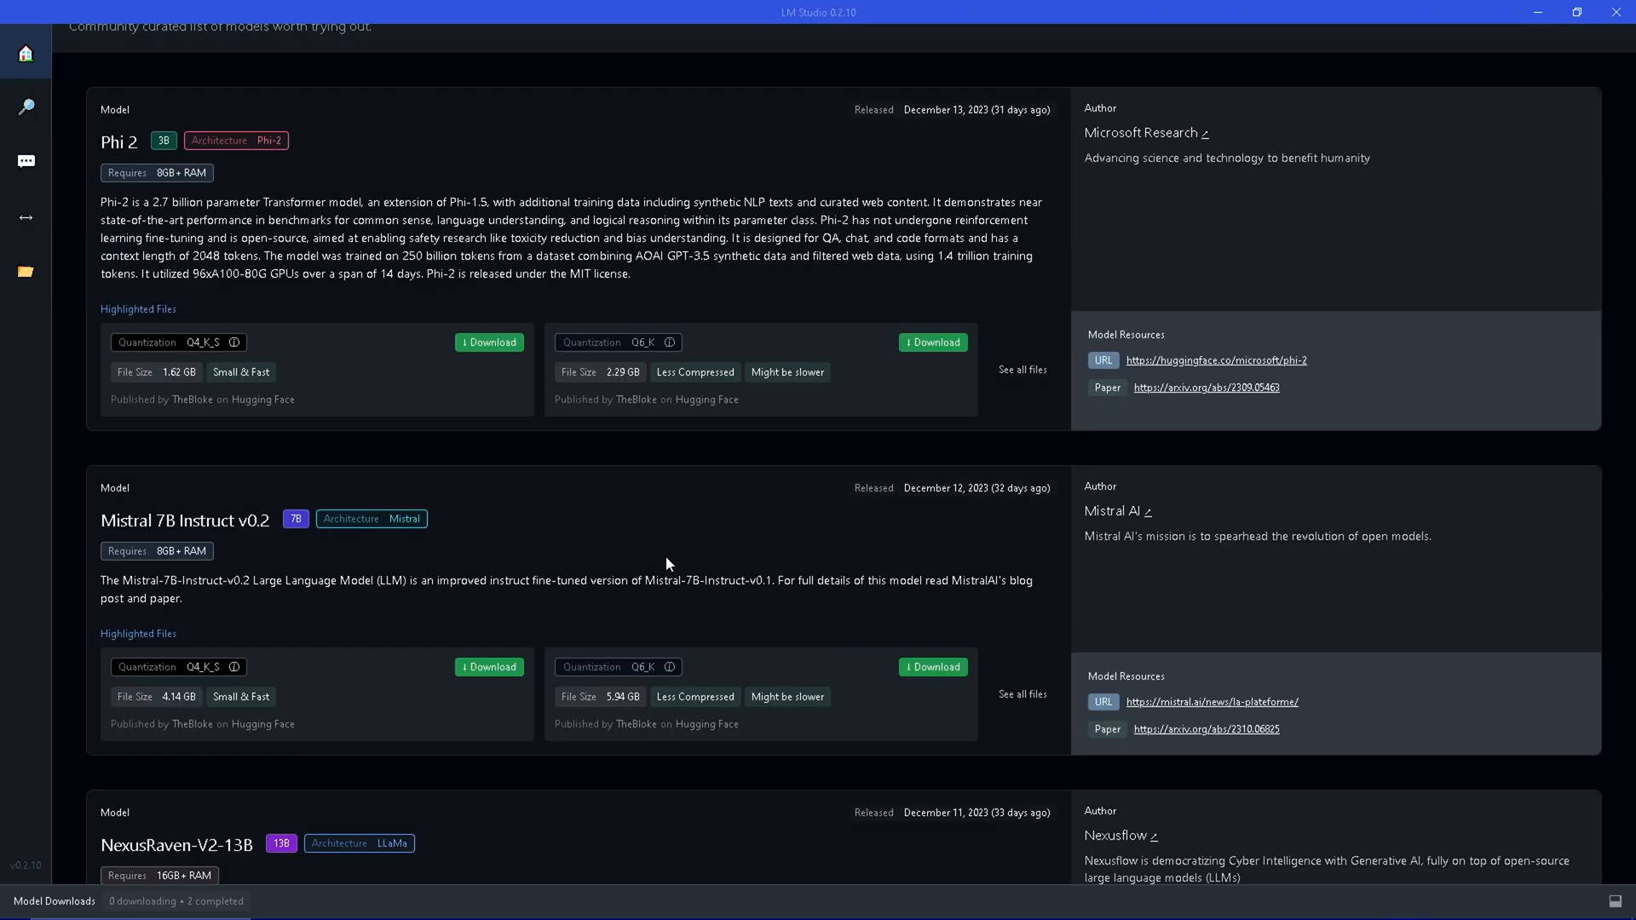
mouse_move(852, 546)
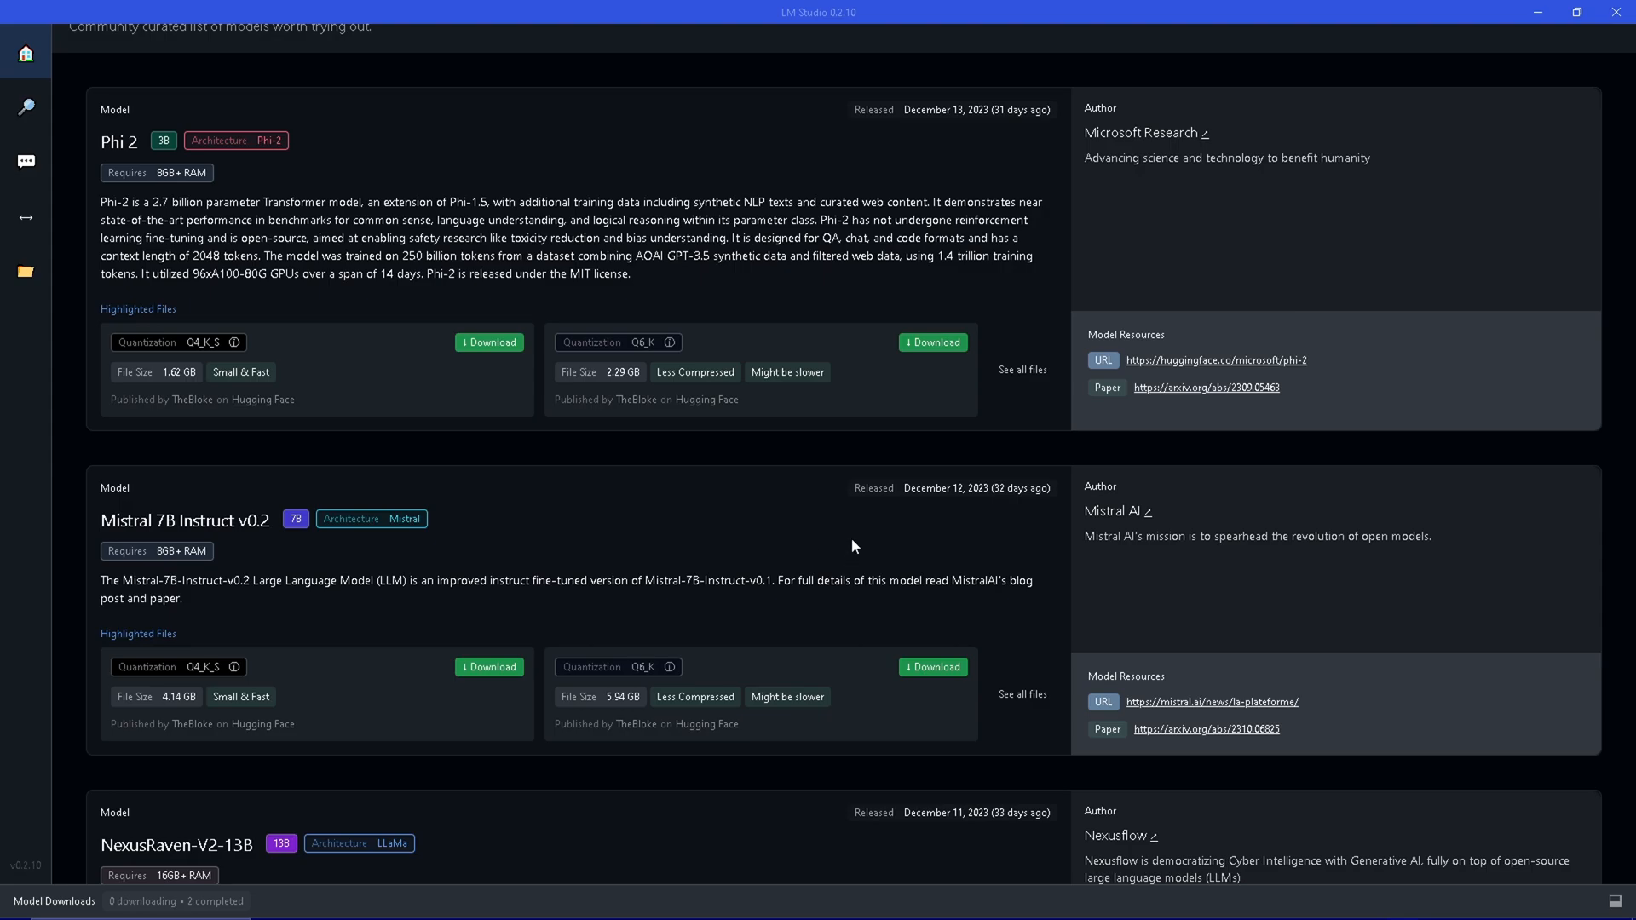
mouse_move(785, 563)
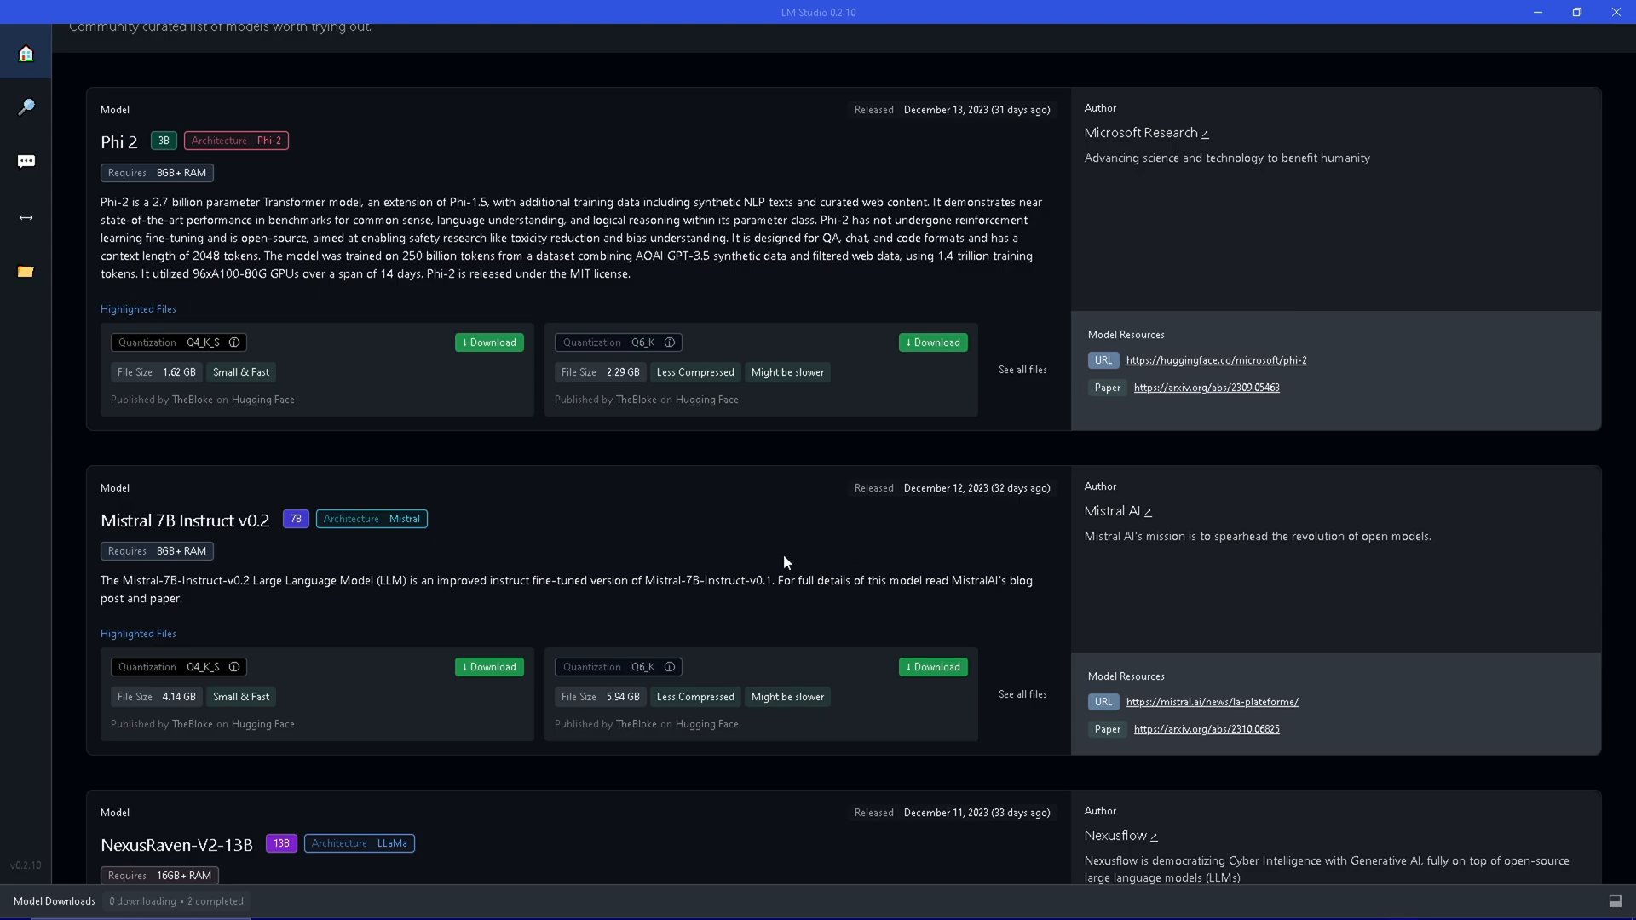
mouse_move(796, 523)
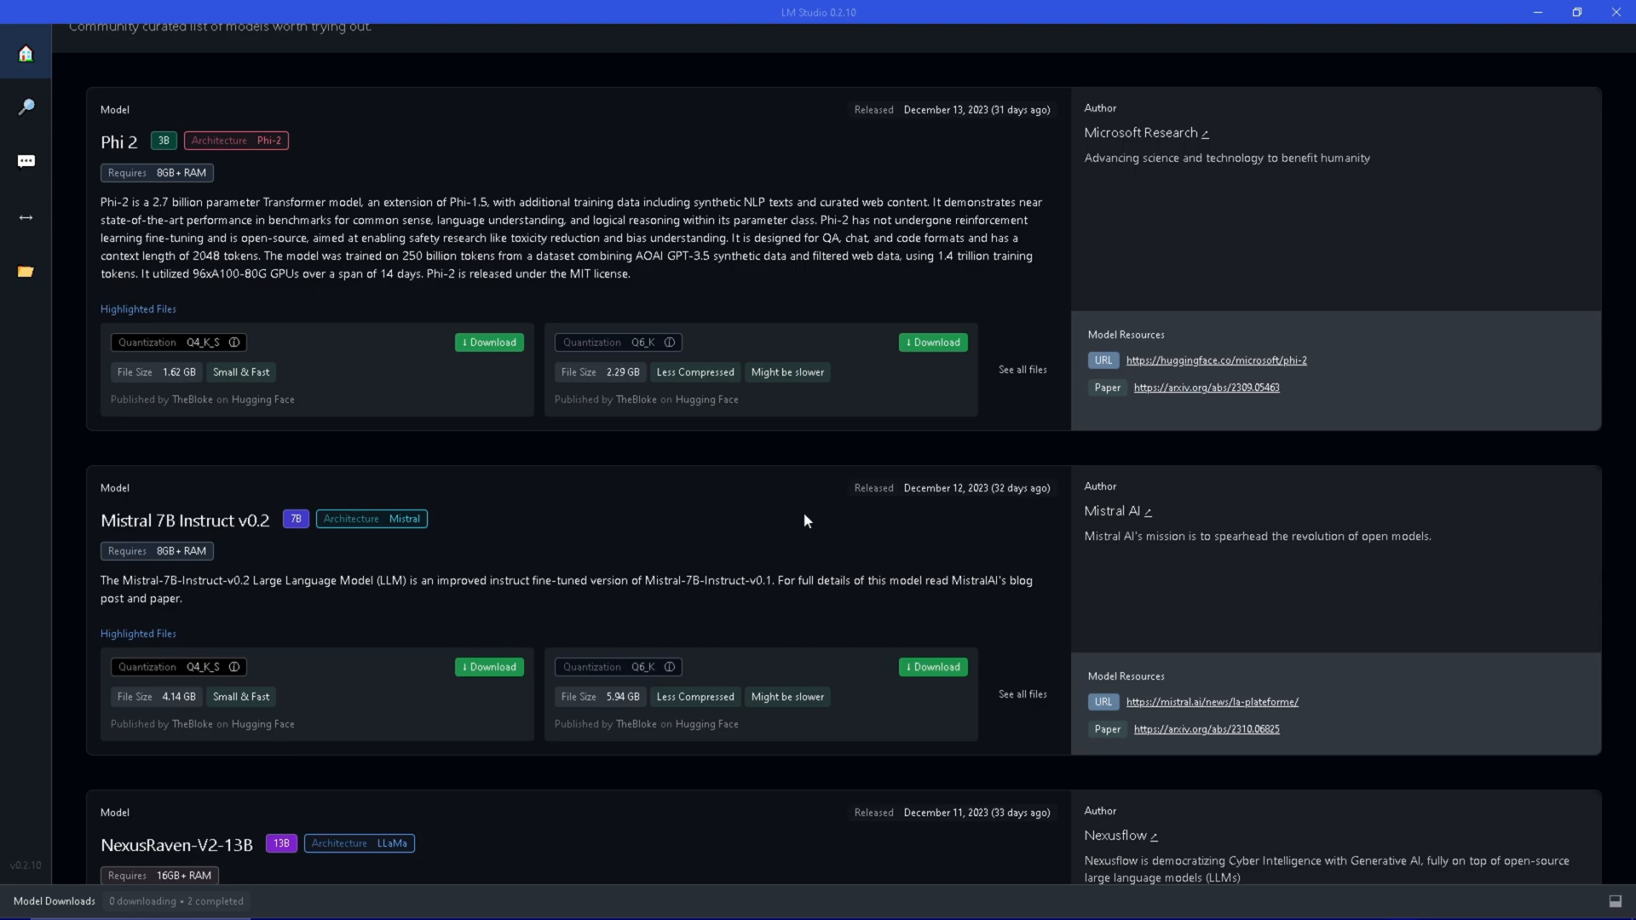
scroll(down, 3)
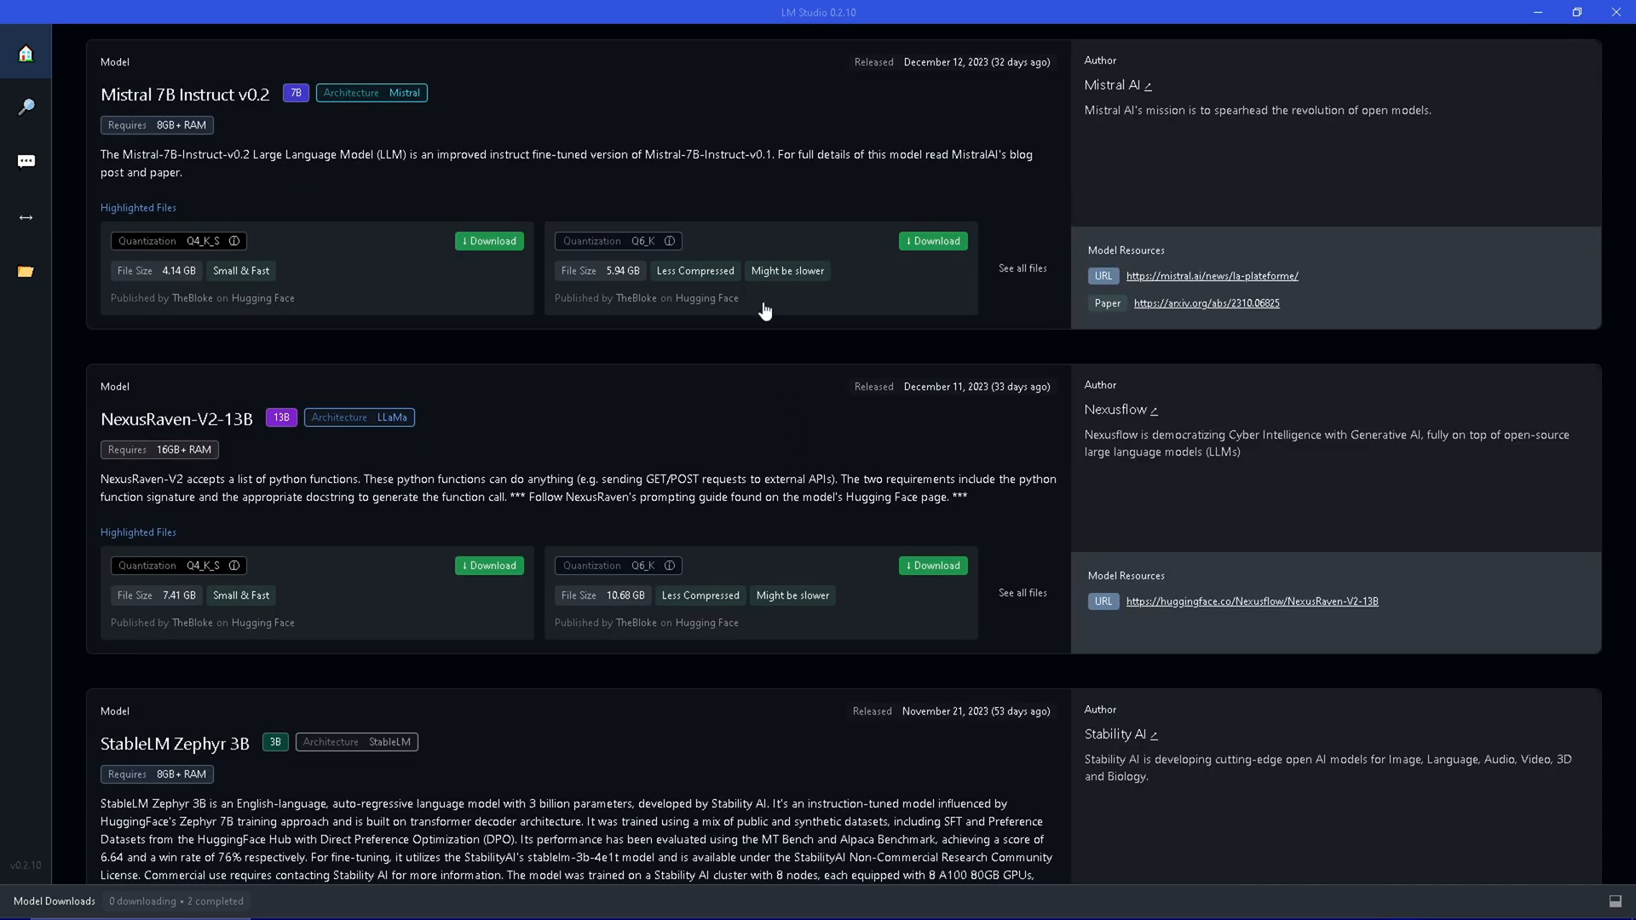
scroll(down, 3)
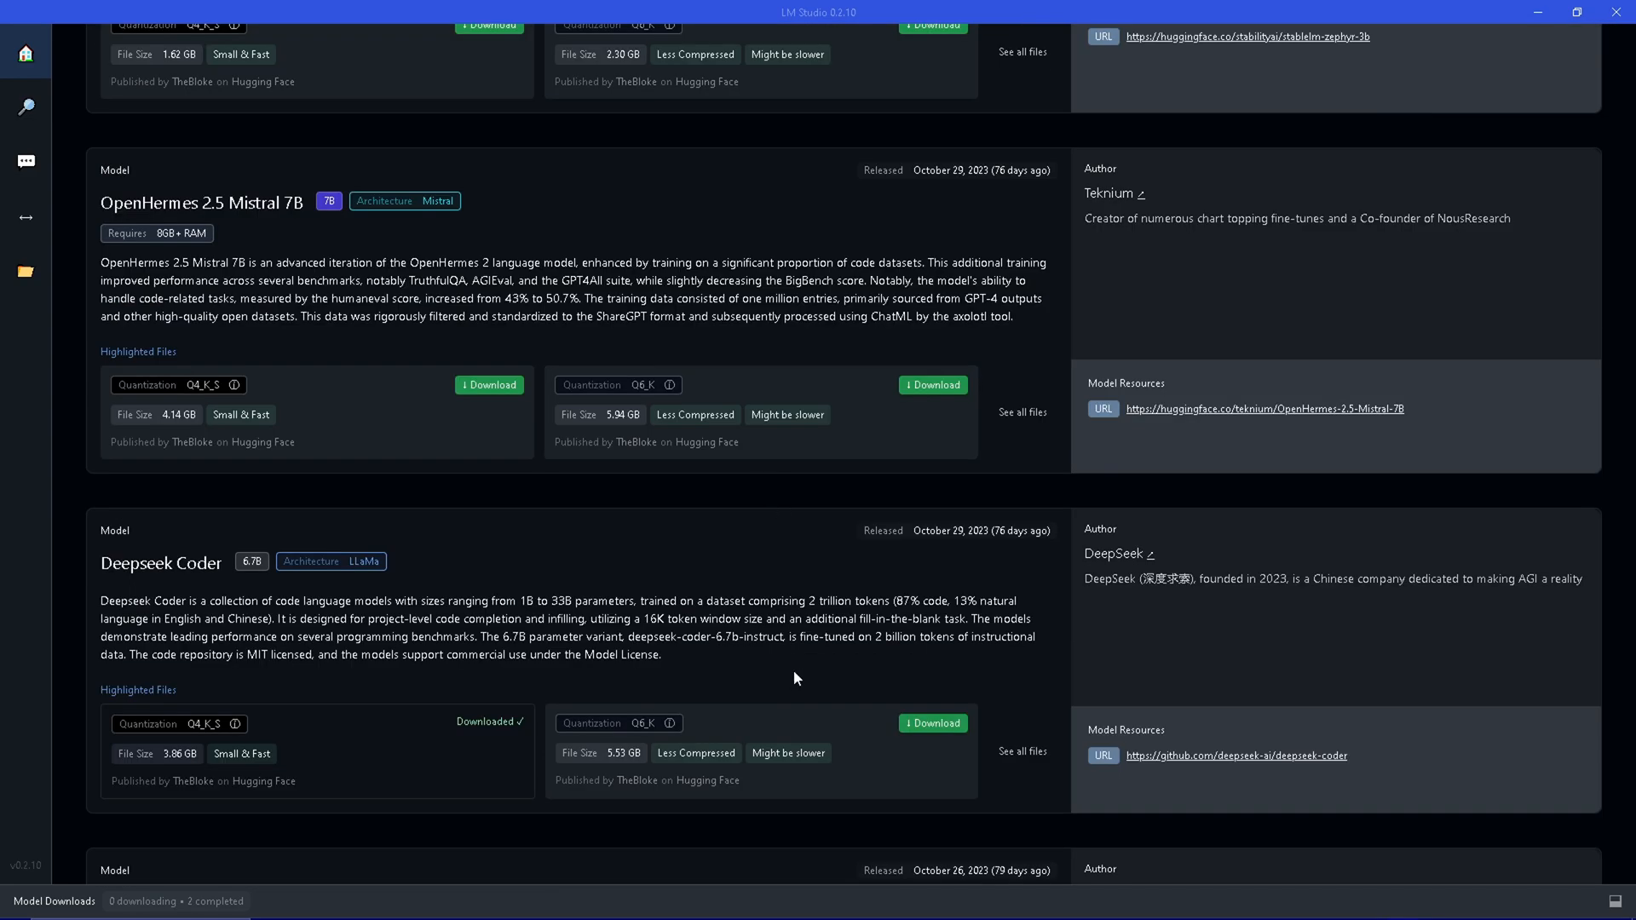
scroll(down, 3)
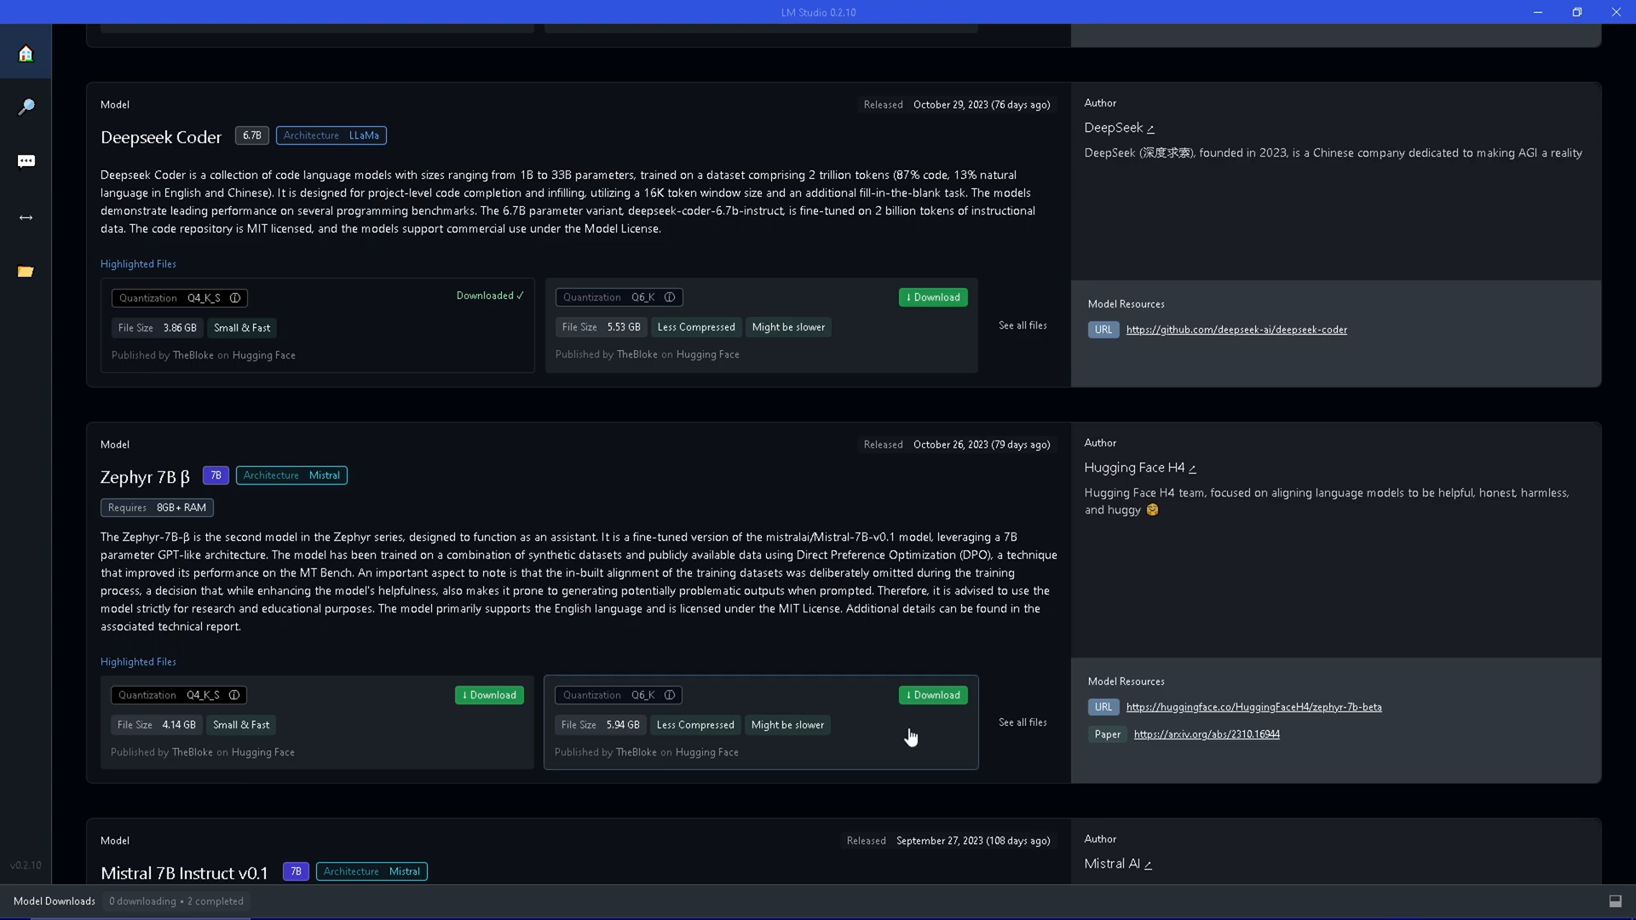
mouse_move(876, 537)
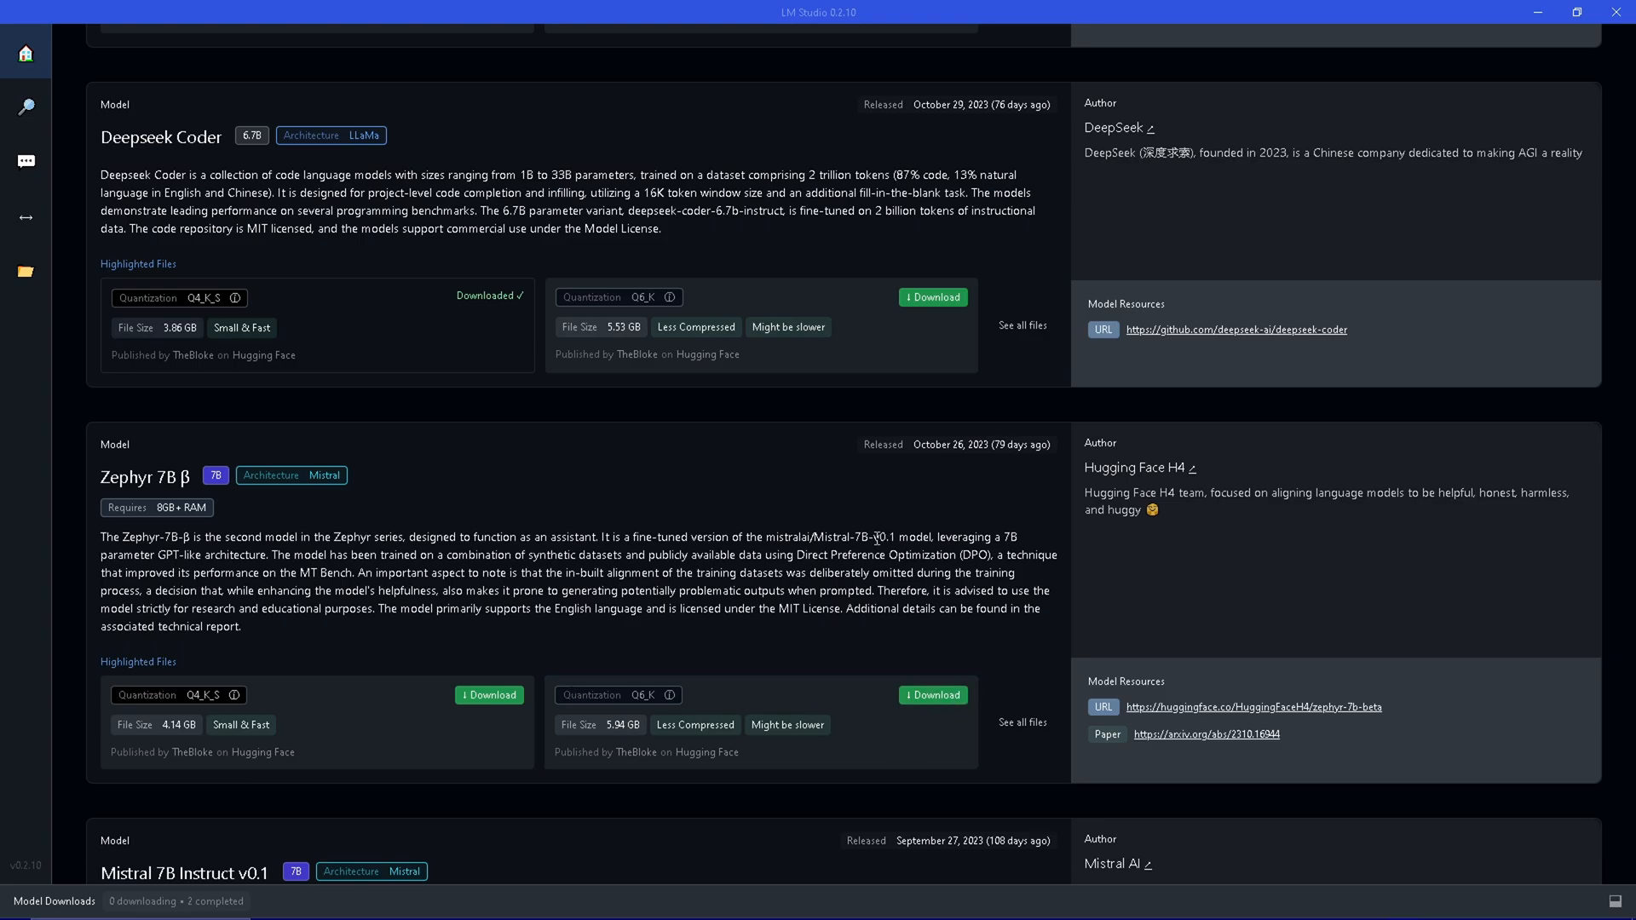
scroll(up, 3)
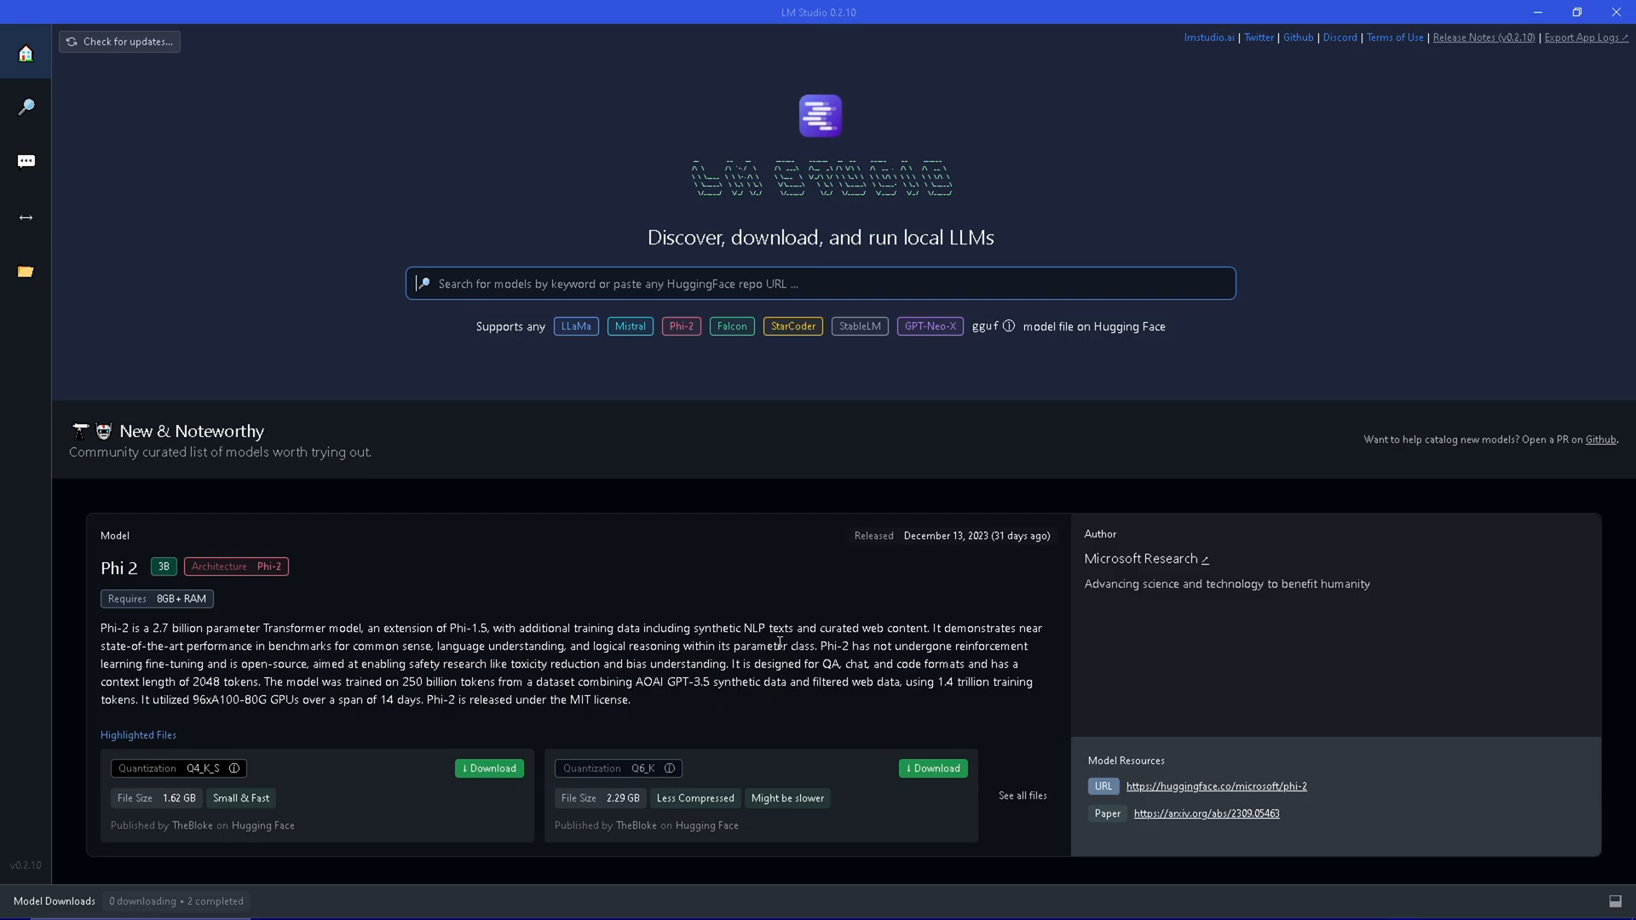
mouse_move(759, 136)
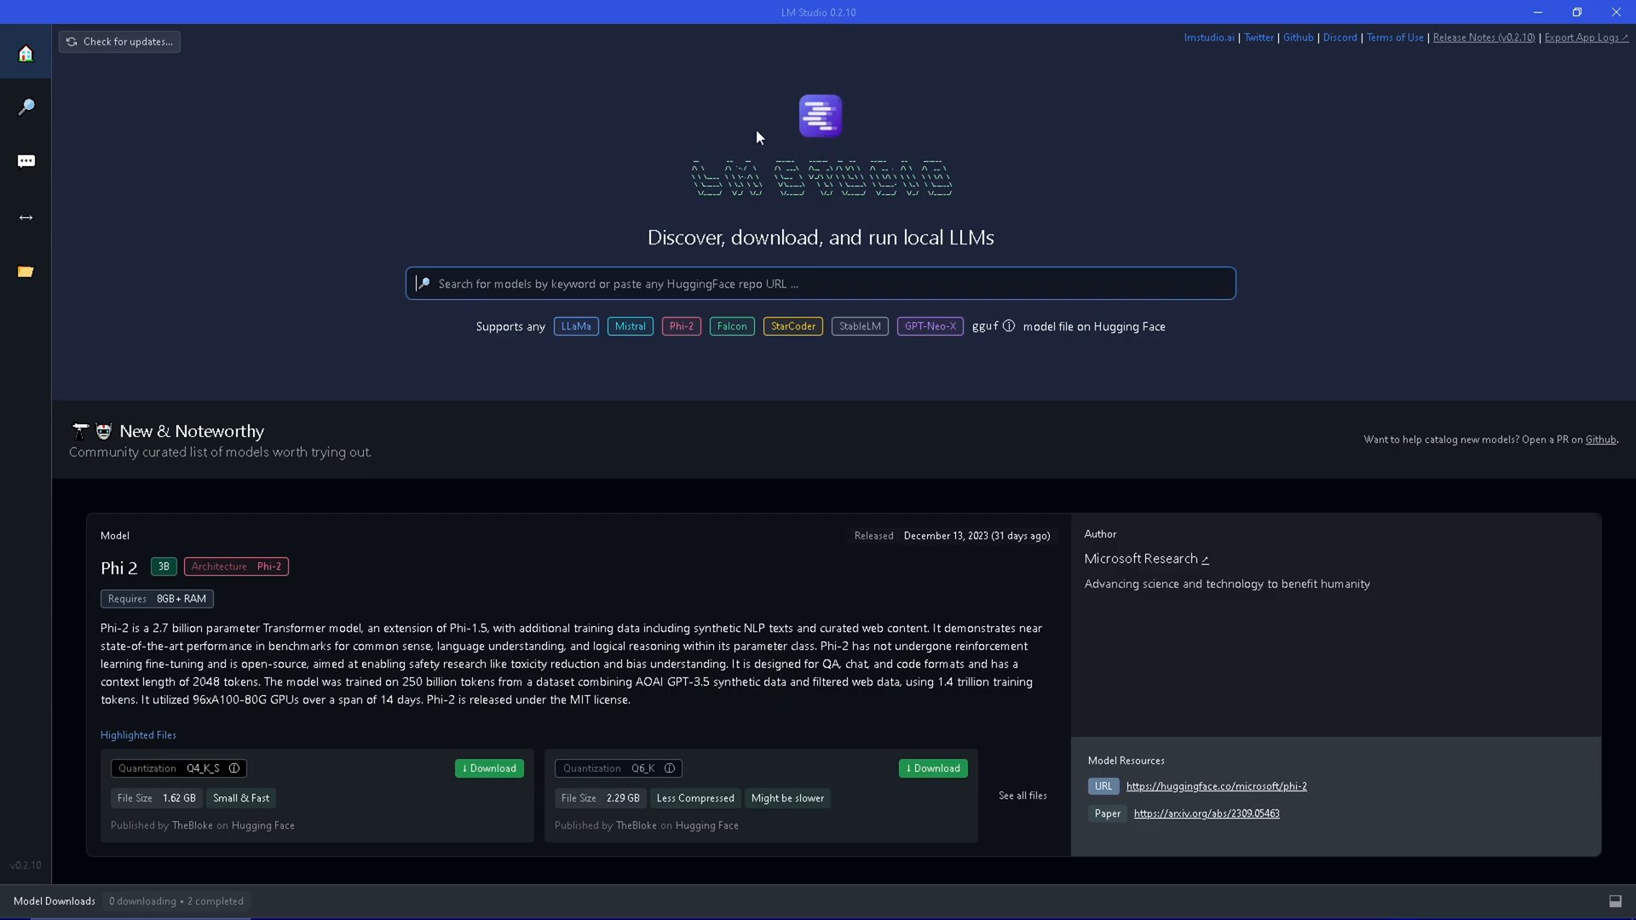
mouse_move(25, 160)
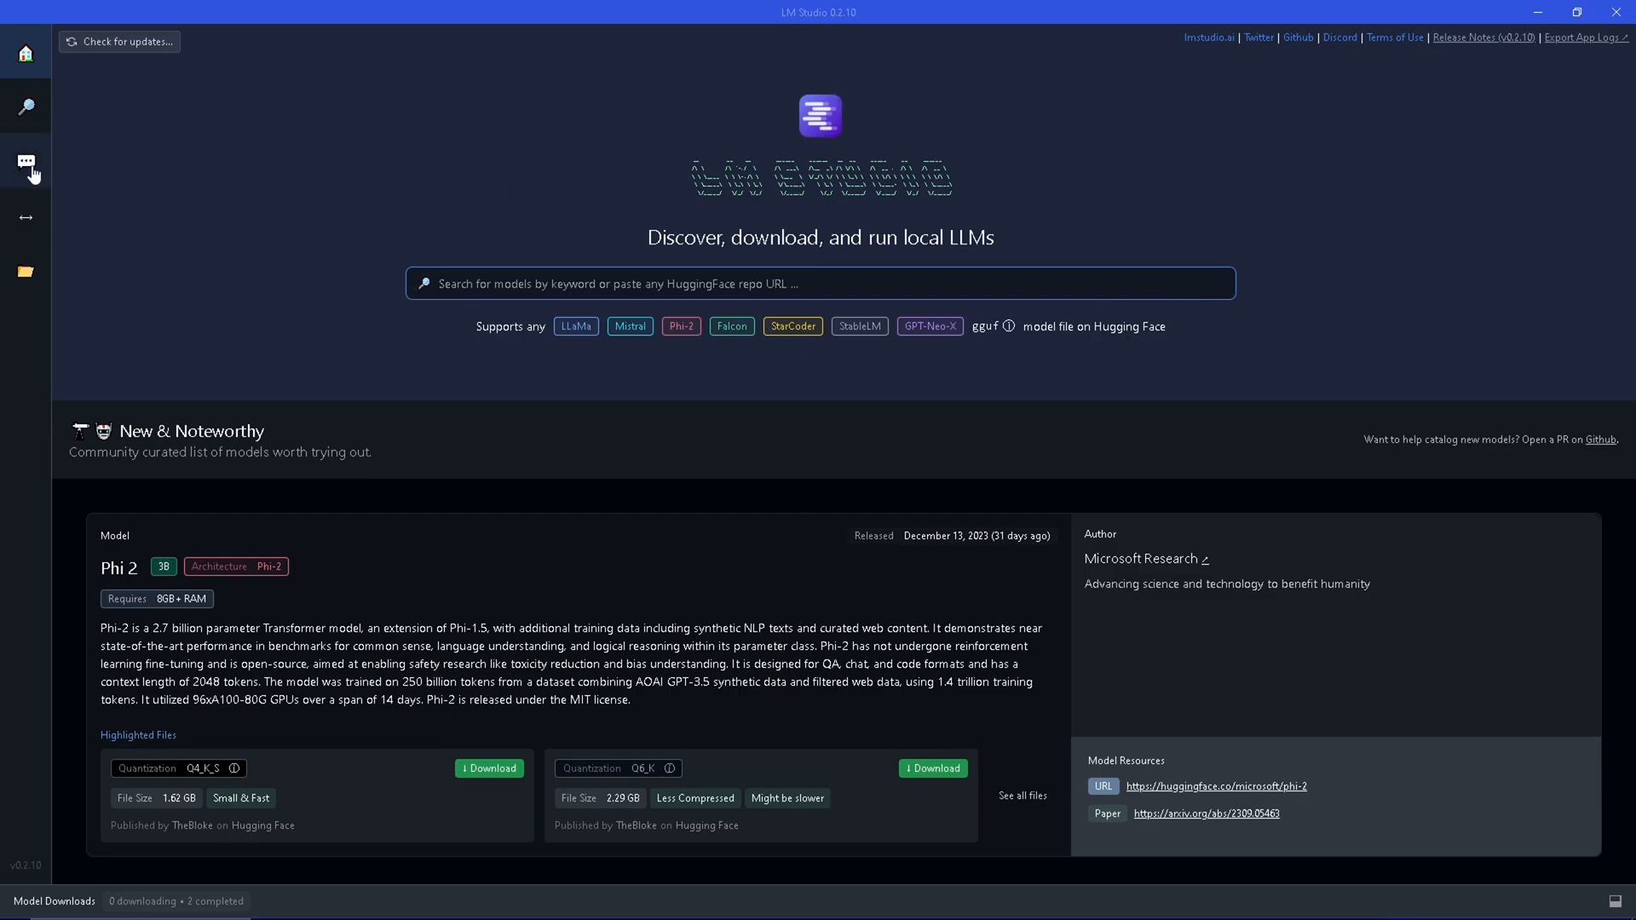
mouse_move(26, 162)
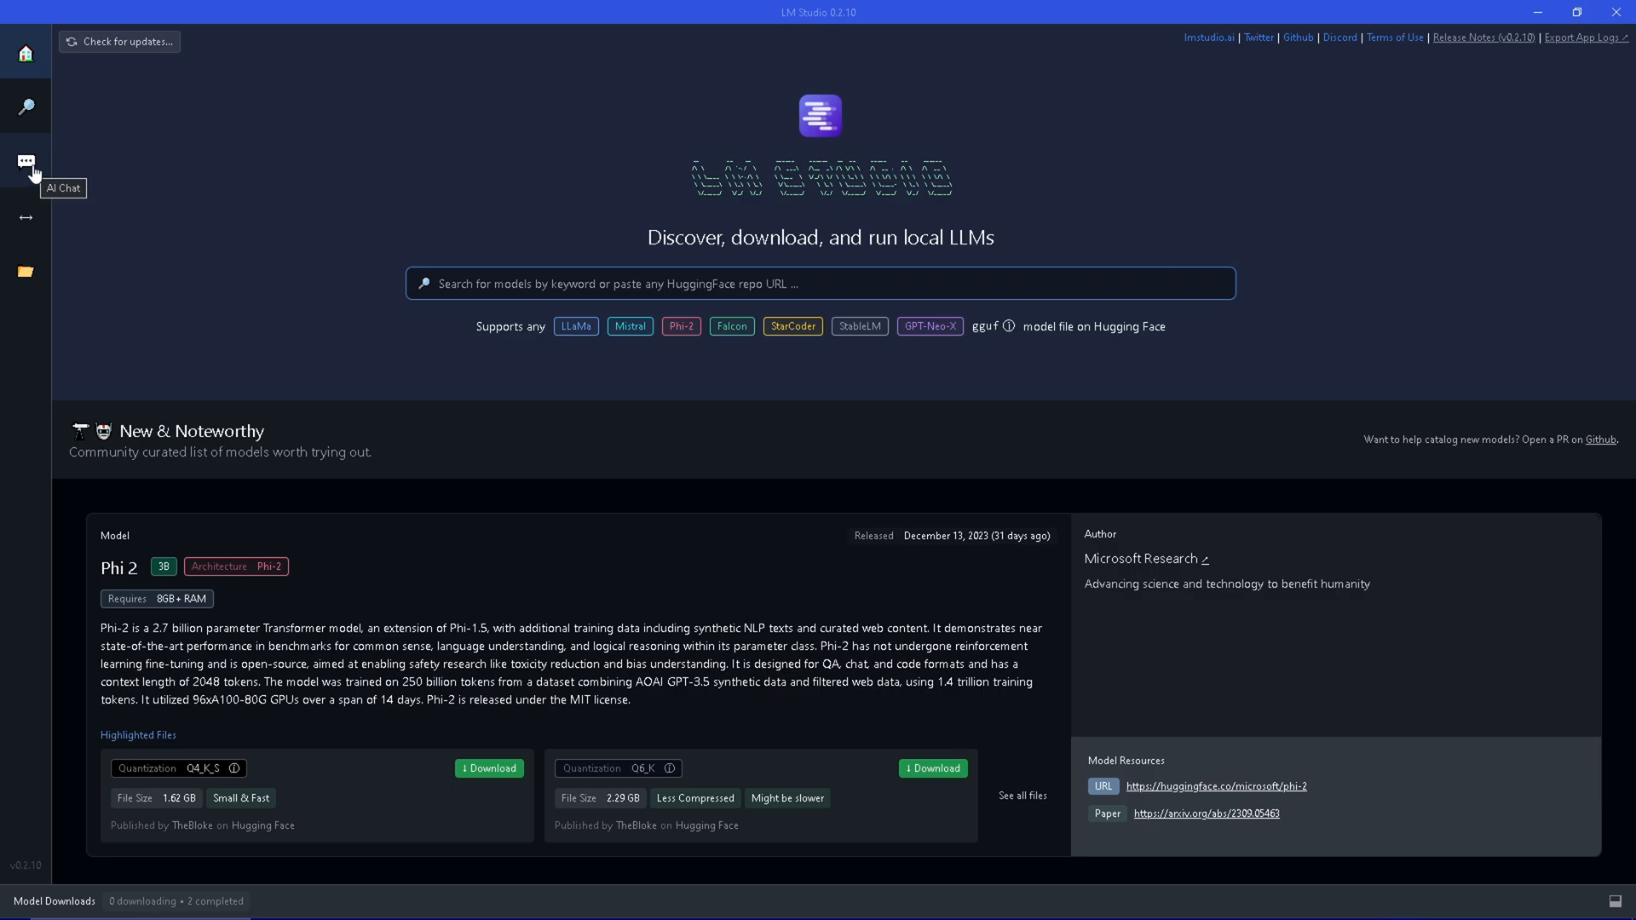
key(alt+tab)
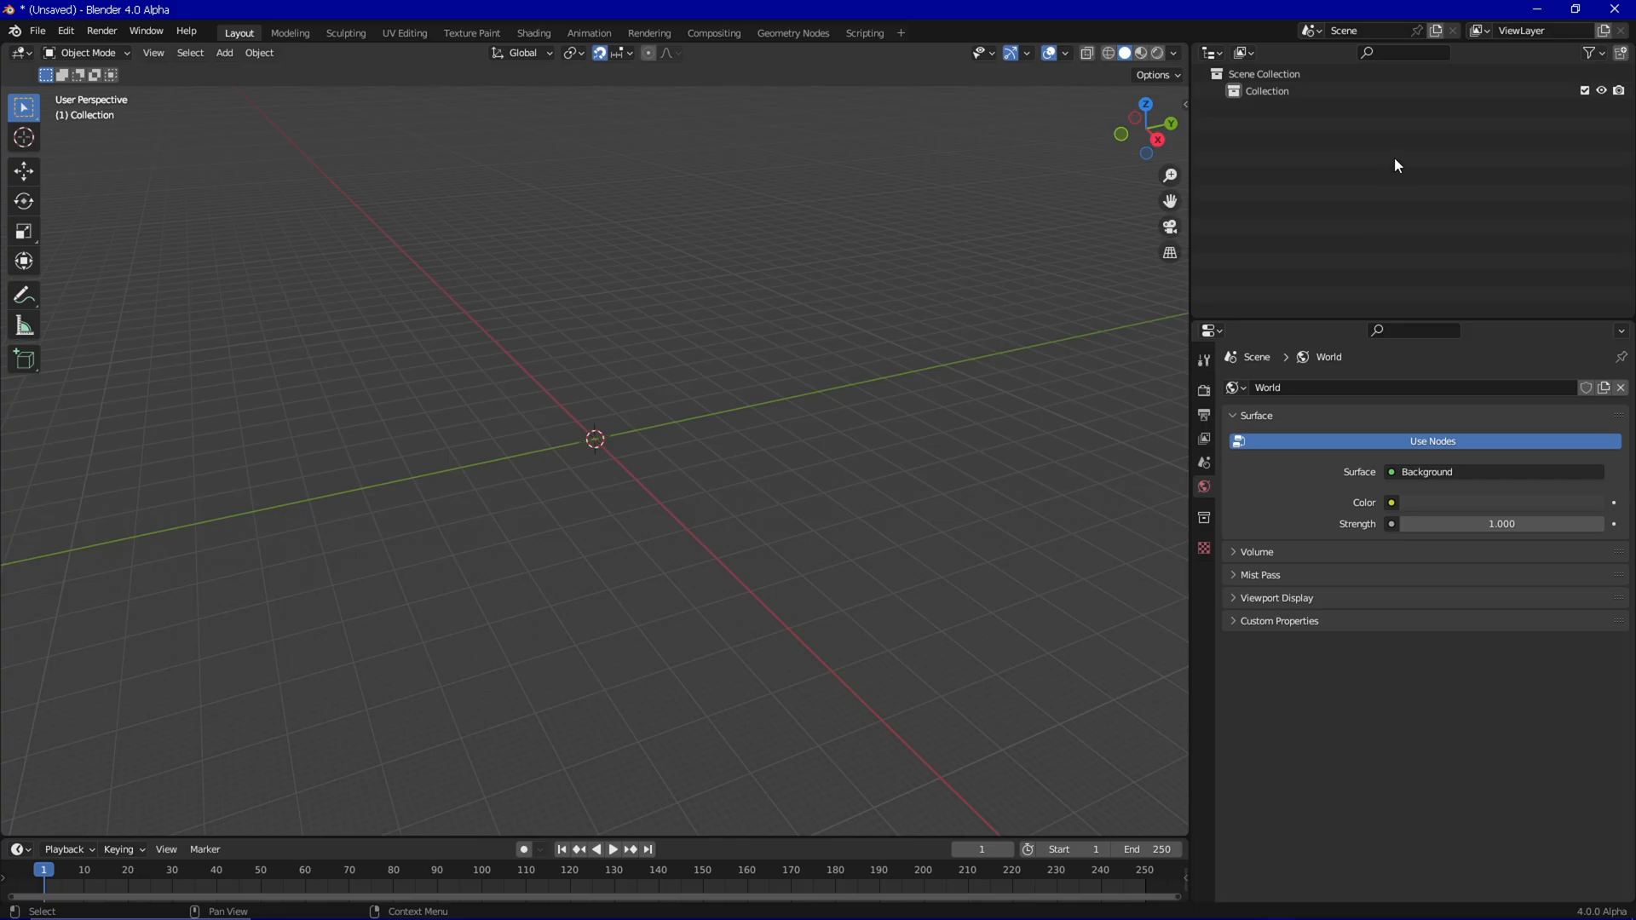
mouse_move(1361, 160)
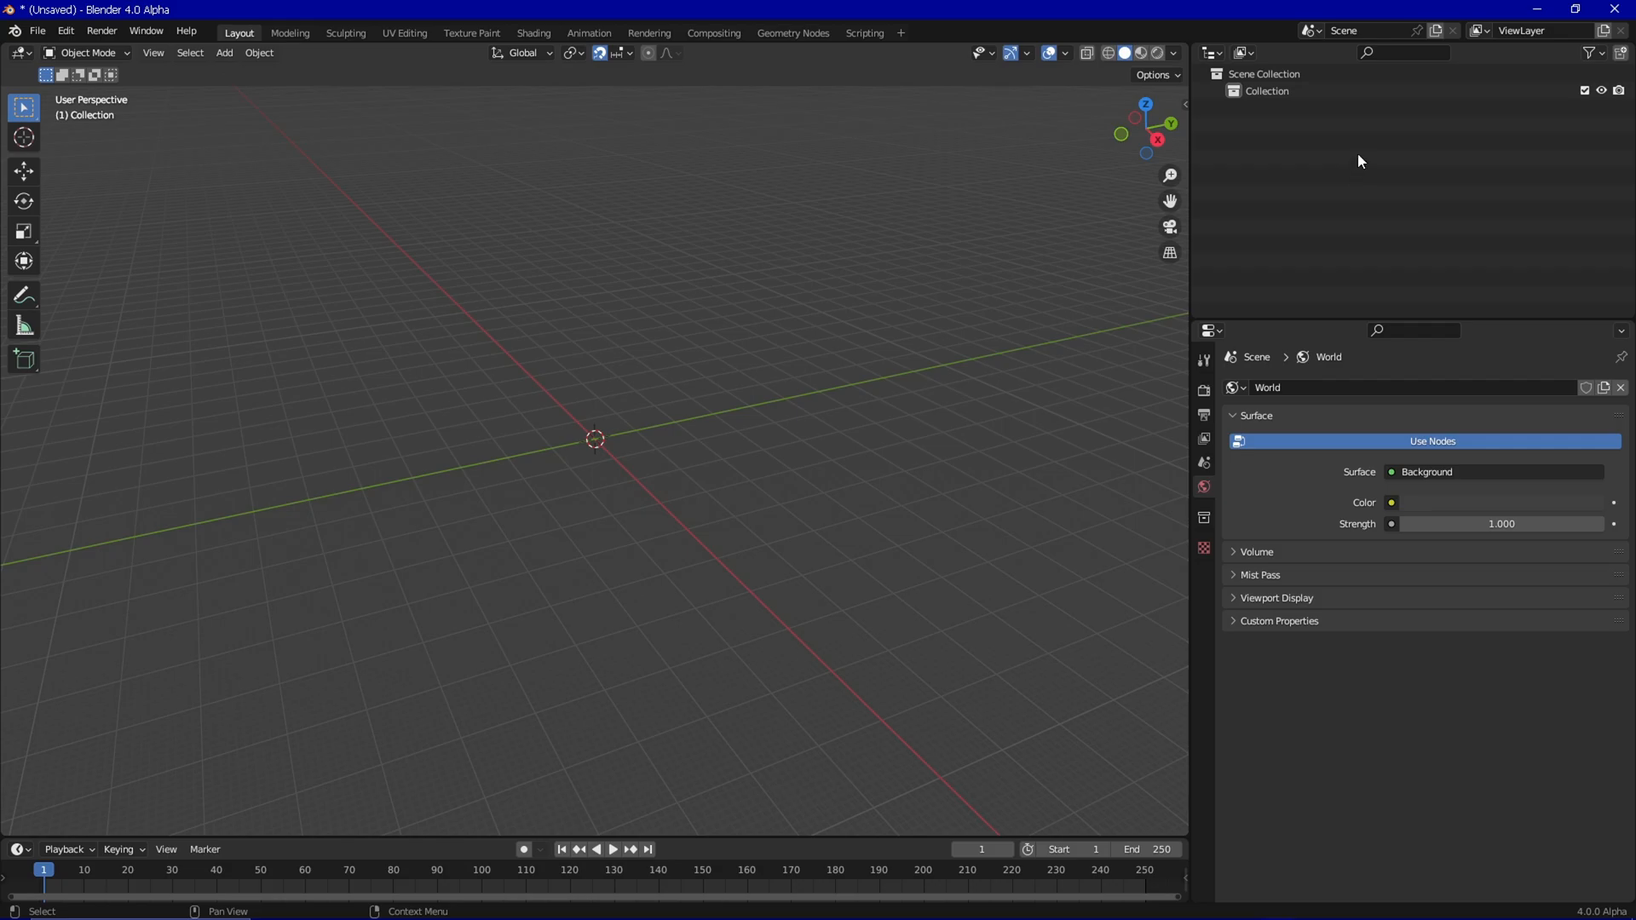
mouse_move(1353, 144)
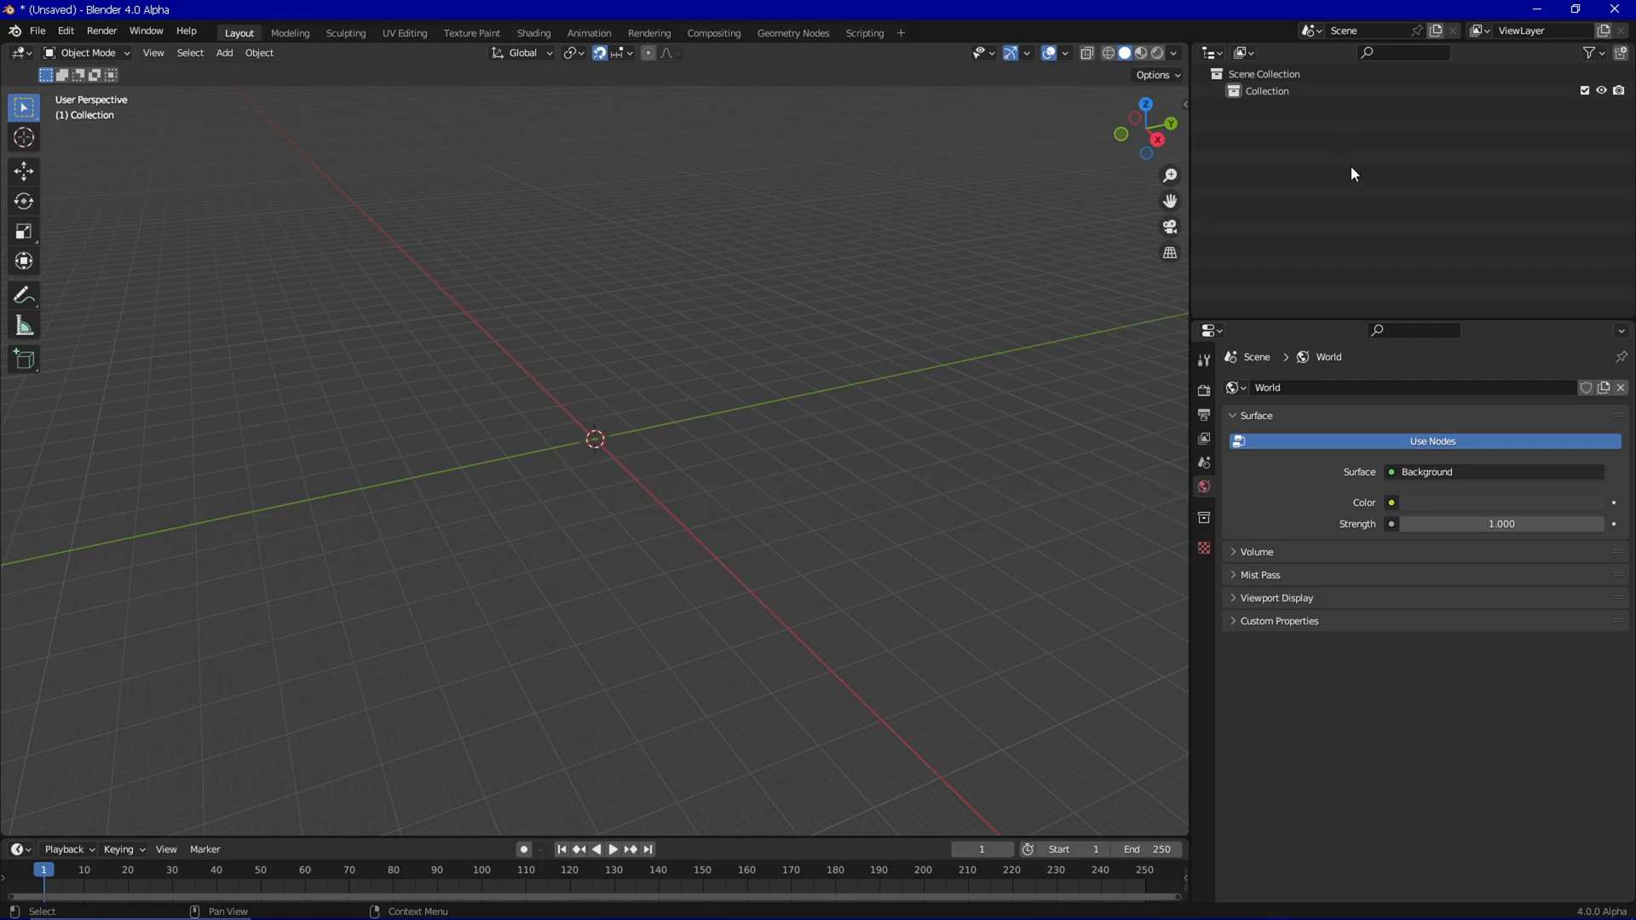
mouse_move(1365, 160)
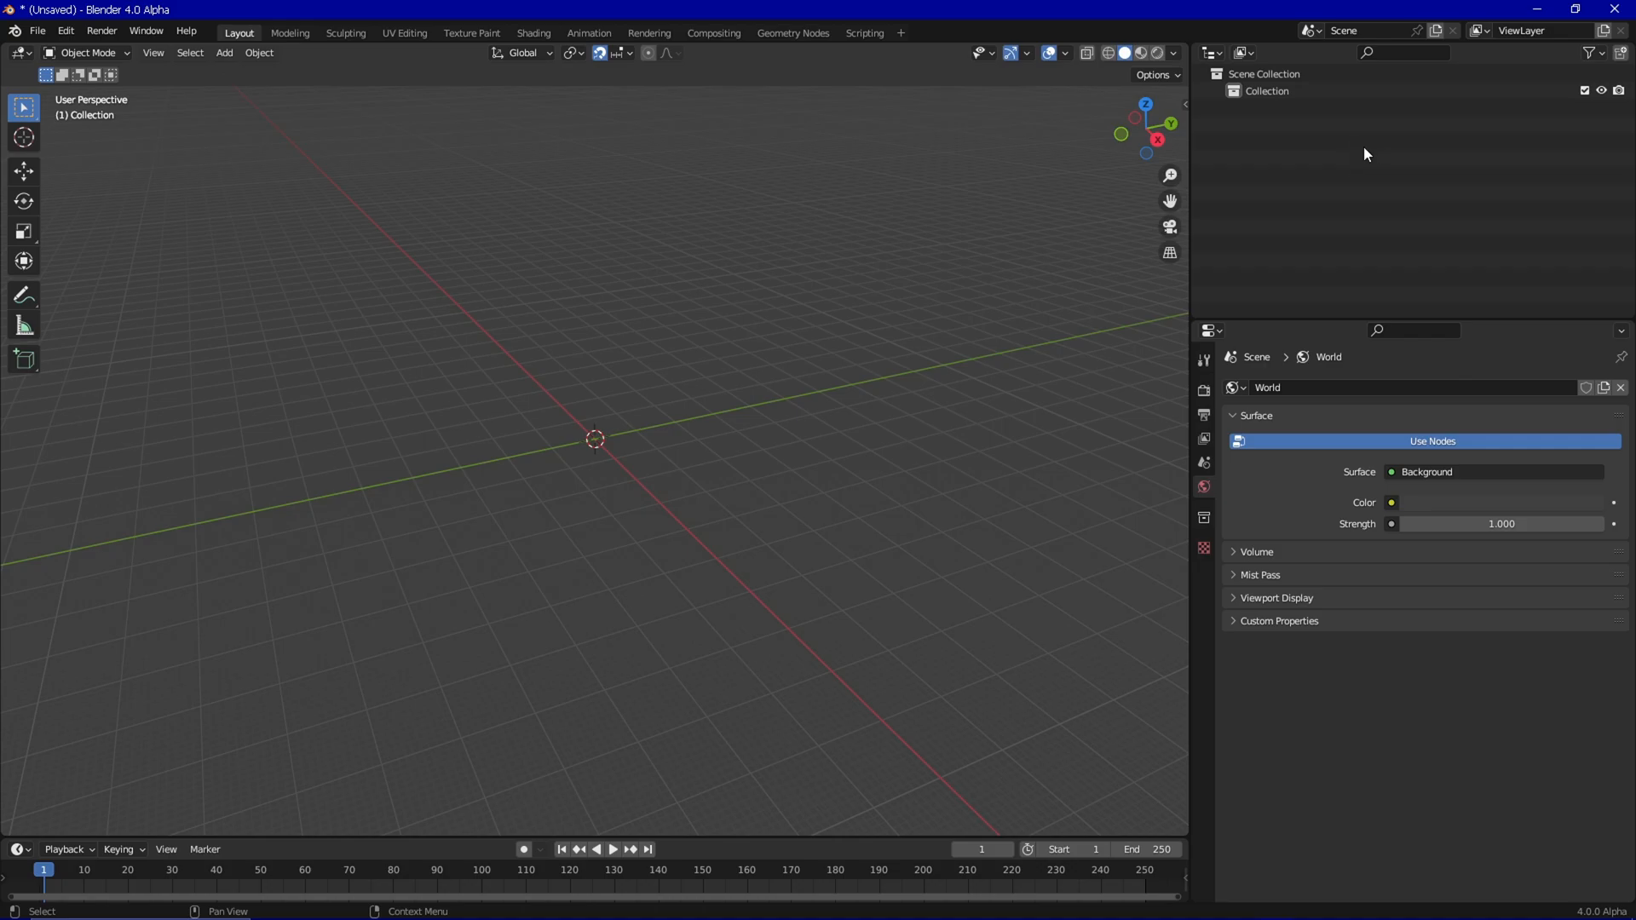
mouse_move(924, 36)
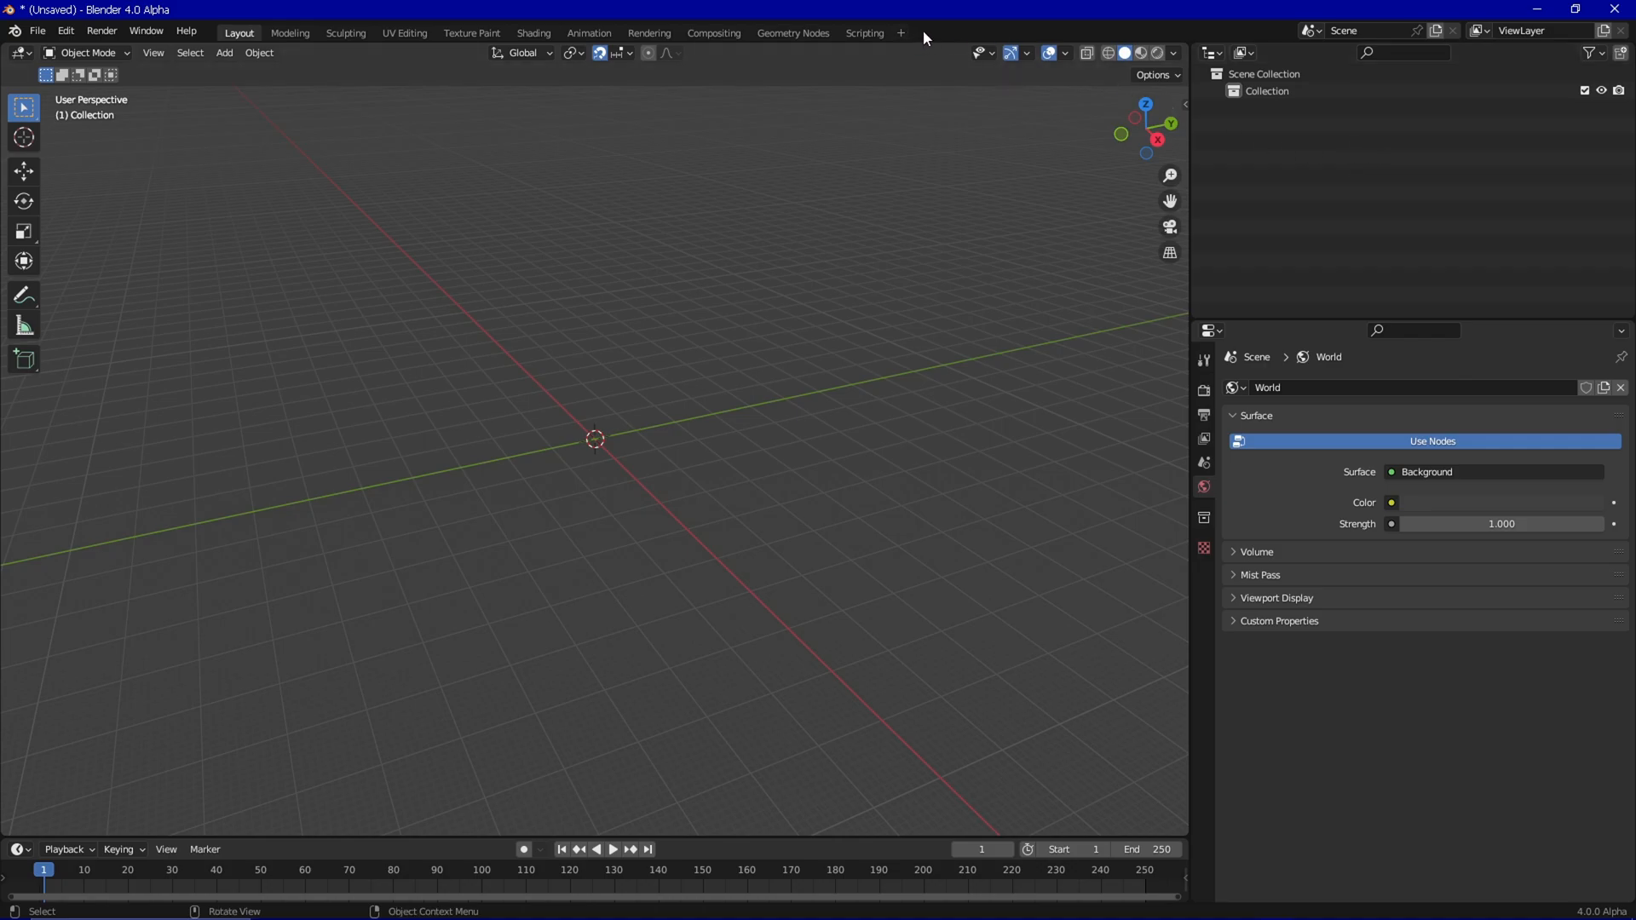
mouse_move(917, 39)
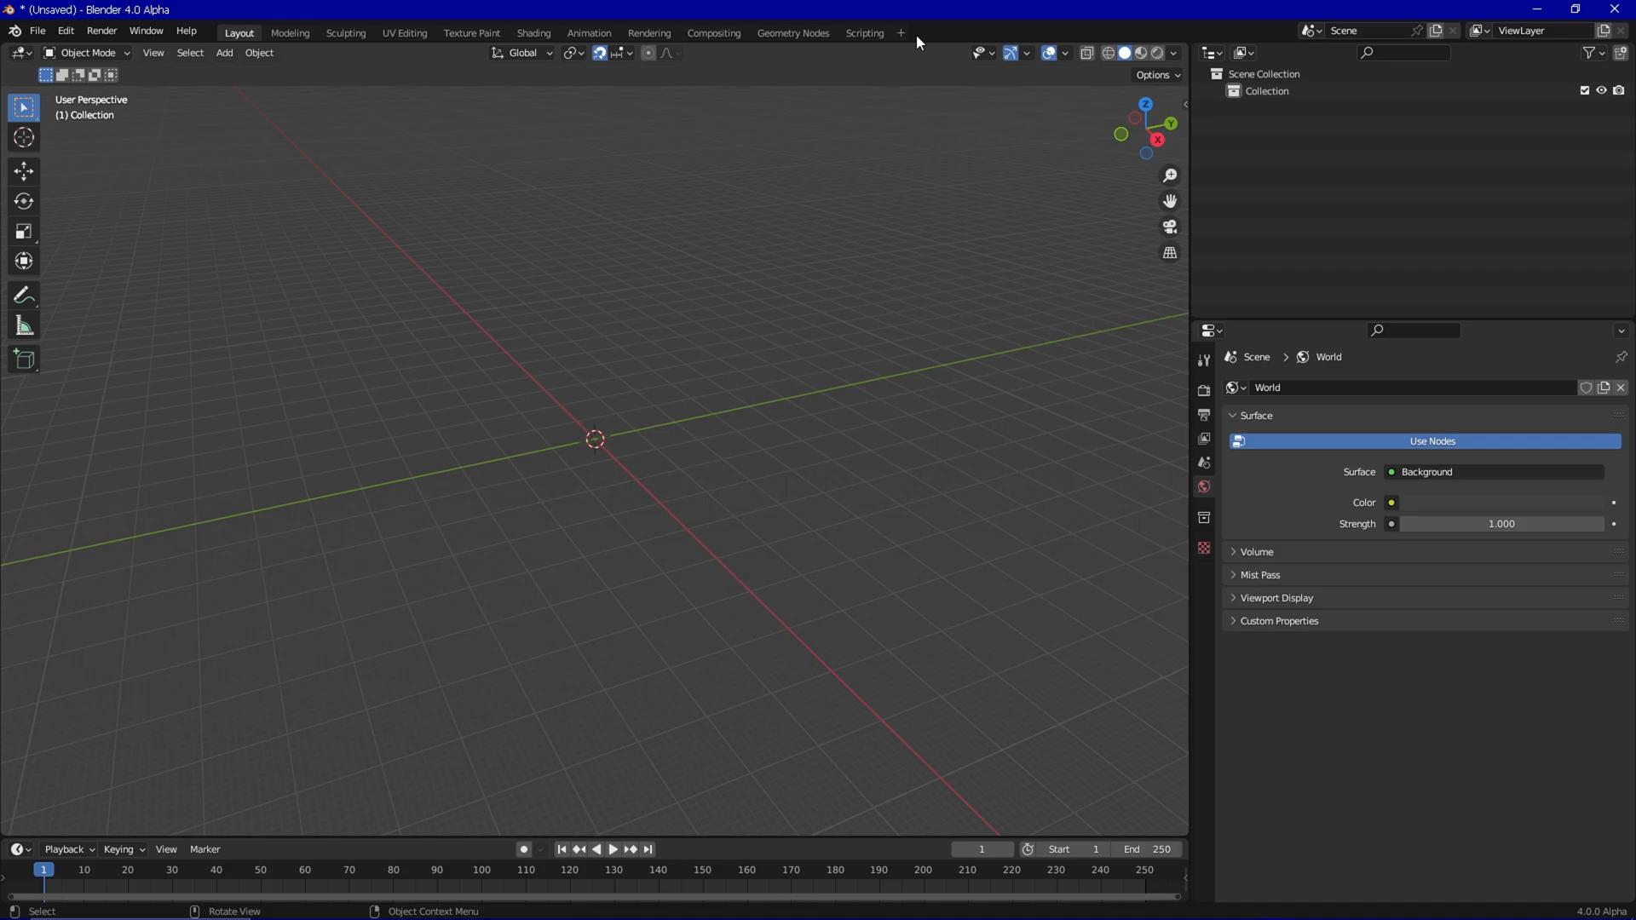
mouse_move(864, 32)
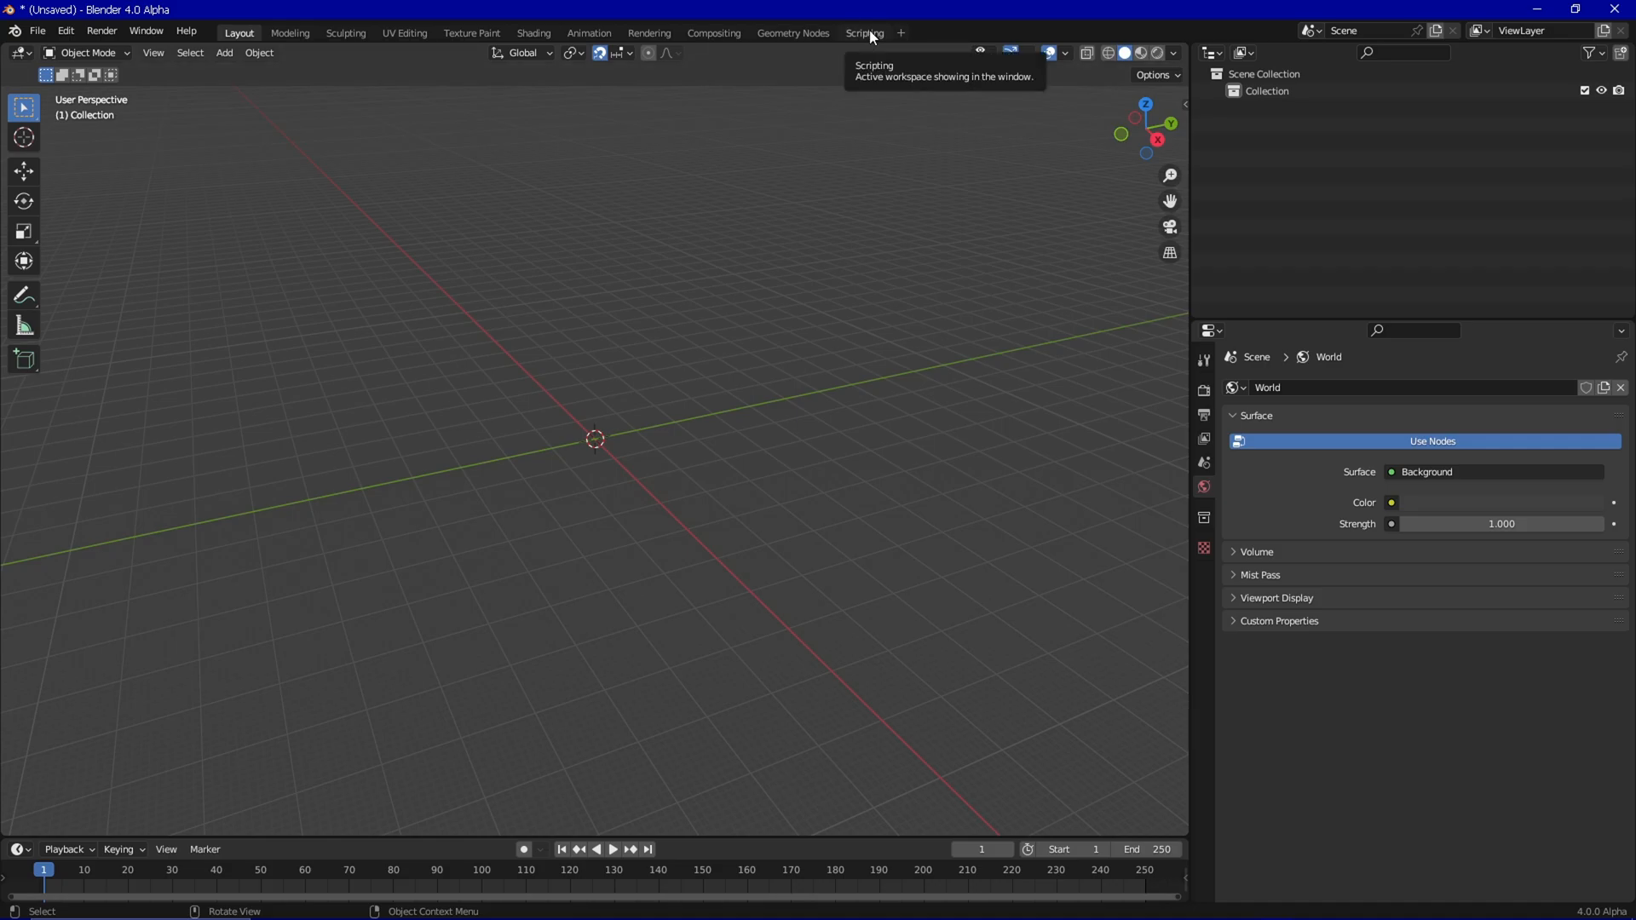
click(866, 33)
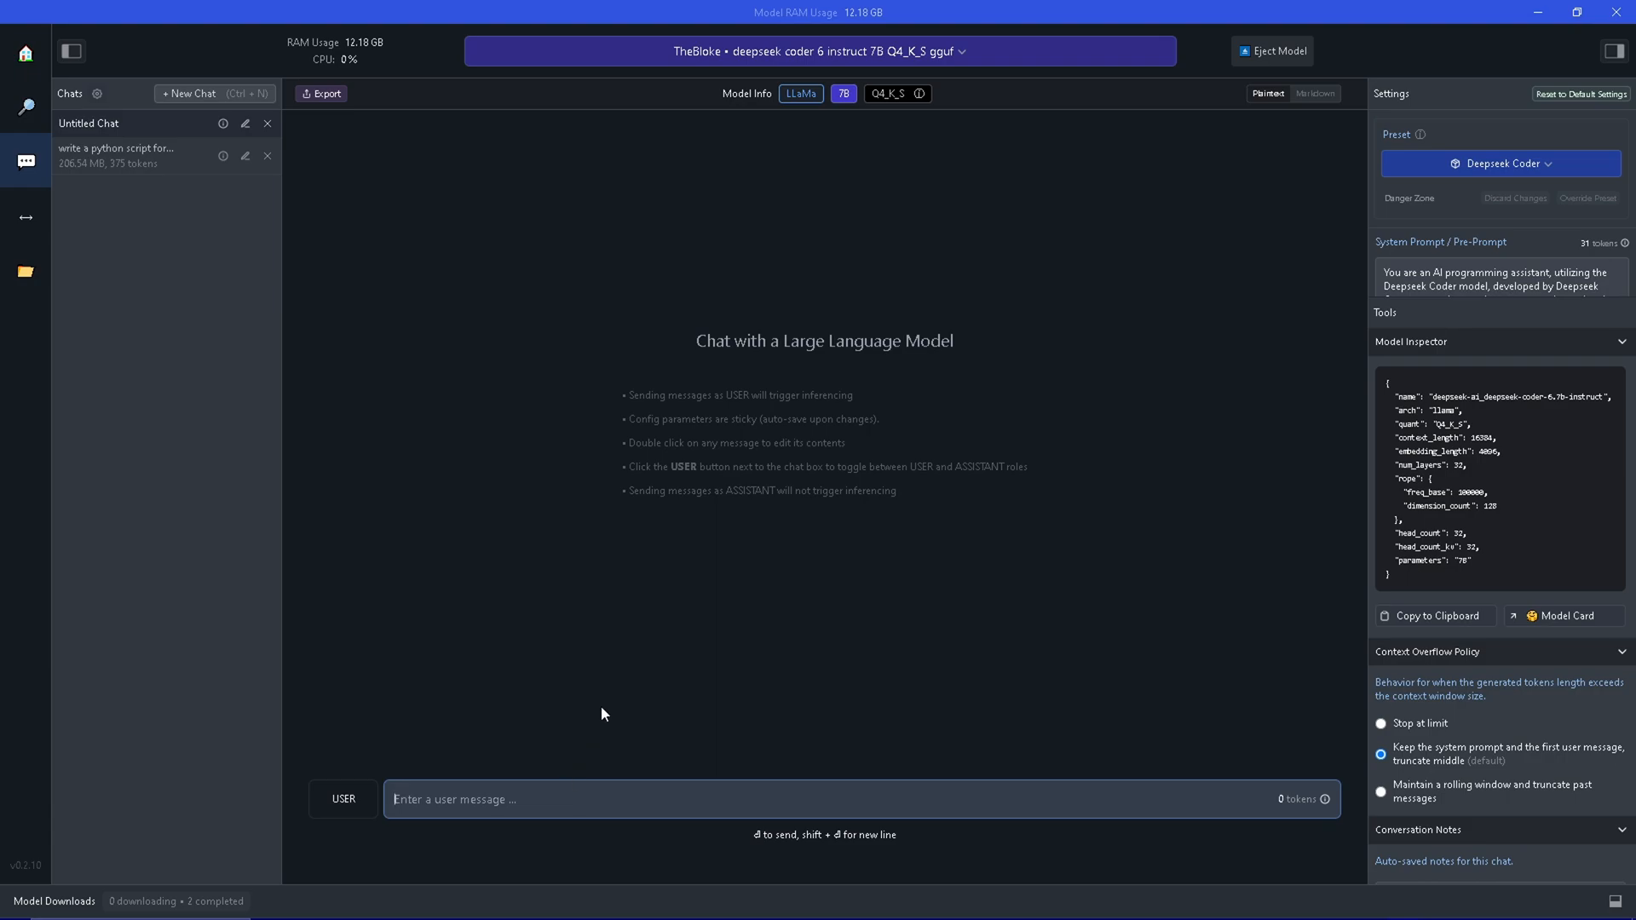
mouse_move(600, 701)
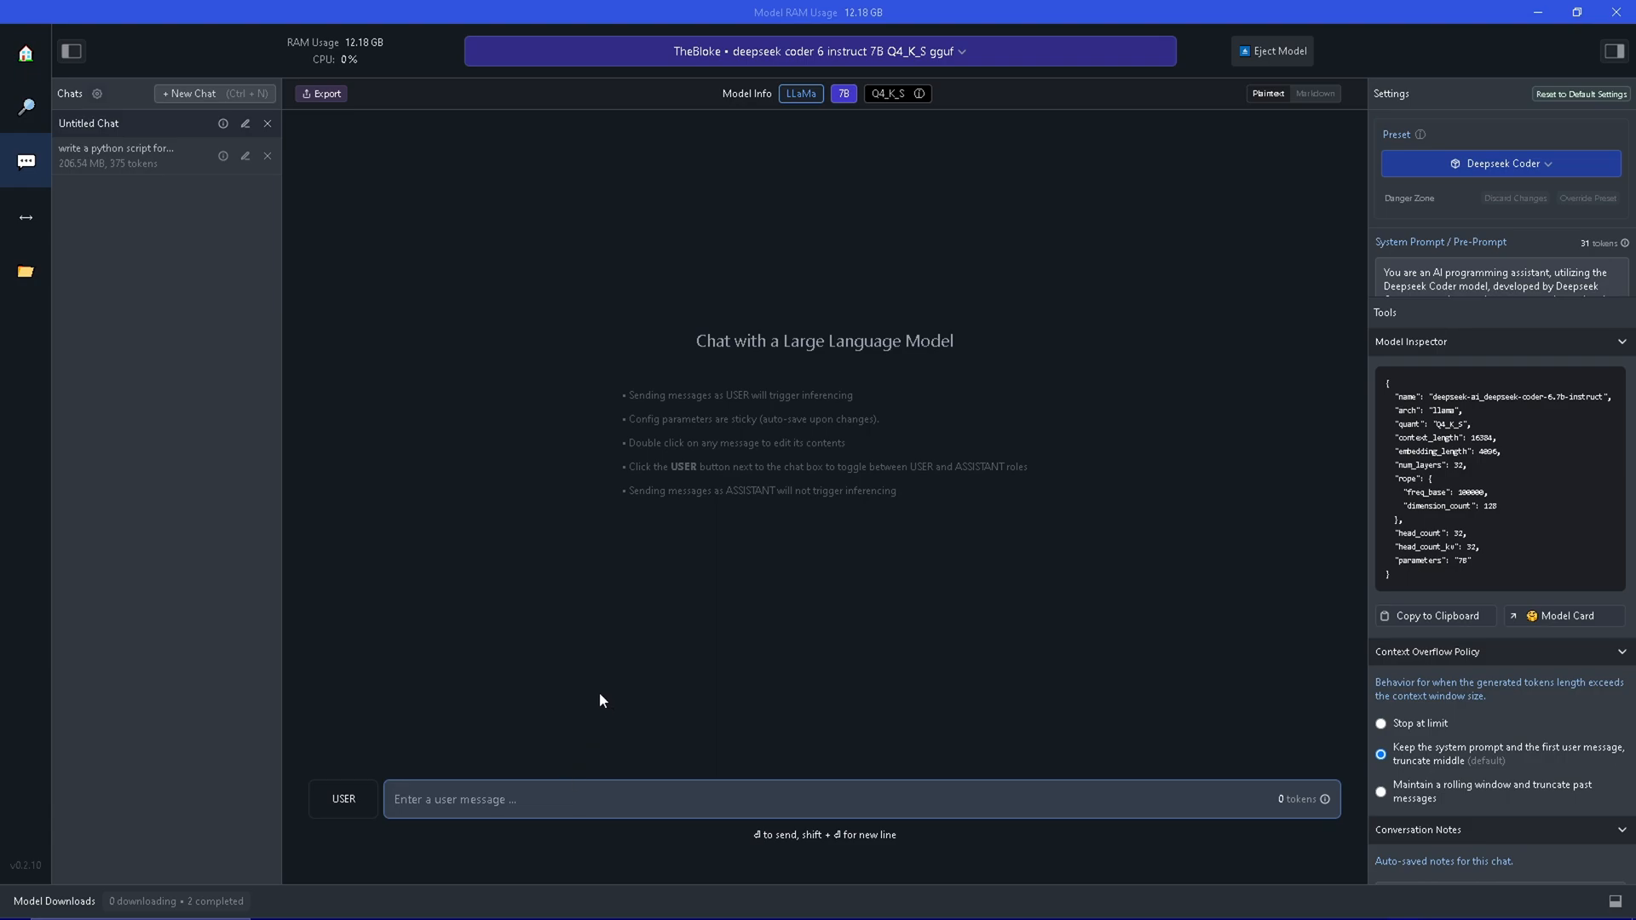
- Write the prompt asking for a Blender script that deletes all objects, correcting 'add' to 'at'
text(write a python script for blender: it should select and delete all scene objects then add a new camera add 3d cursor position and reset the rotation of the new camera.)
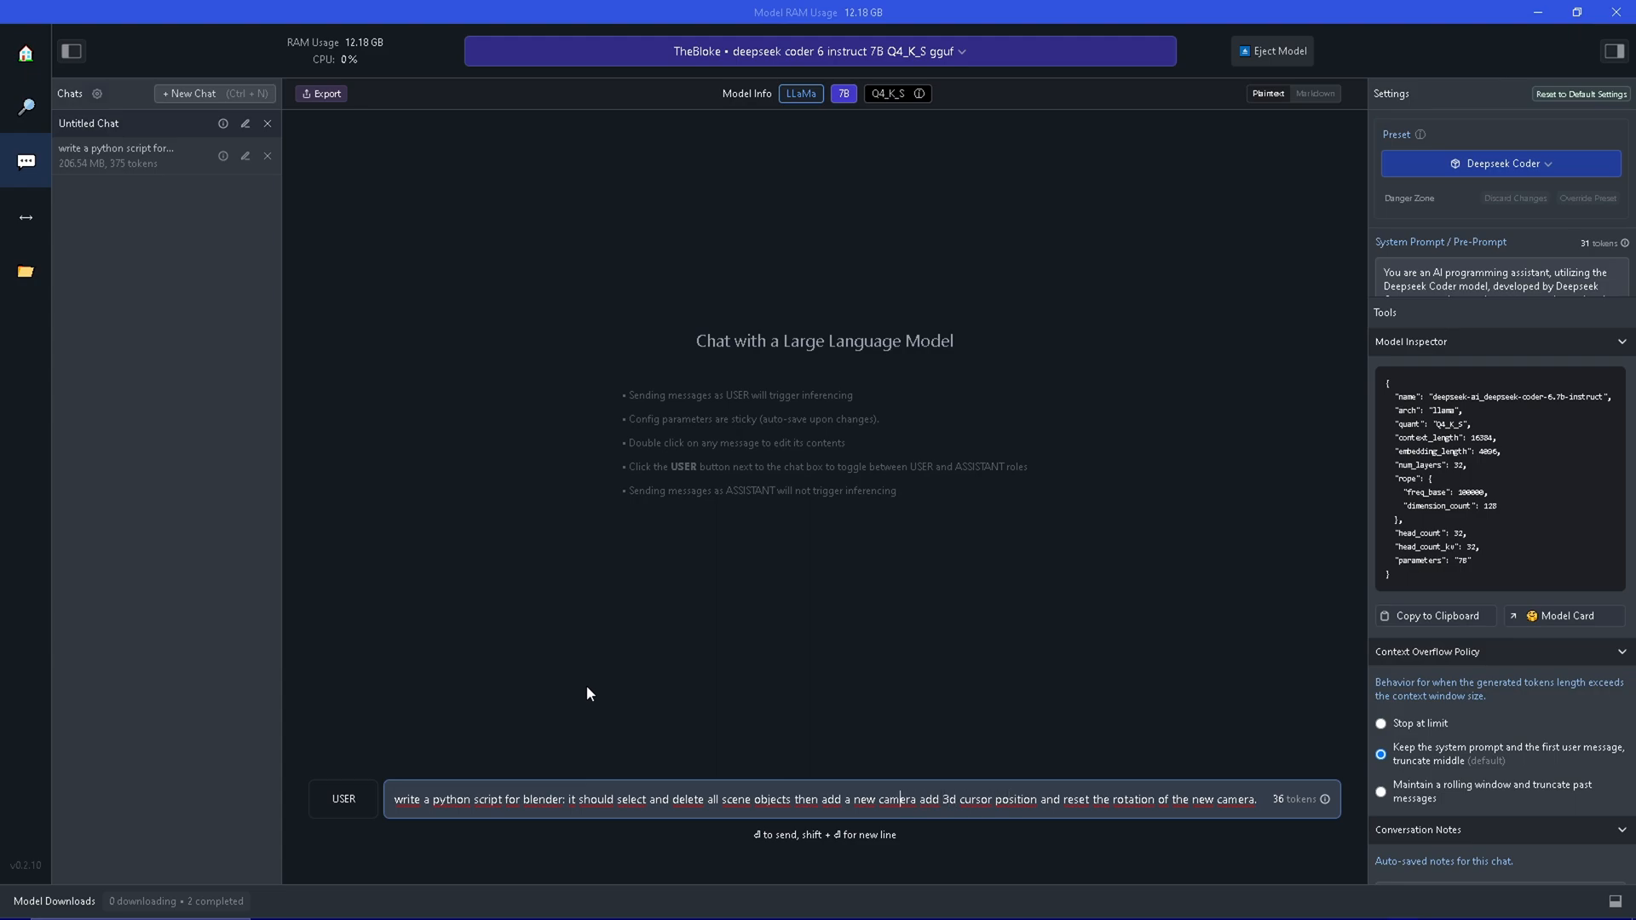
mouse_move(582, 773)
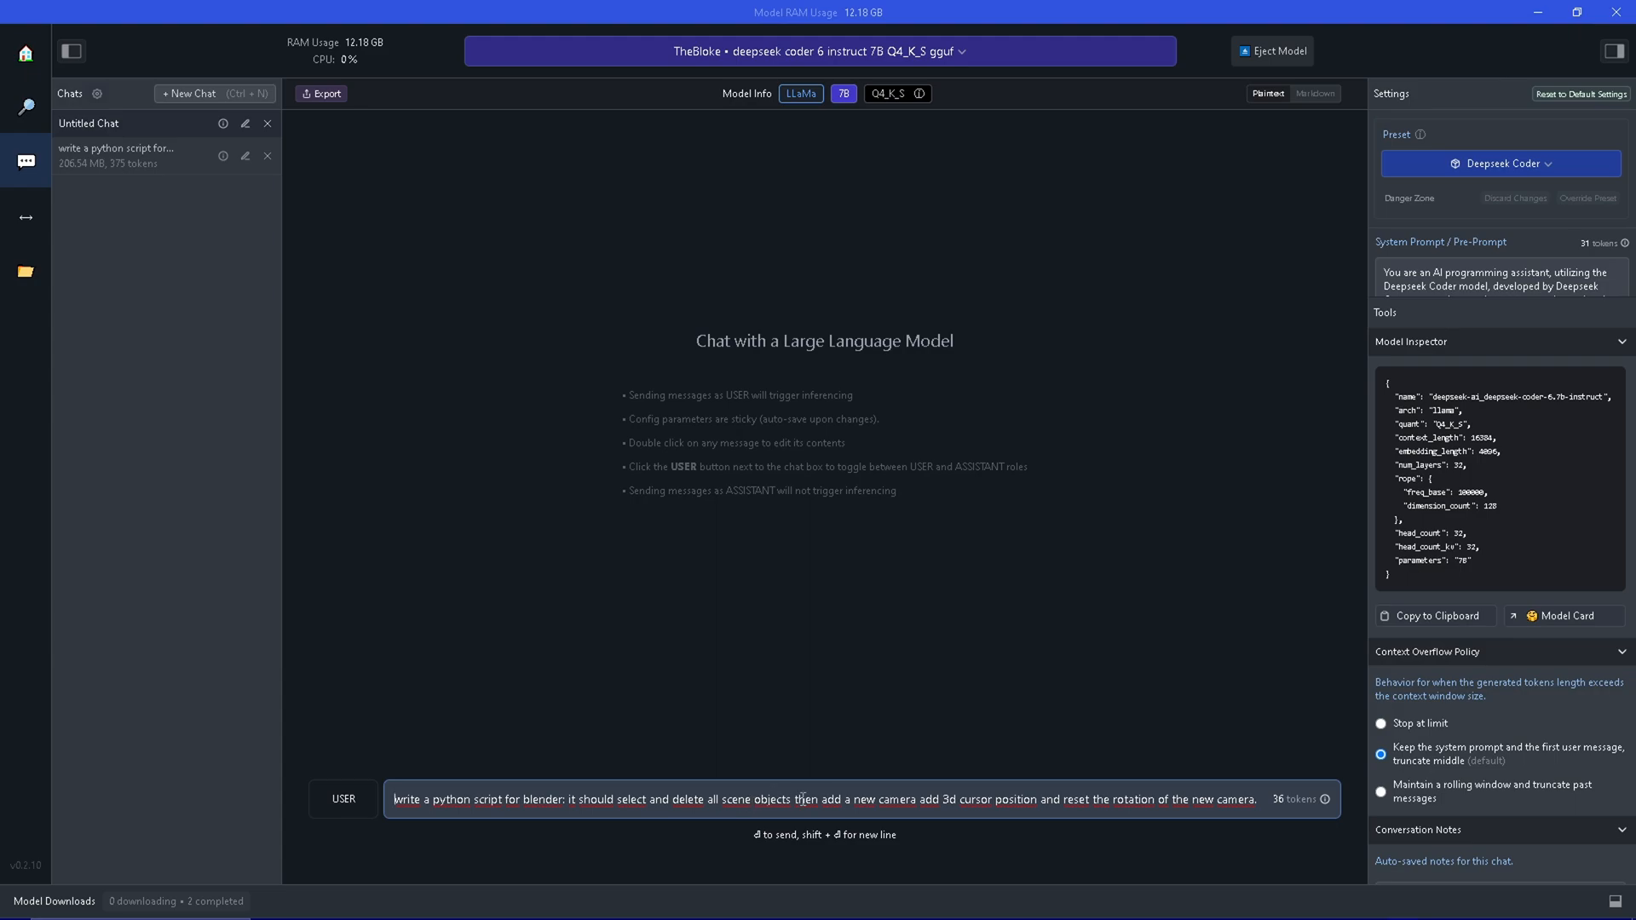
double_click(930, 800)
text(t)
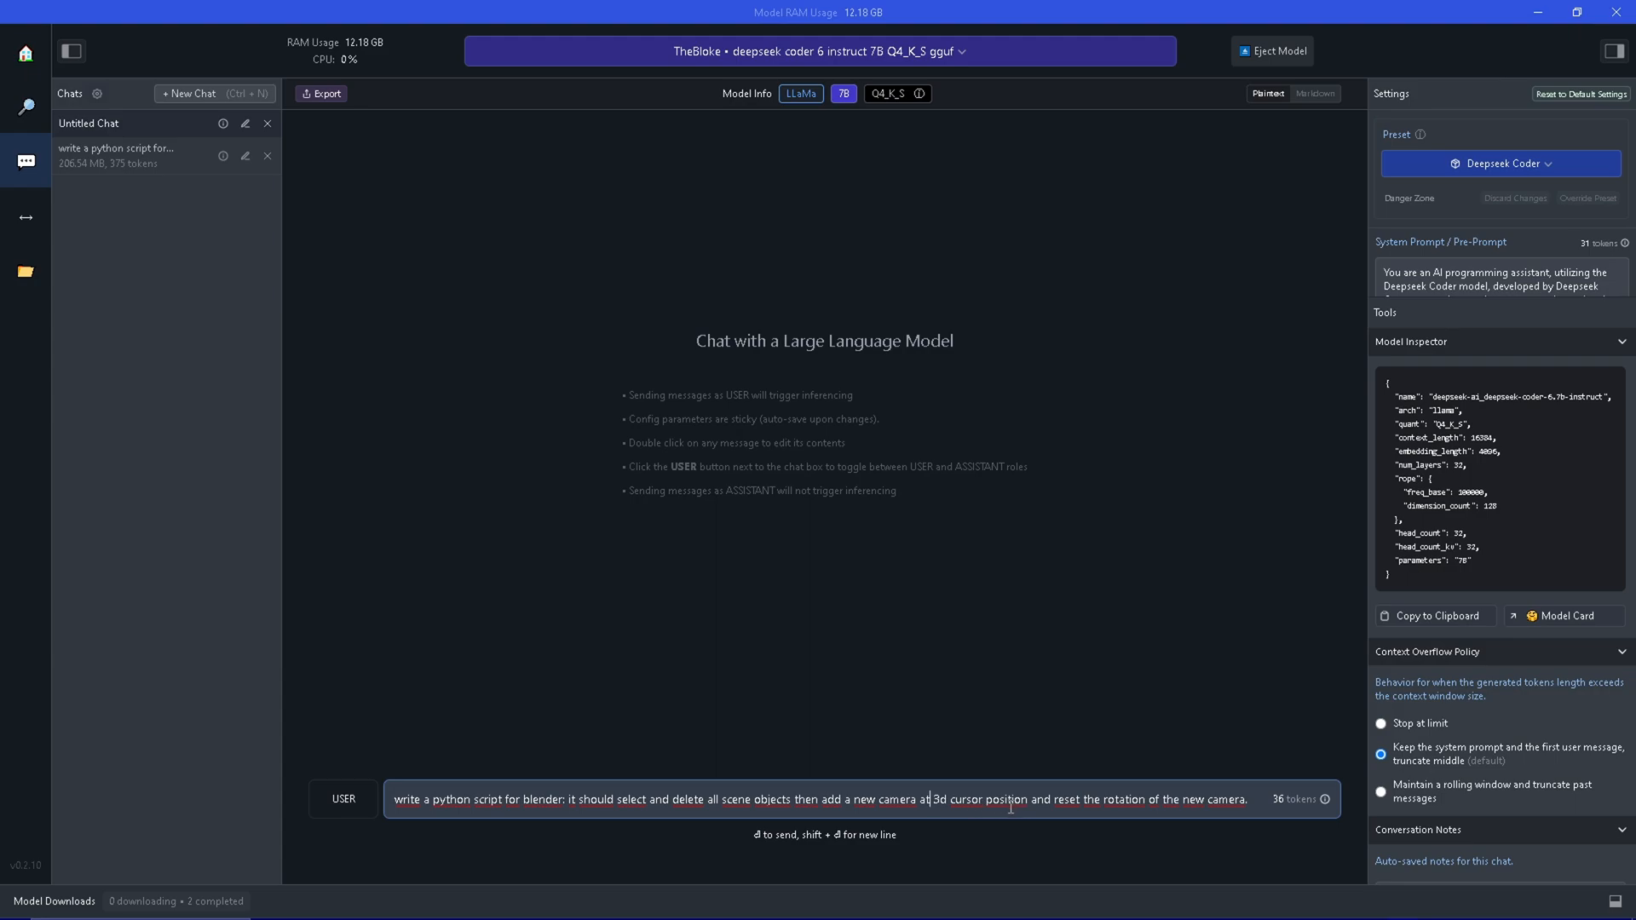
mouse_move(1077, 800)
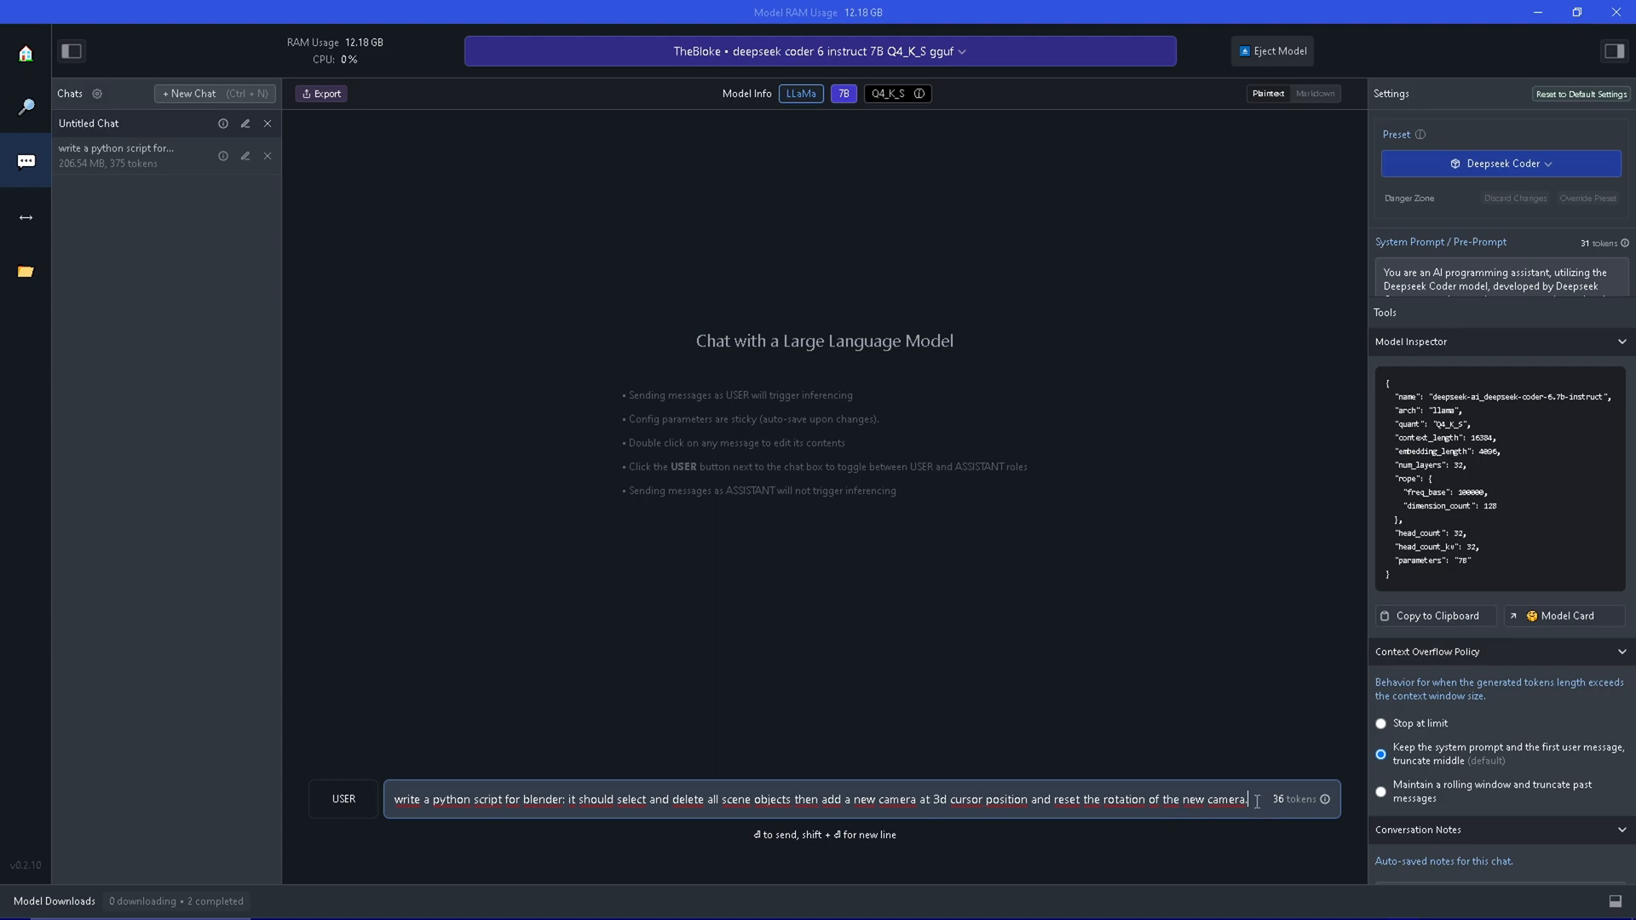
mouse_move(1247, 799)
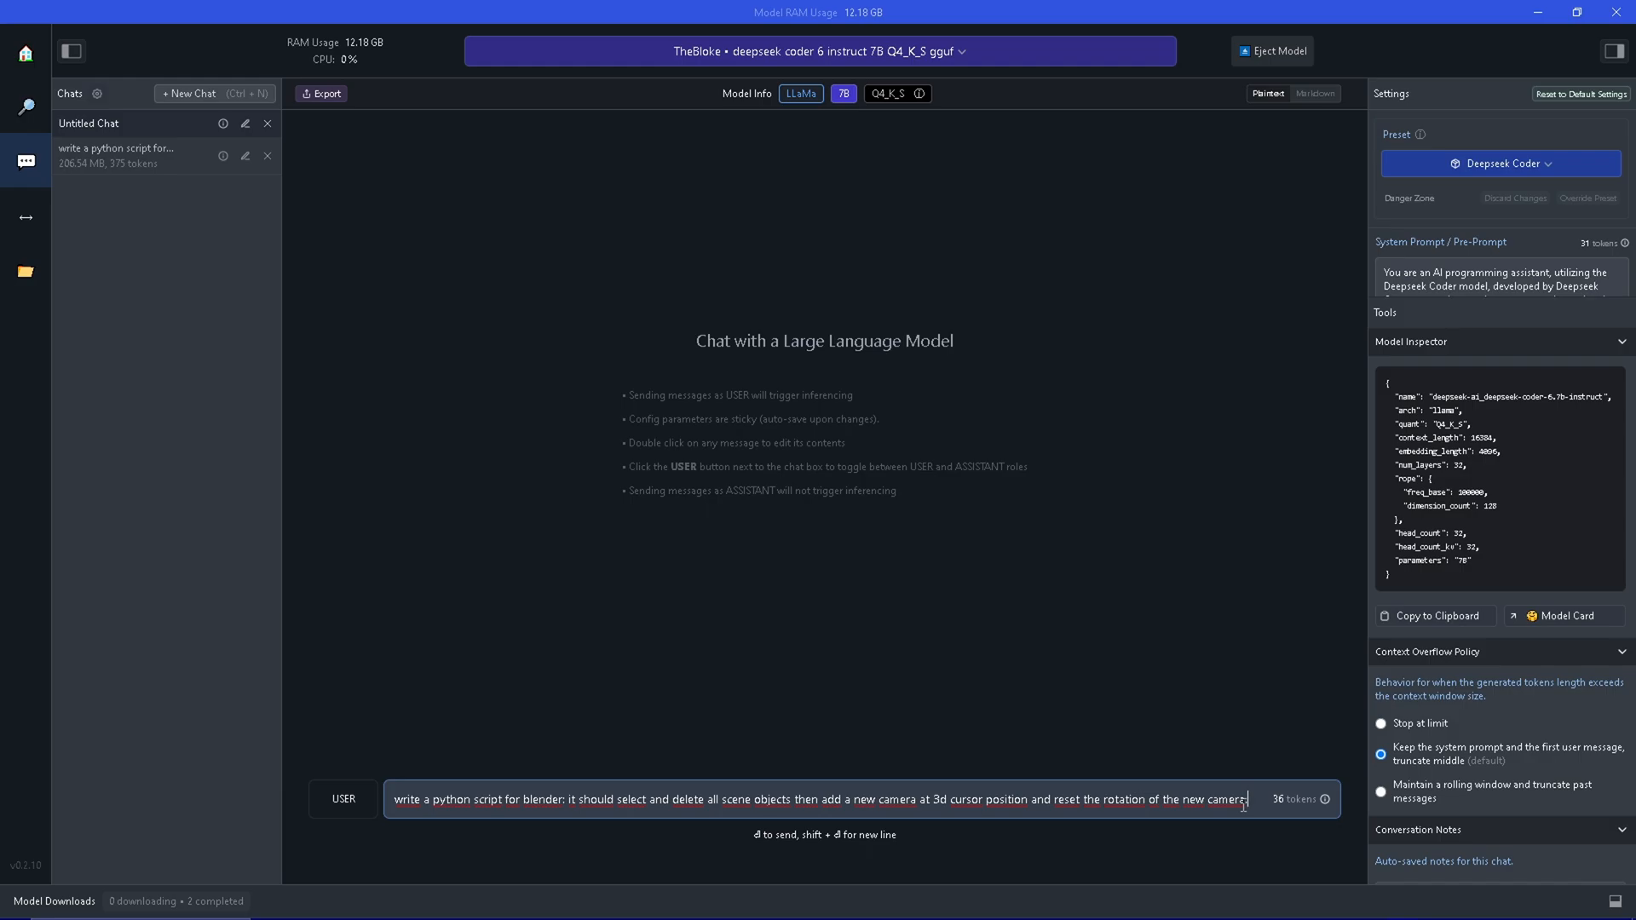
- Send the prompt to Deepseek Coder and get its camera-replacement script
key(Return)
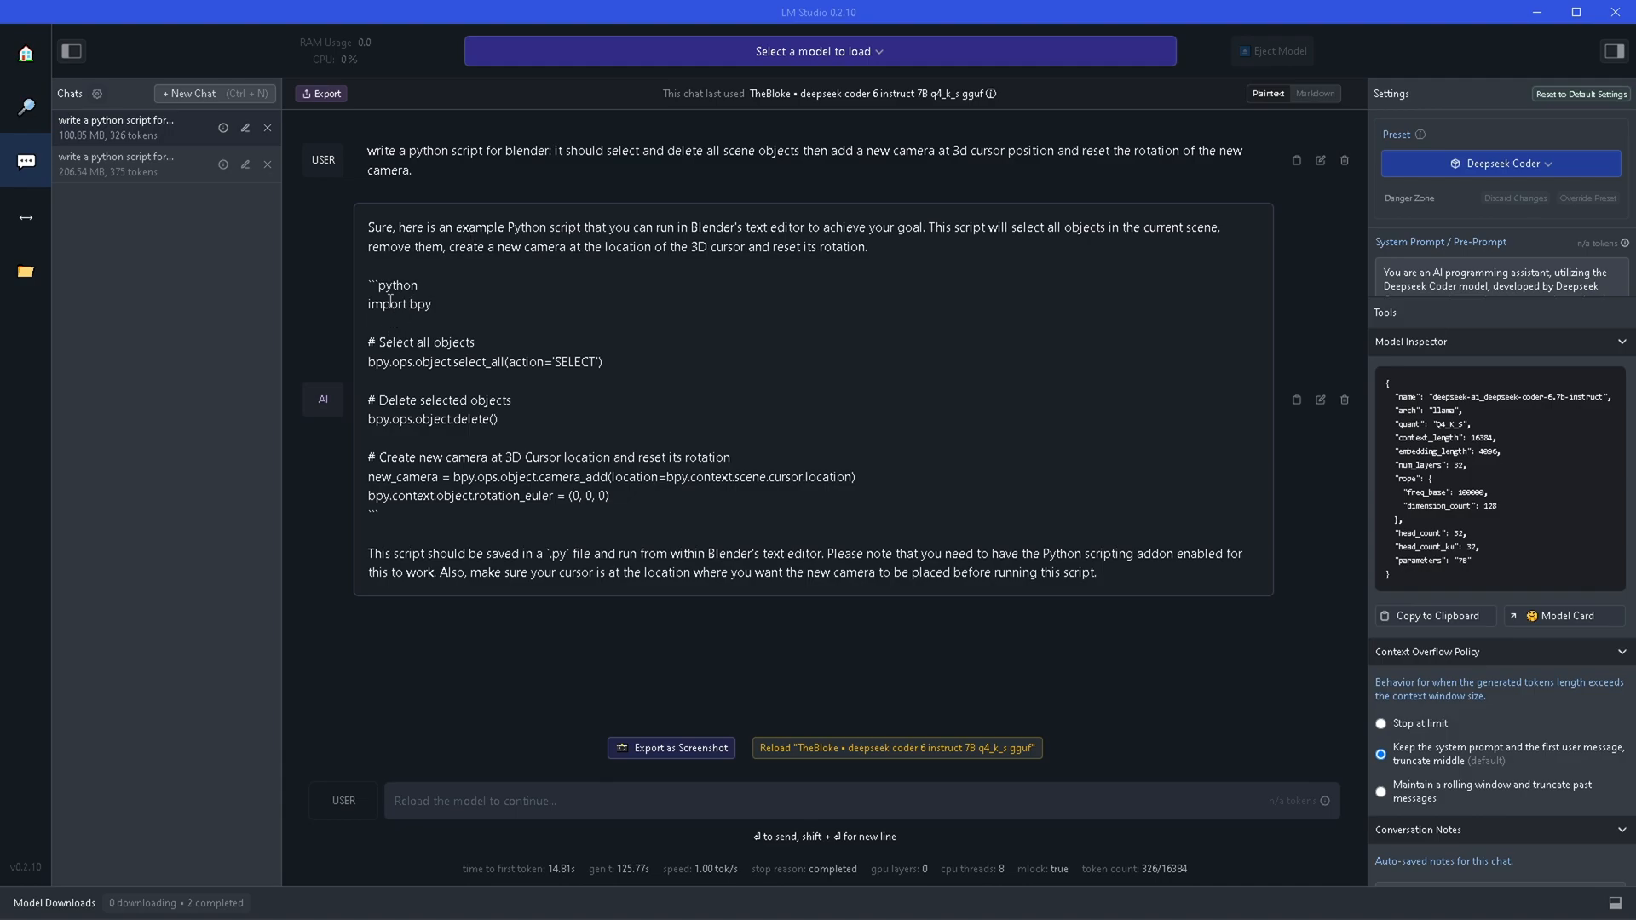
mouse_move(432, 311)
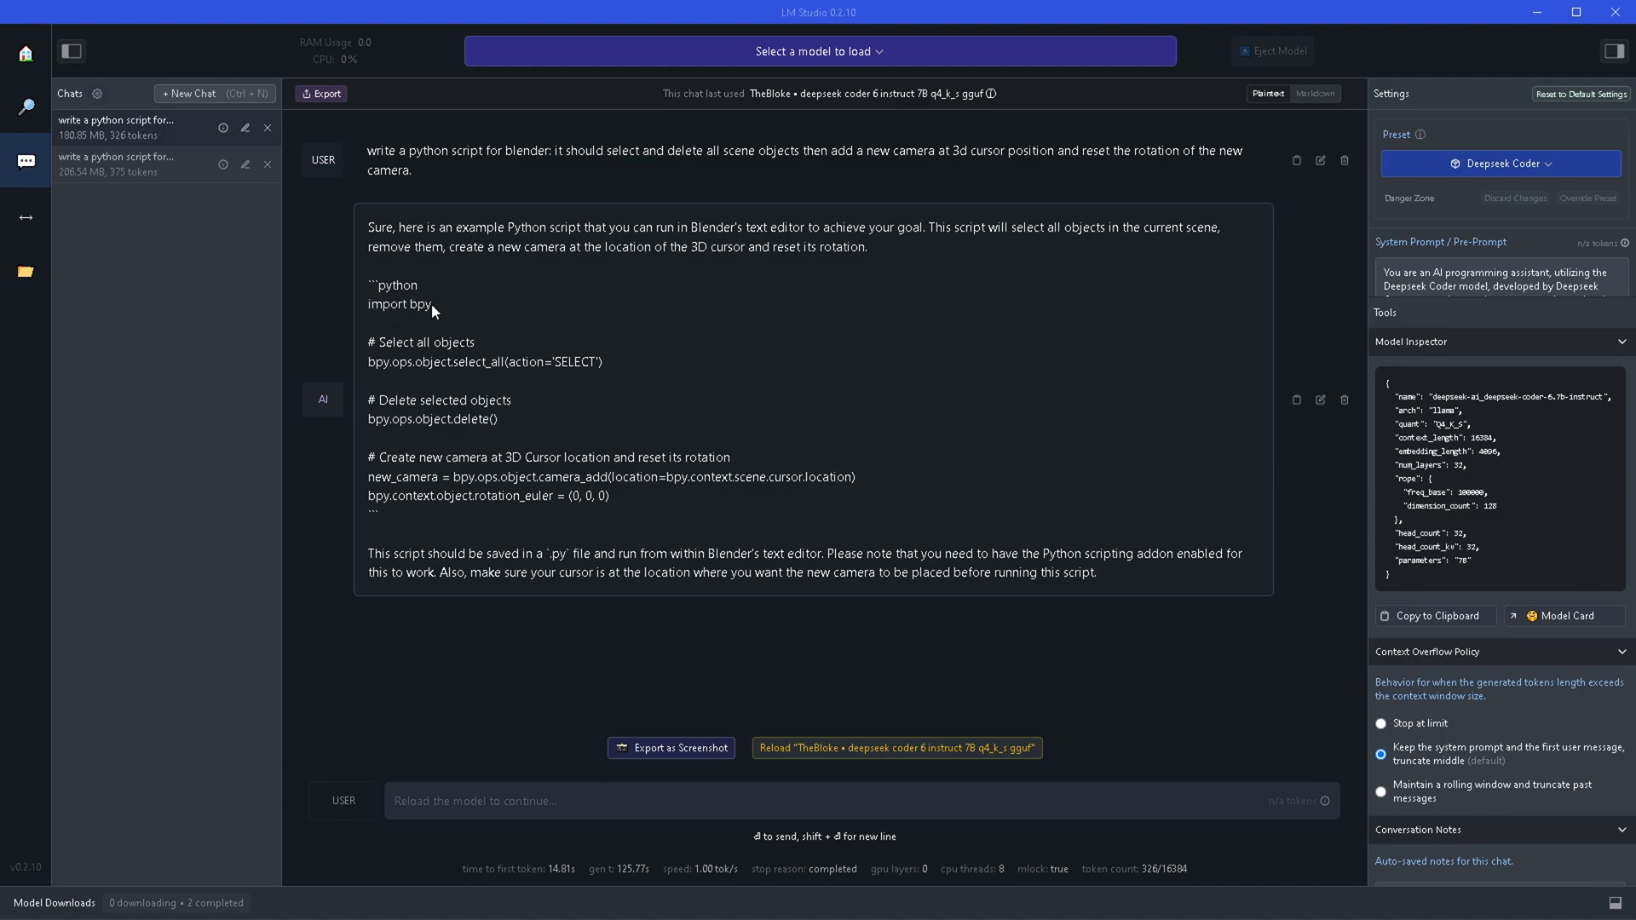
mouse_move(428, 309)
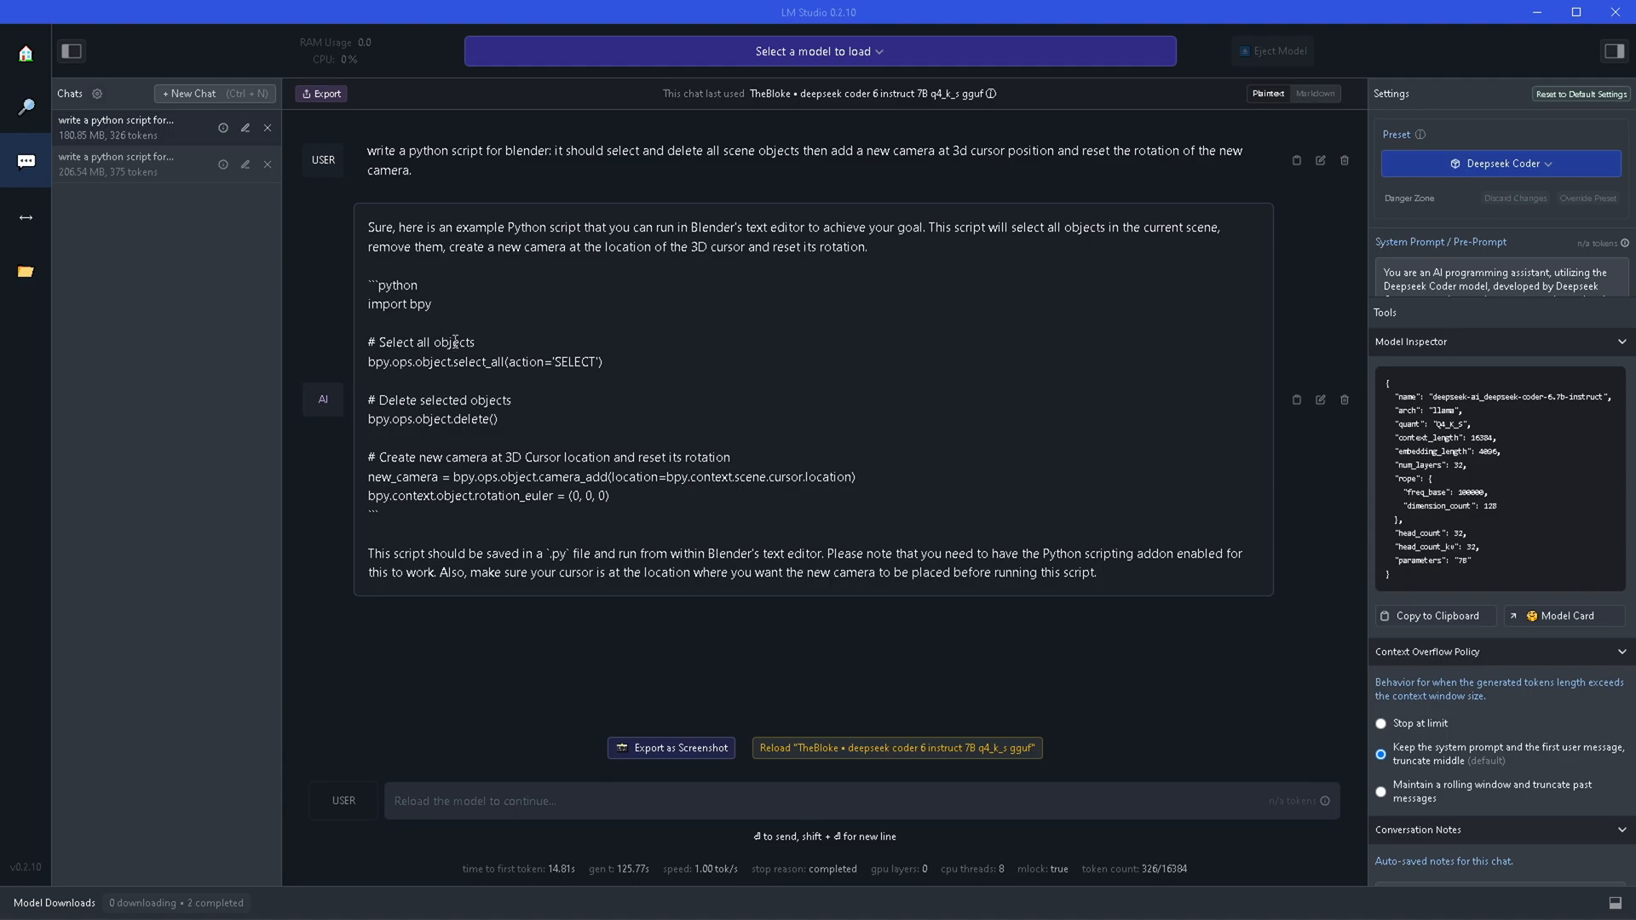
mouse_move(382, 387)
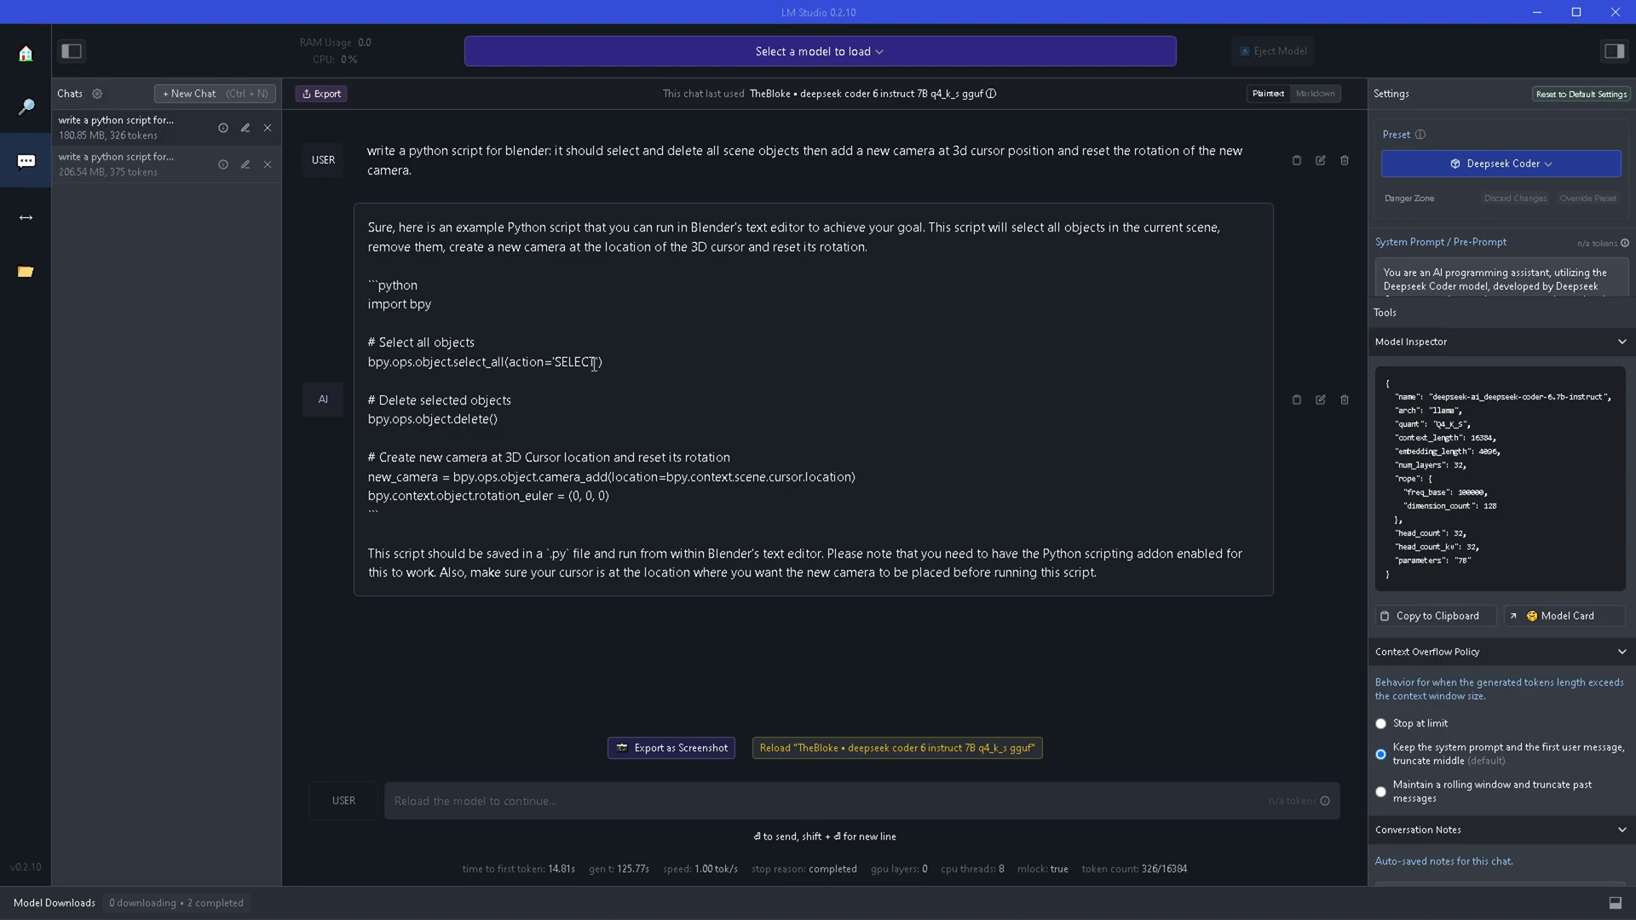
mouse_move(431, 423)
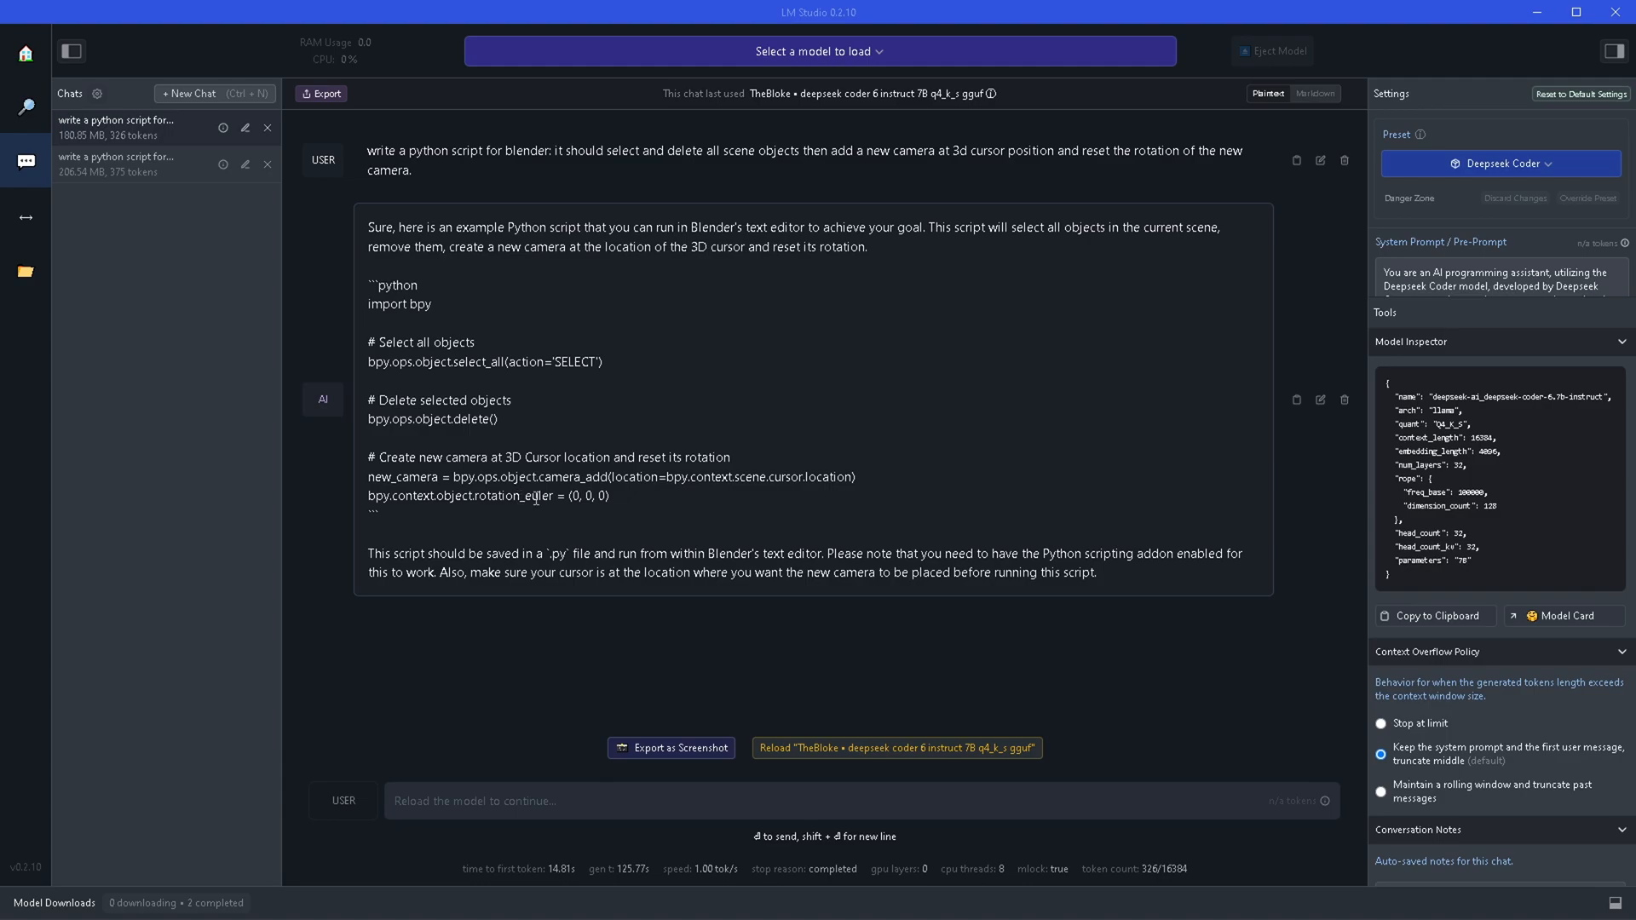
mouse_move(369, 309)
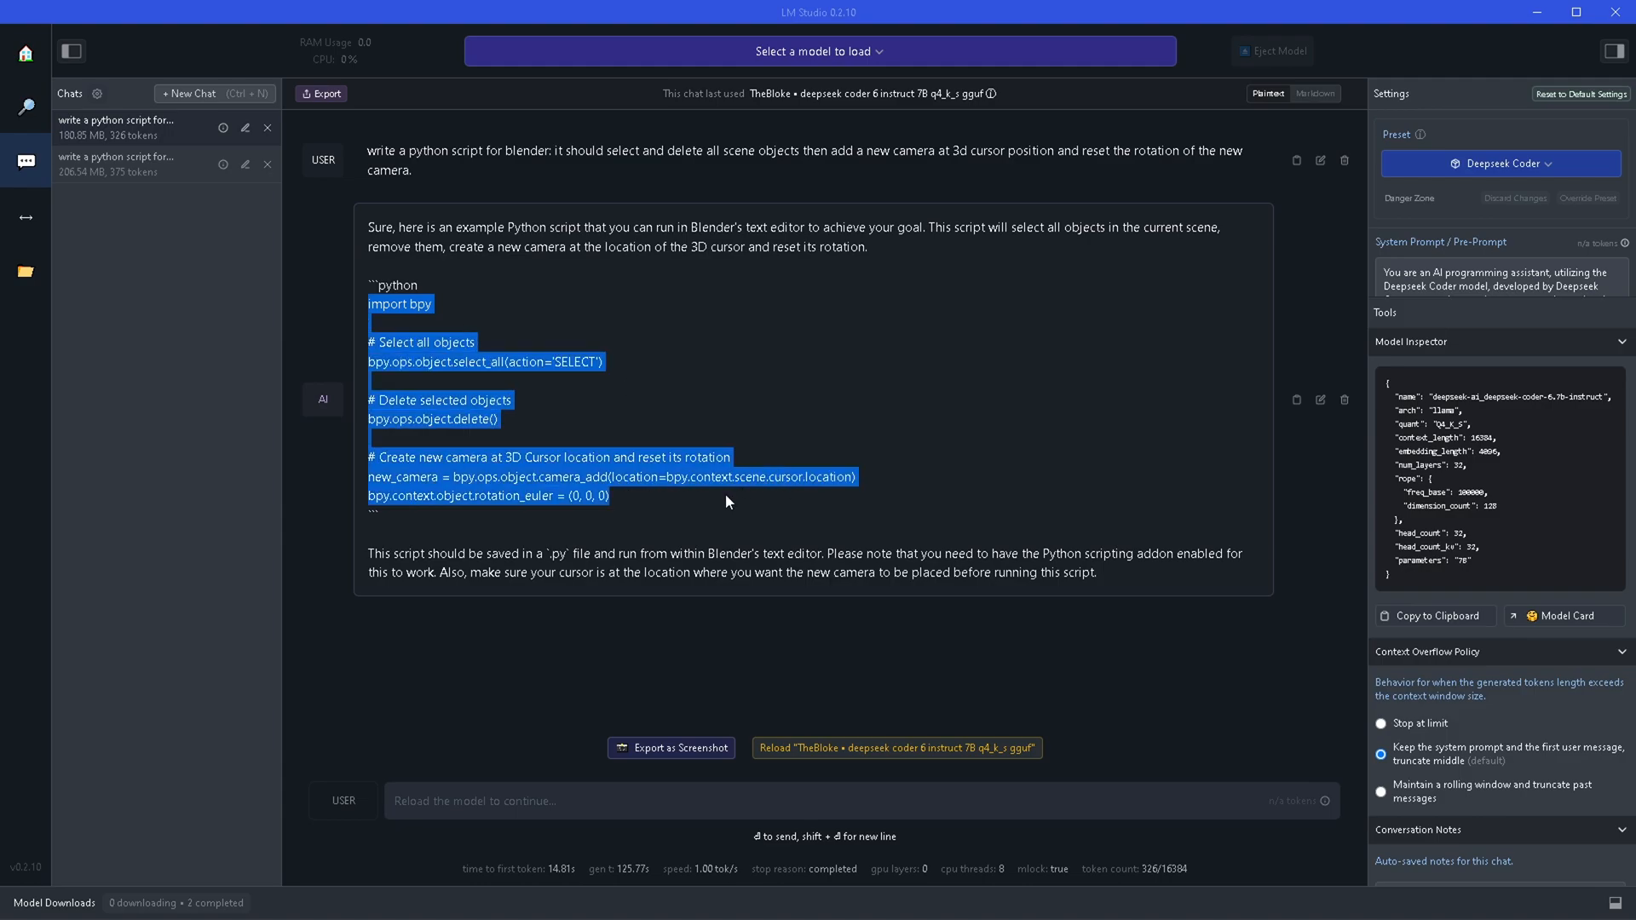
mouse_move(728, 491)
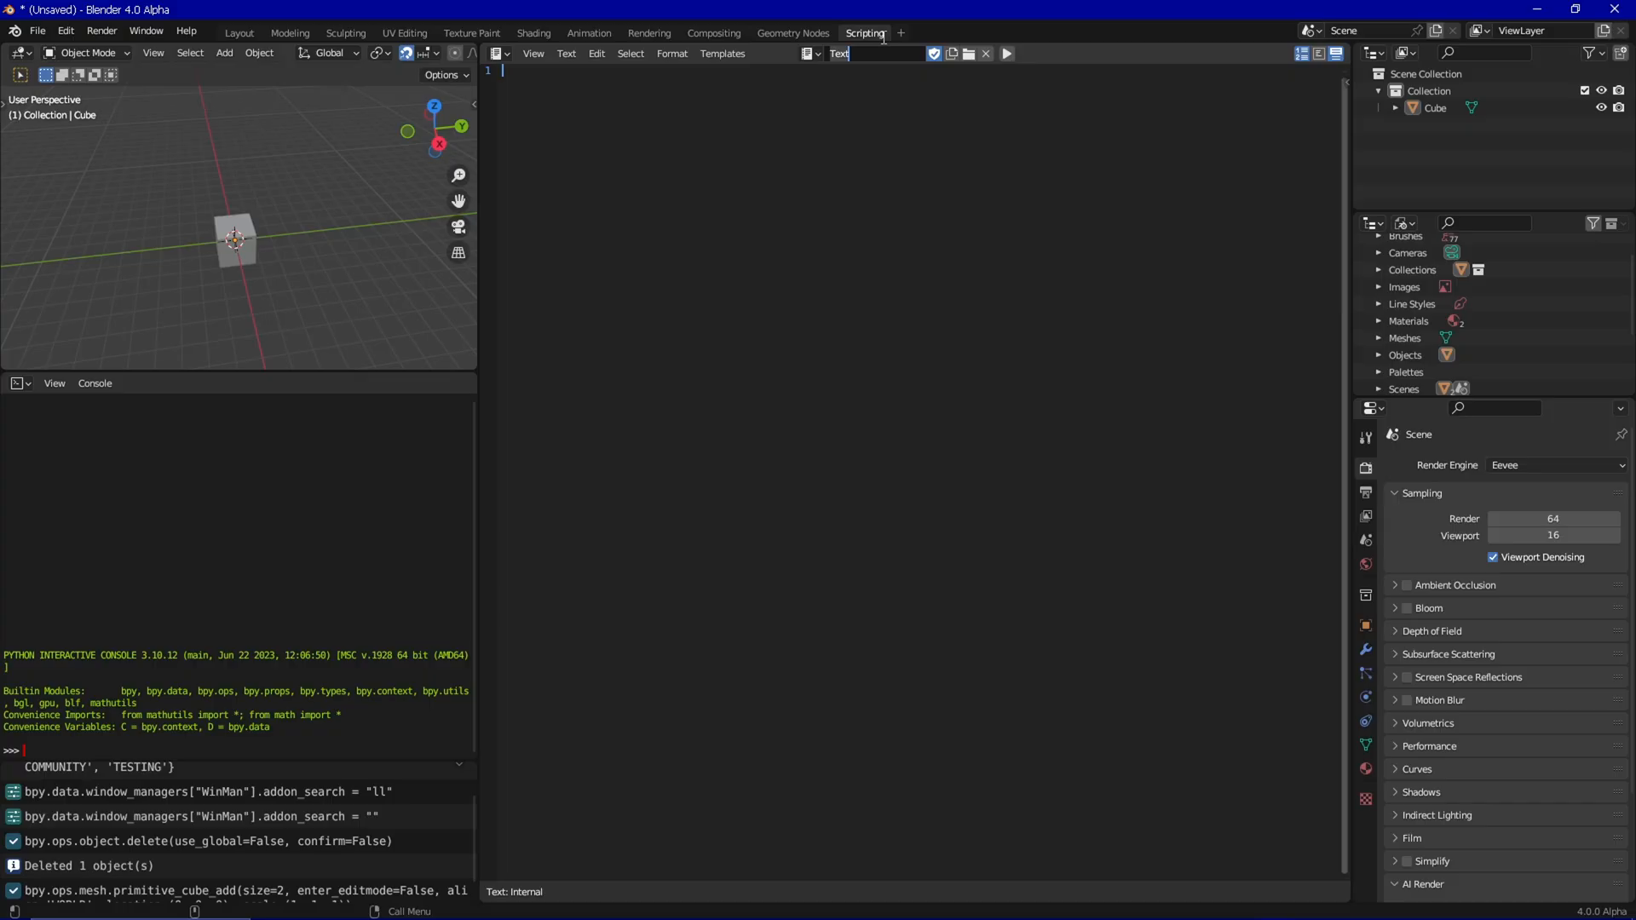
- Name the new text block 2dsetupcamera holding the generated camera script
text(2dsetup)
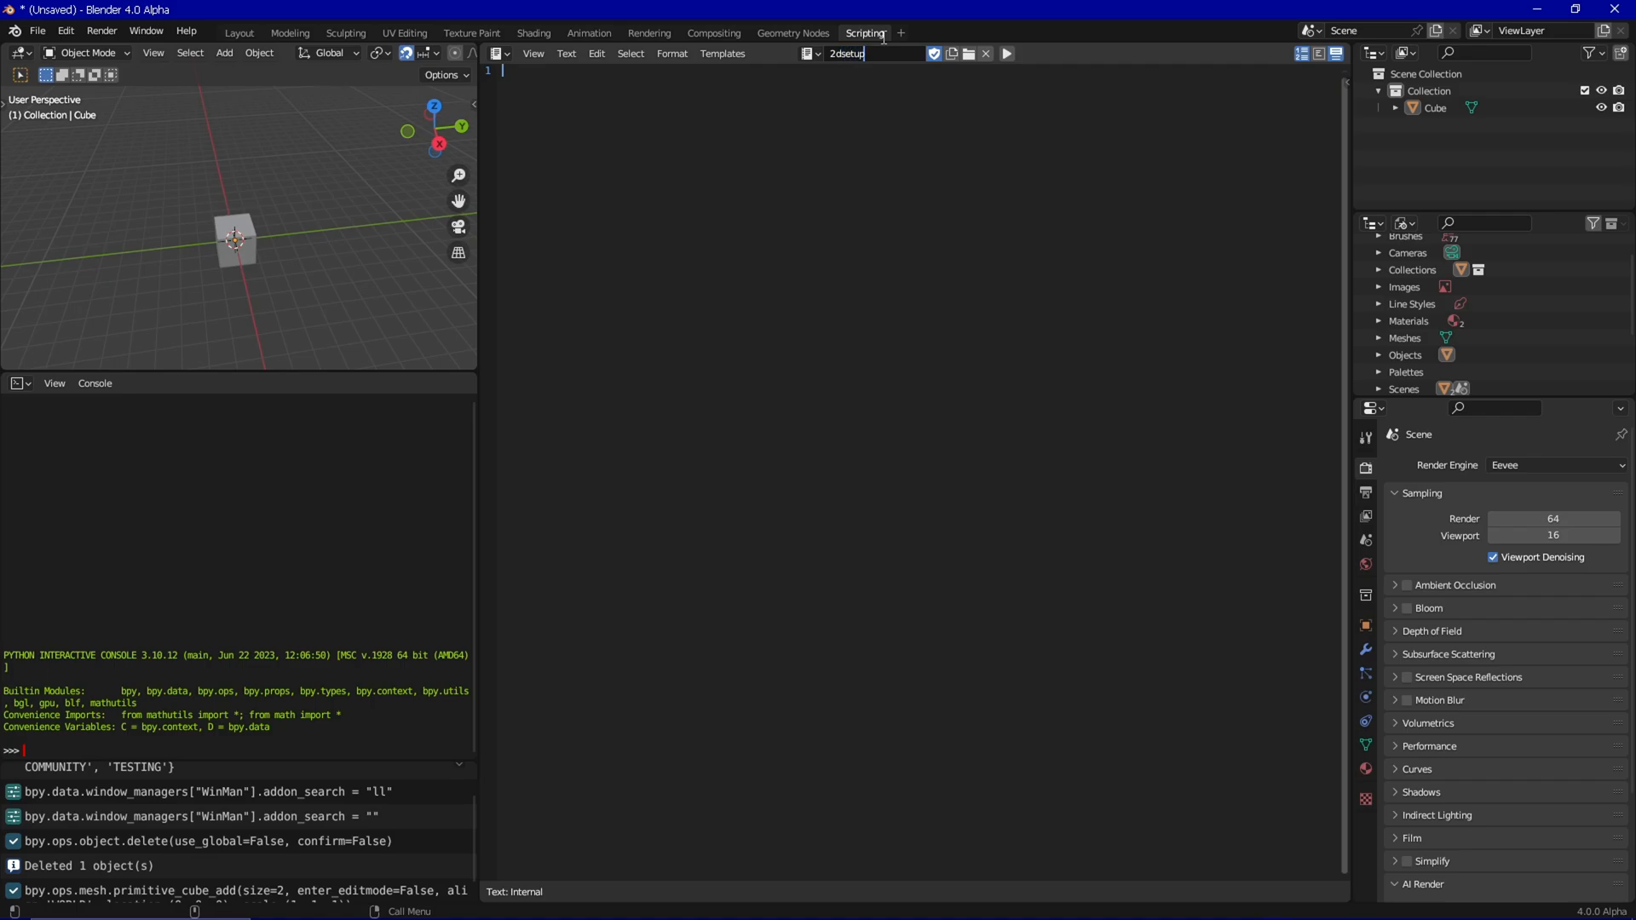
text(camera)
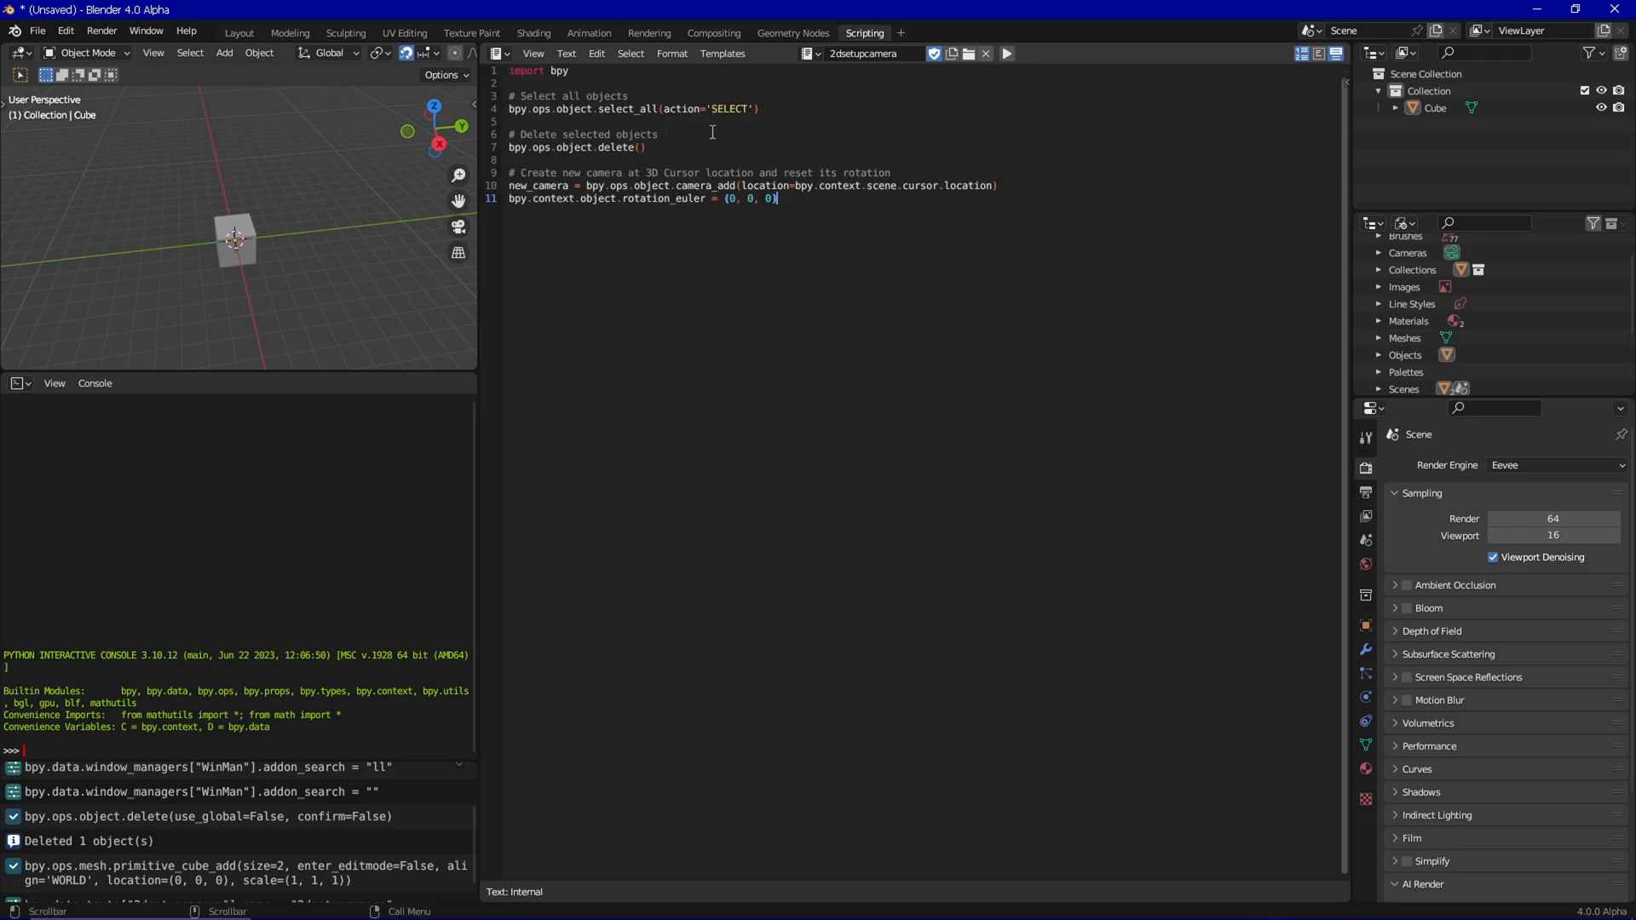
mouse_move(746, 155)
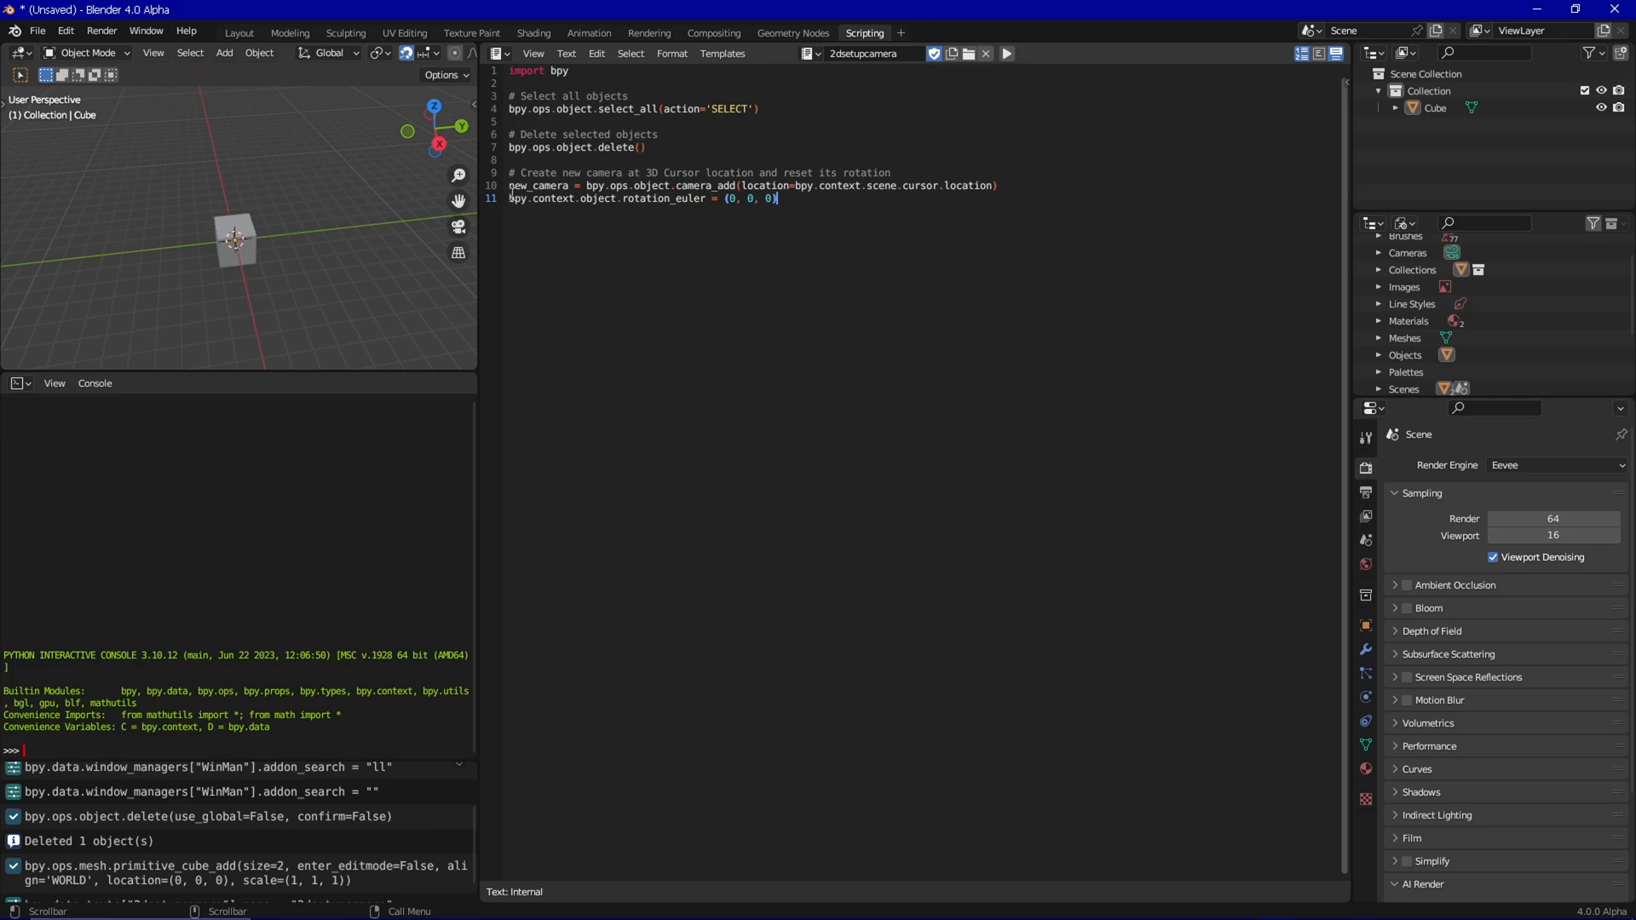
mouse_move(481, 96)
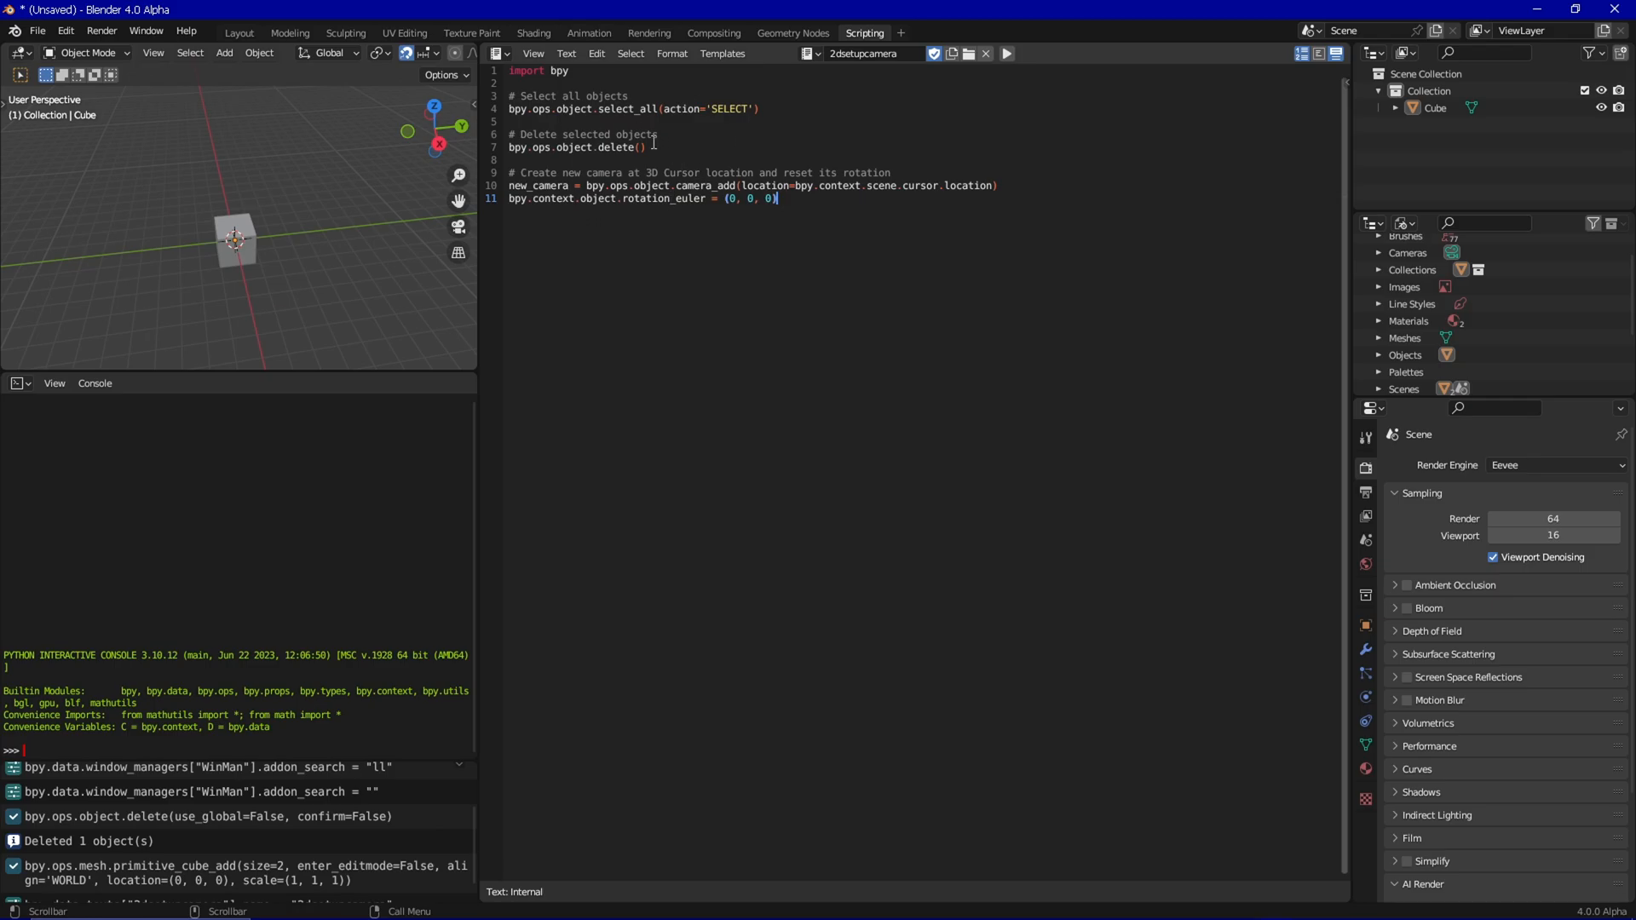
click(566, 53)
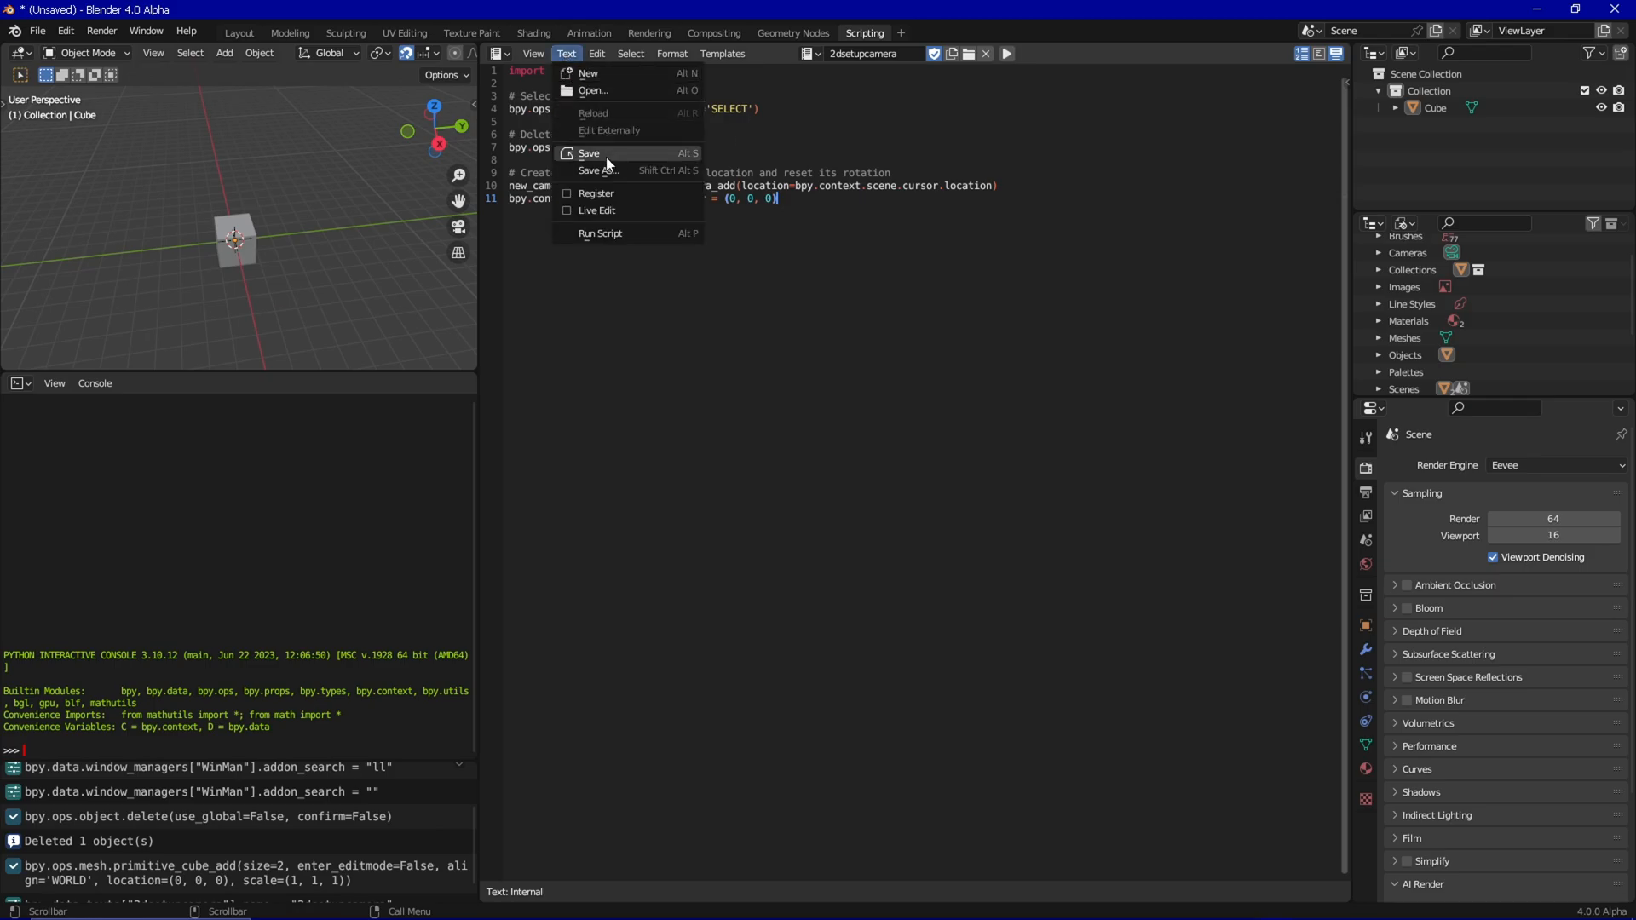
- Save the script as 2dsetupcamera in the Documents folder
click(598, 170)
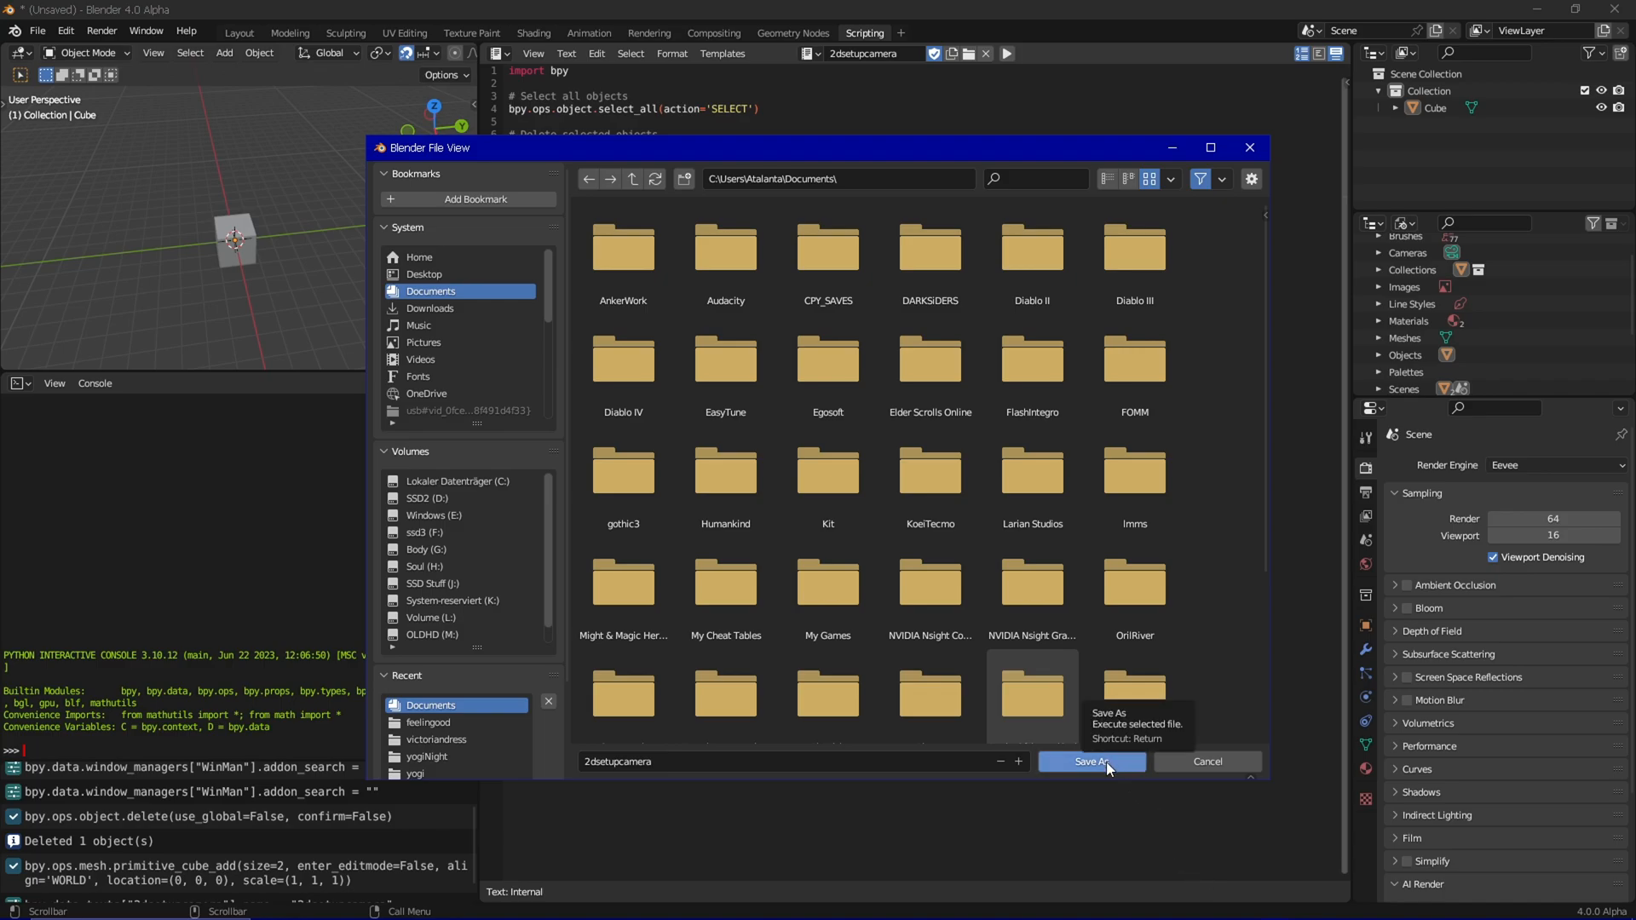
click(1091, 760)
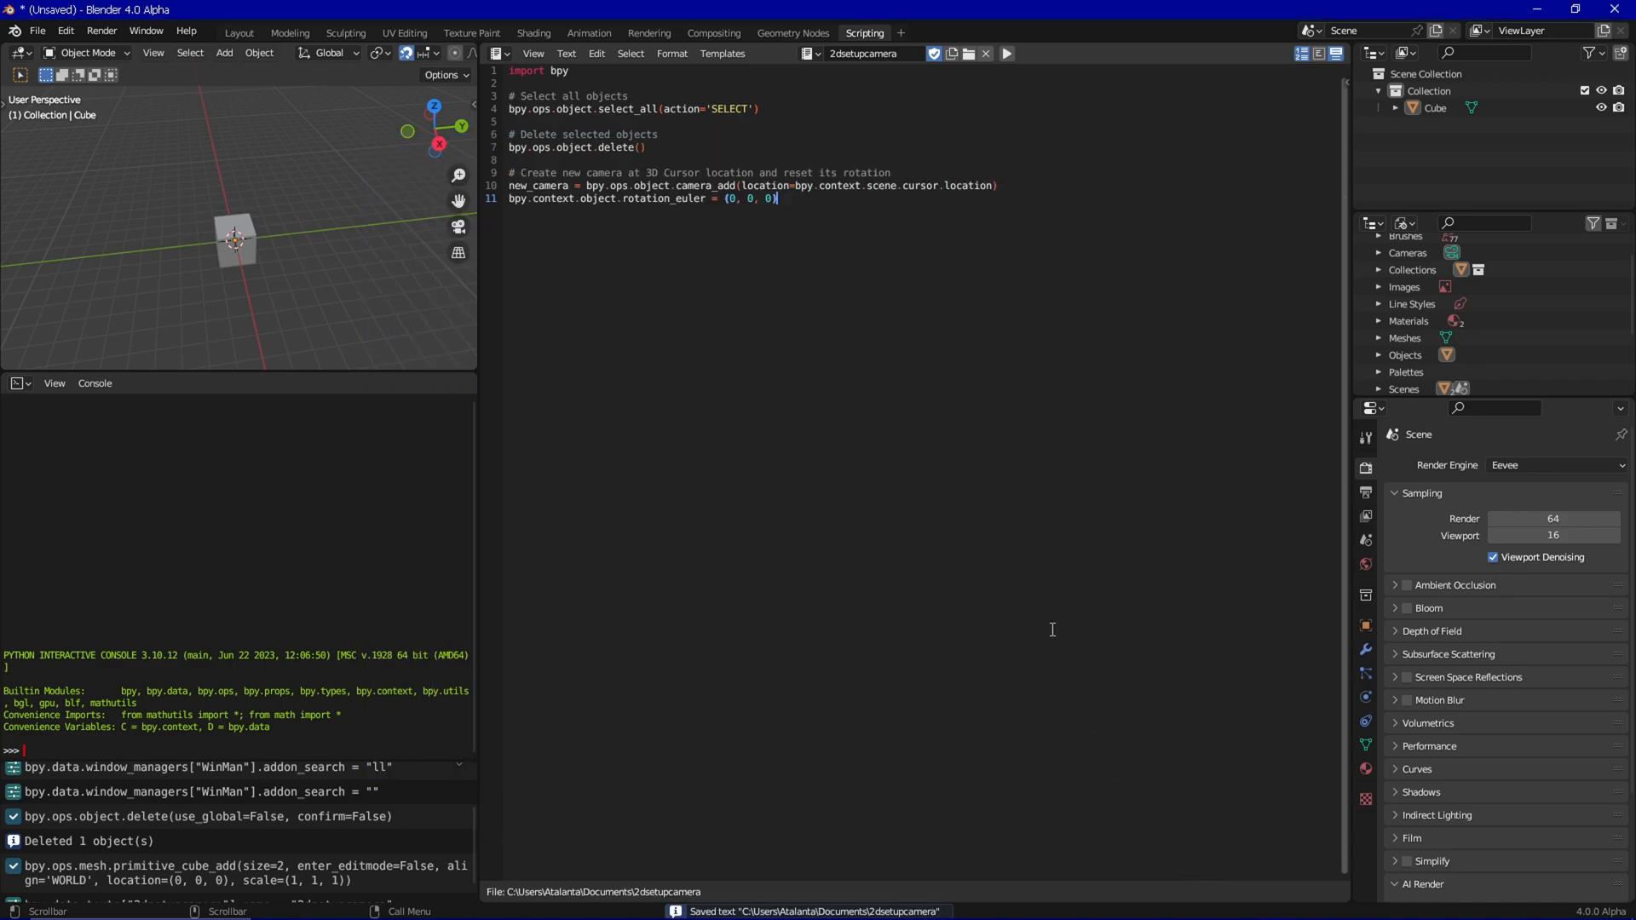
mouse_move(1013, 572)
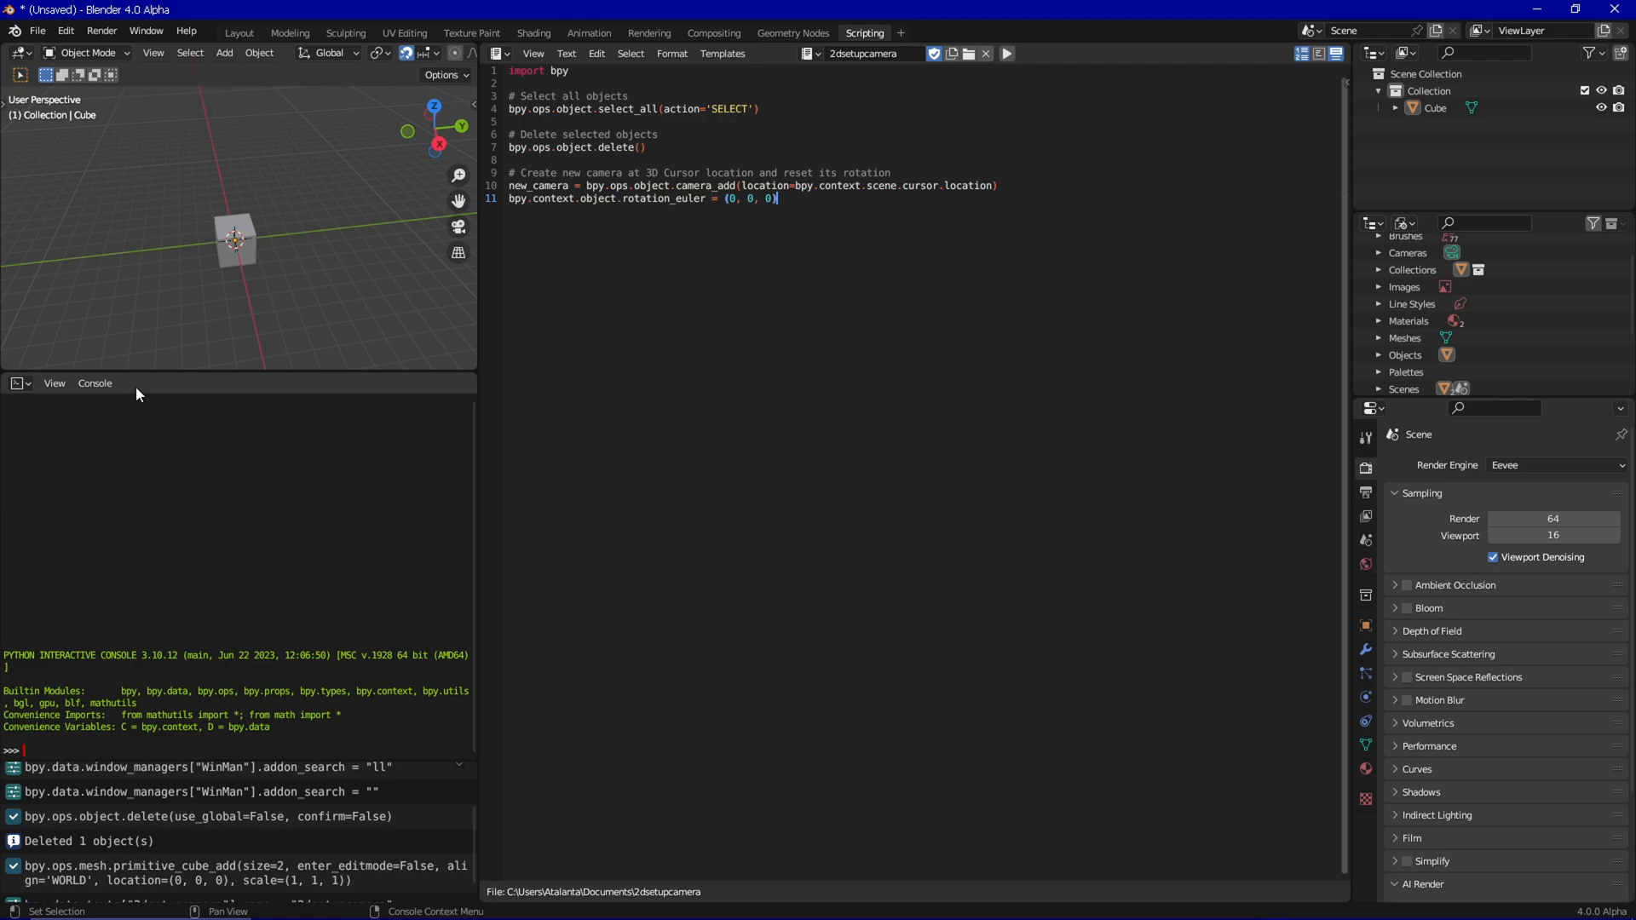
mouse_move(235, 266)
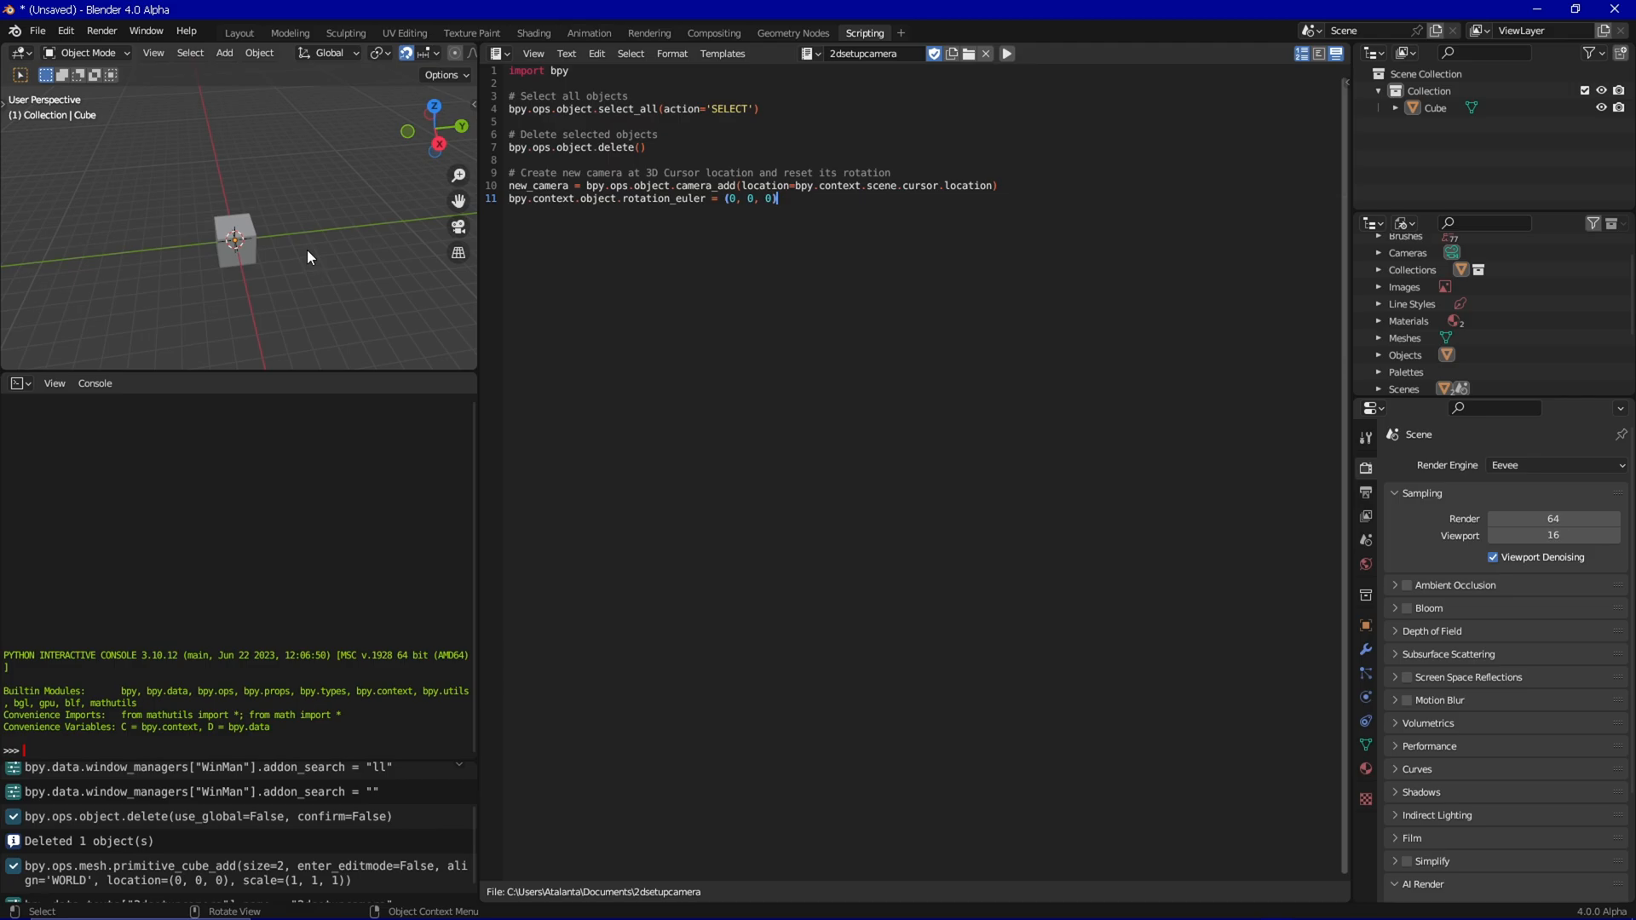
mouse_move(317, 267)
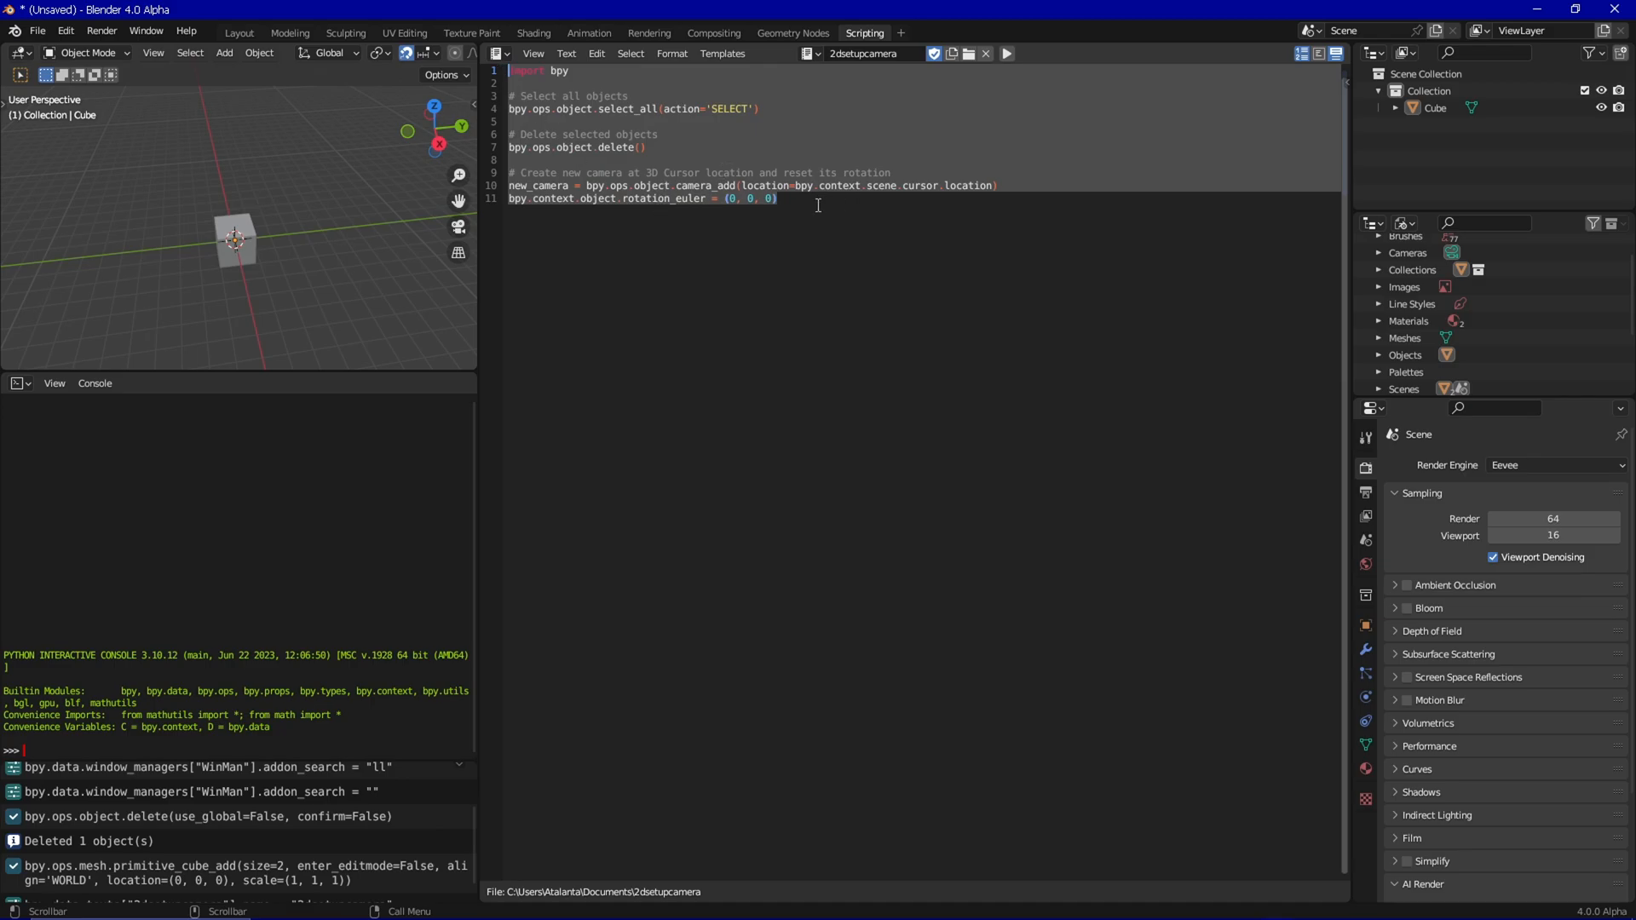
mouse_move(719, 174)
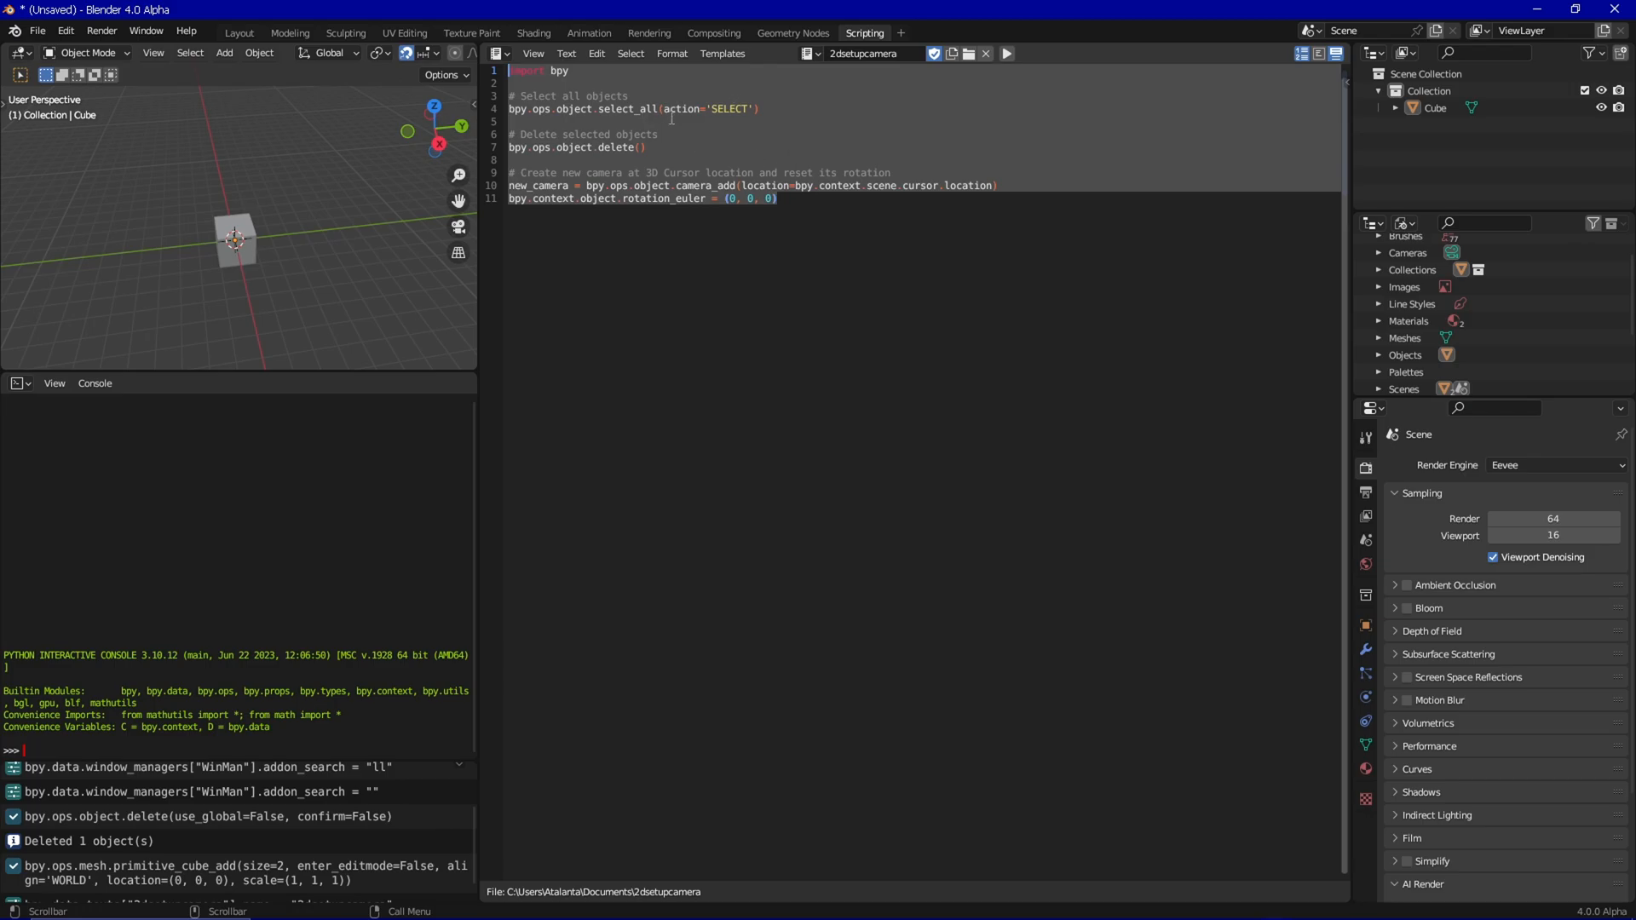
mouse_move(58, 752)
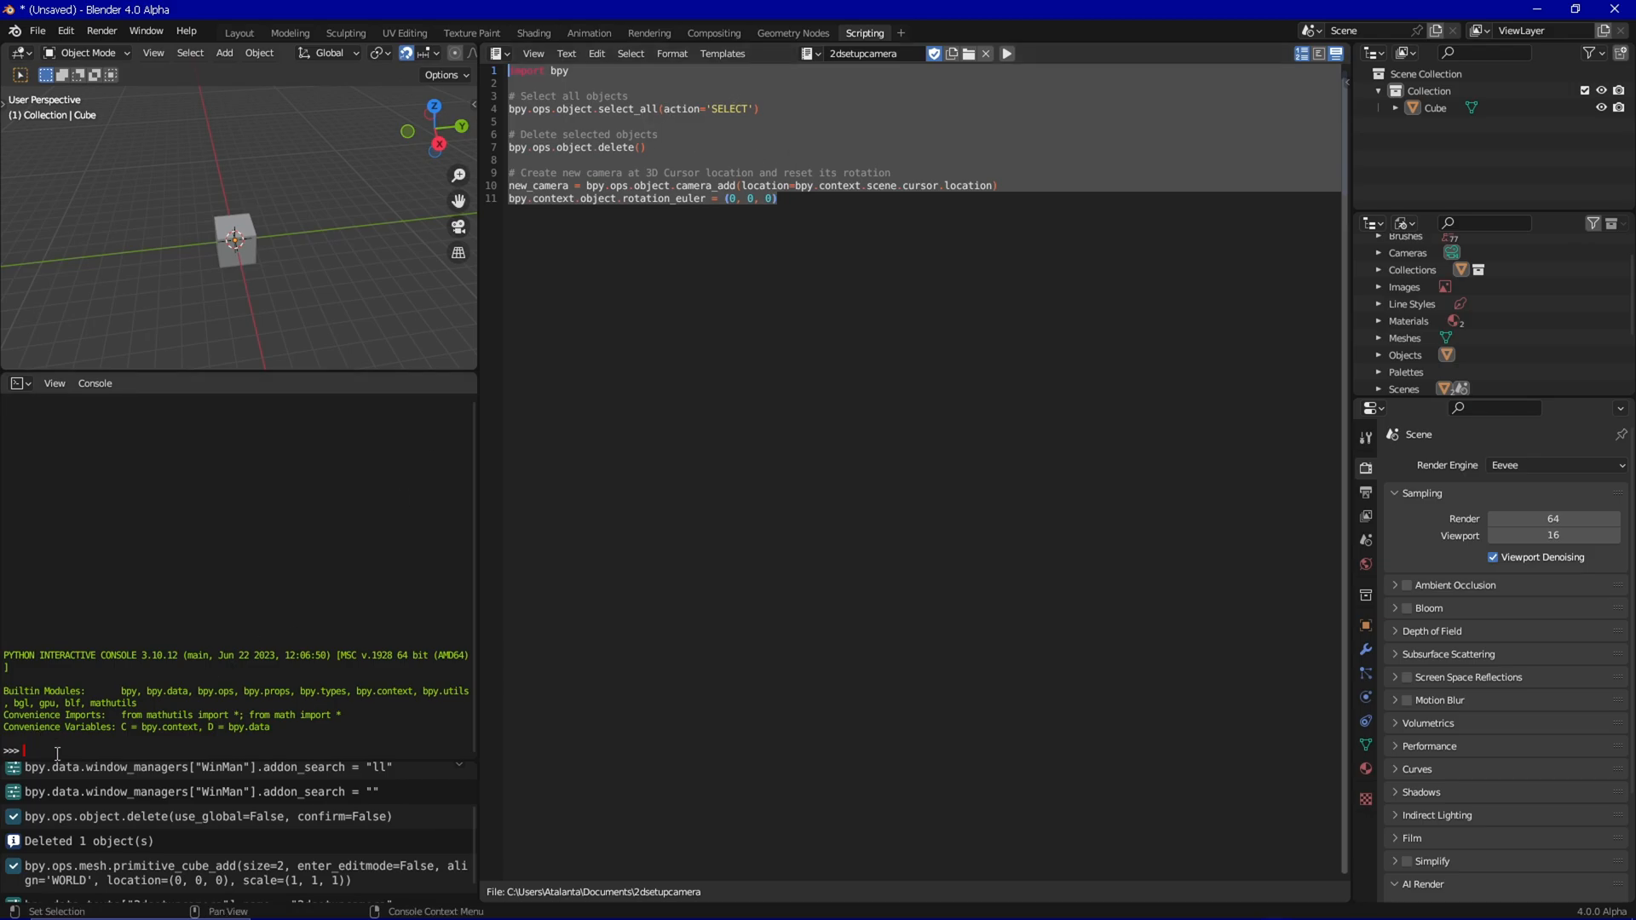
- Run the 2dsetupcamera script in the Python console so a single camera replaces the cube
click(1005, 53)
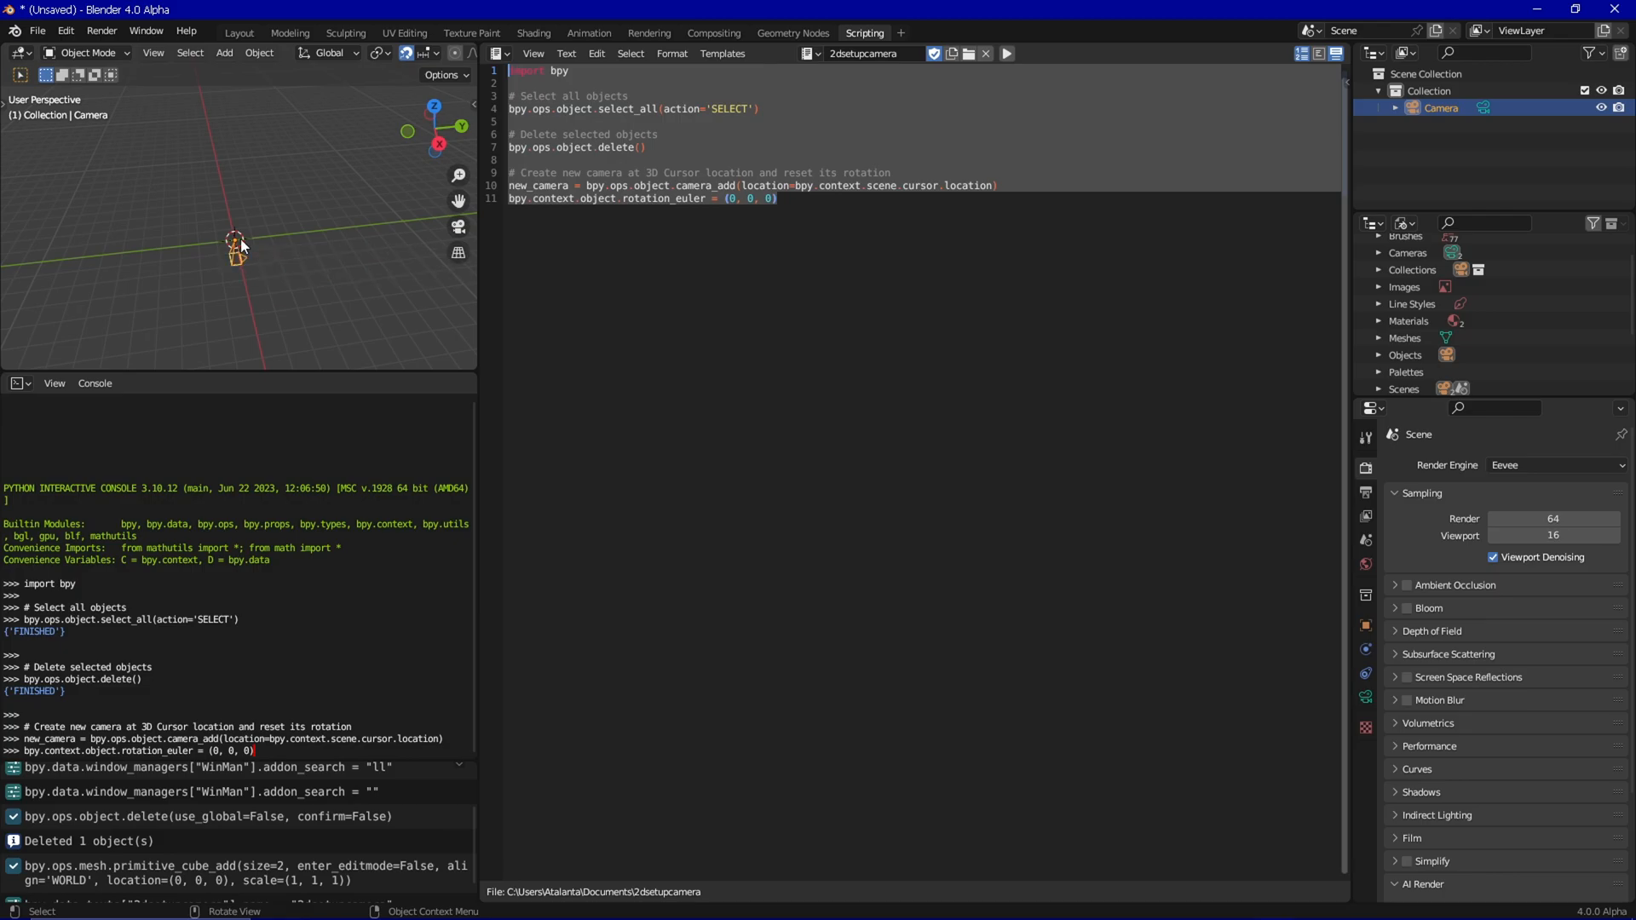
mouse_move(258, 264)
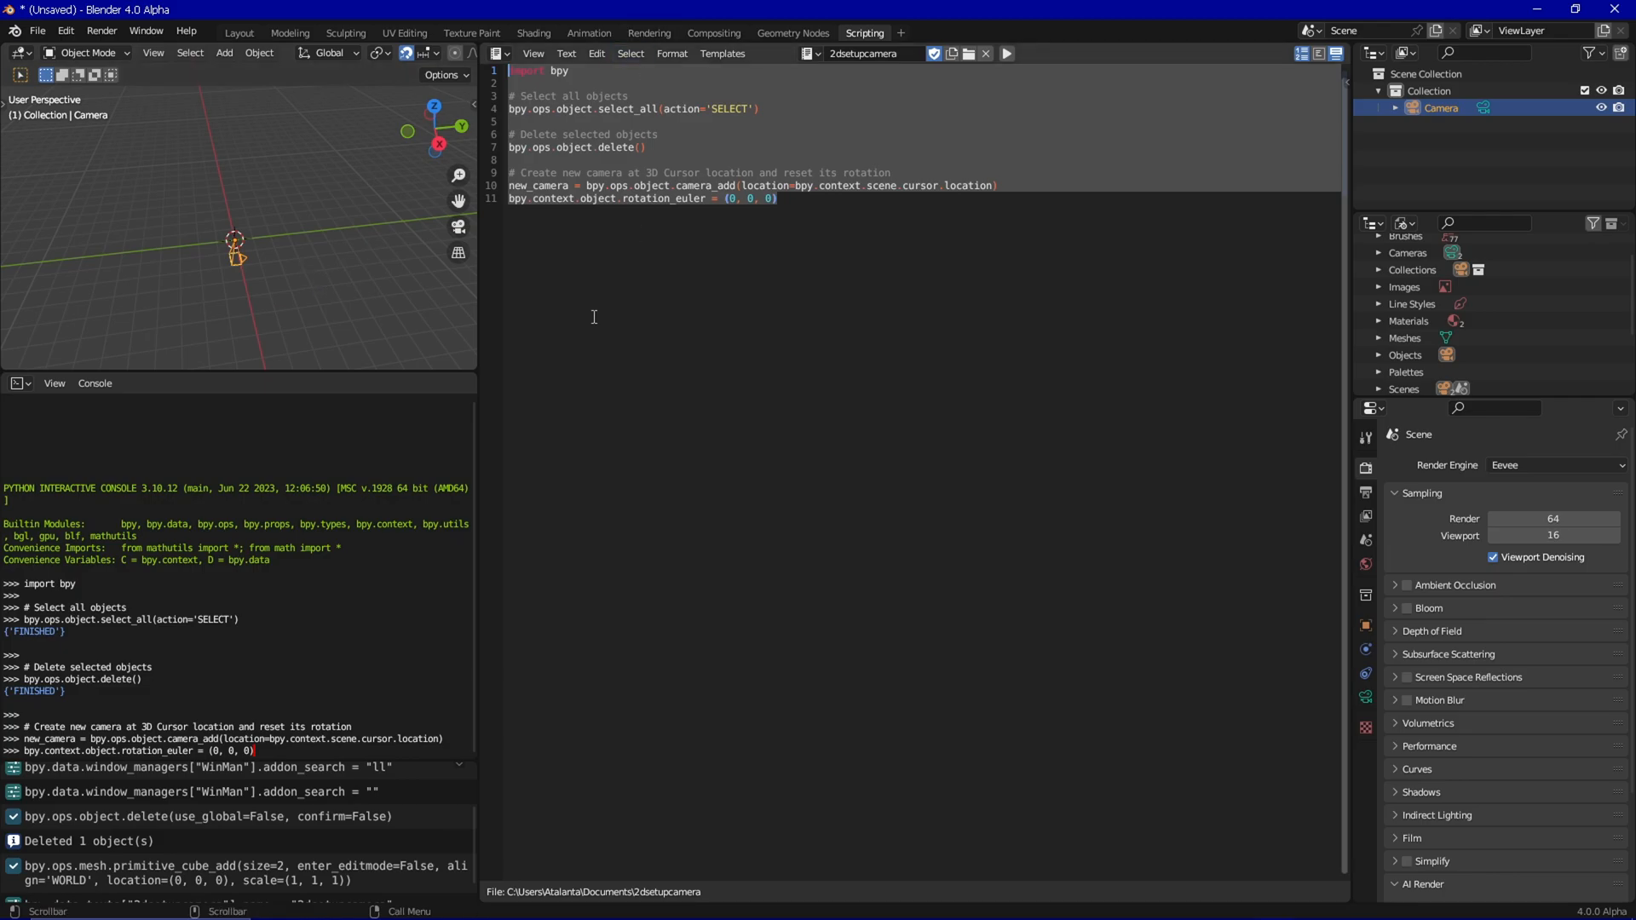
mouse_move(235, 251)
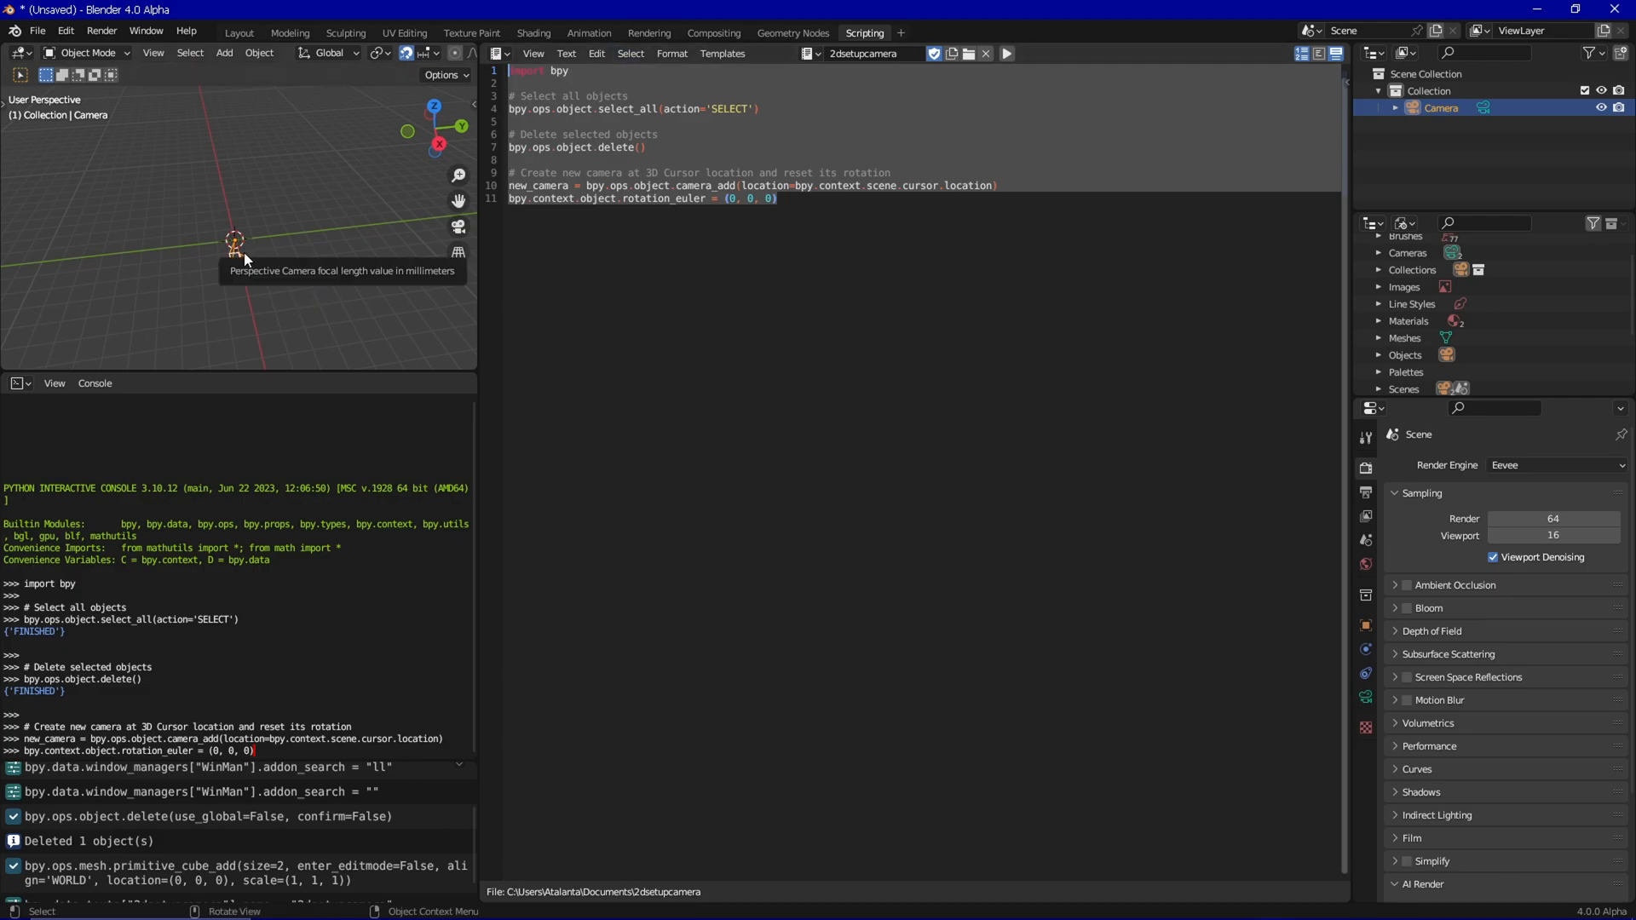
mouse_move(212, 241)
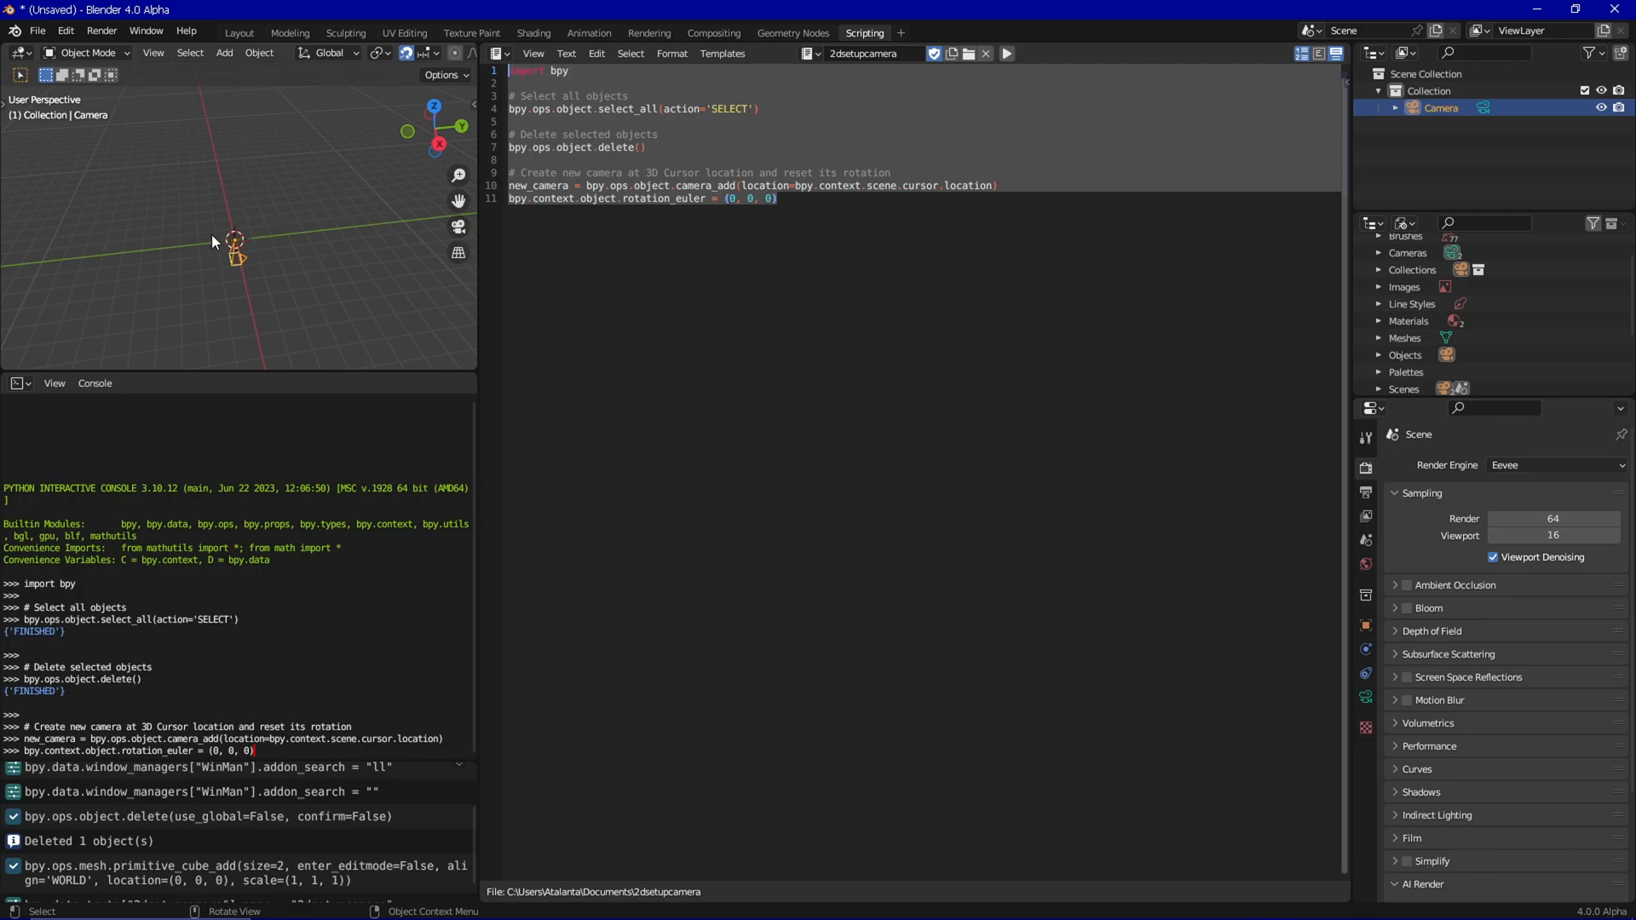
mouse_move(244, 270)
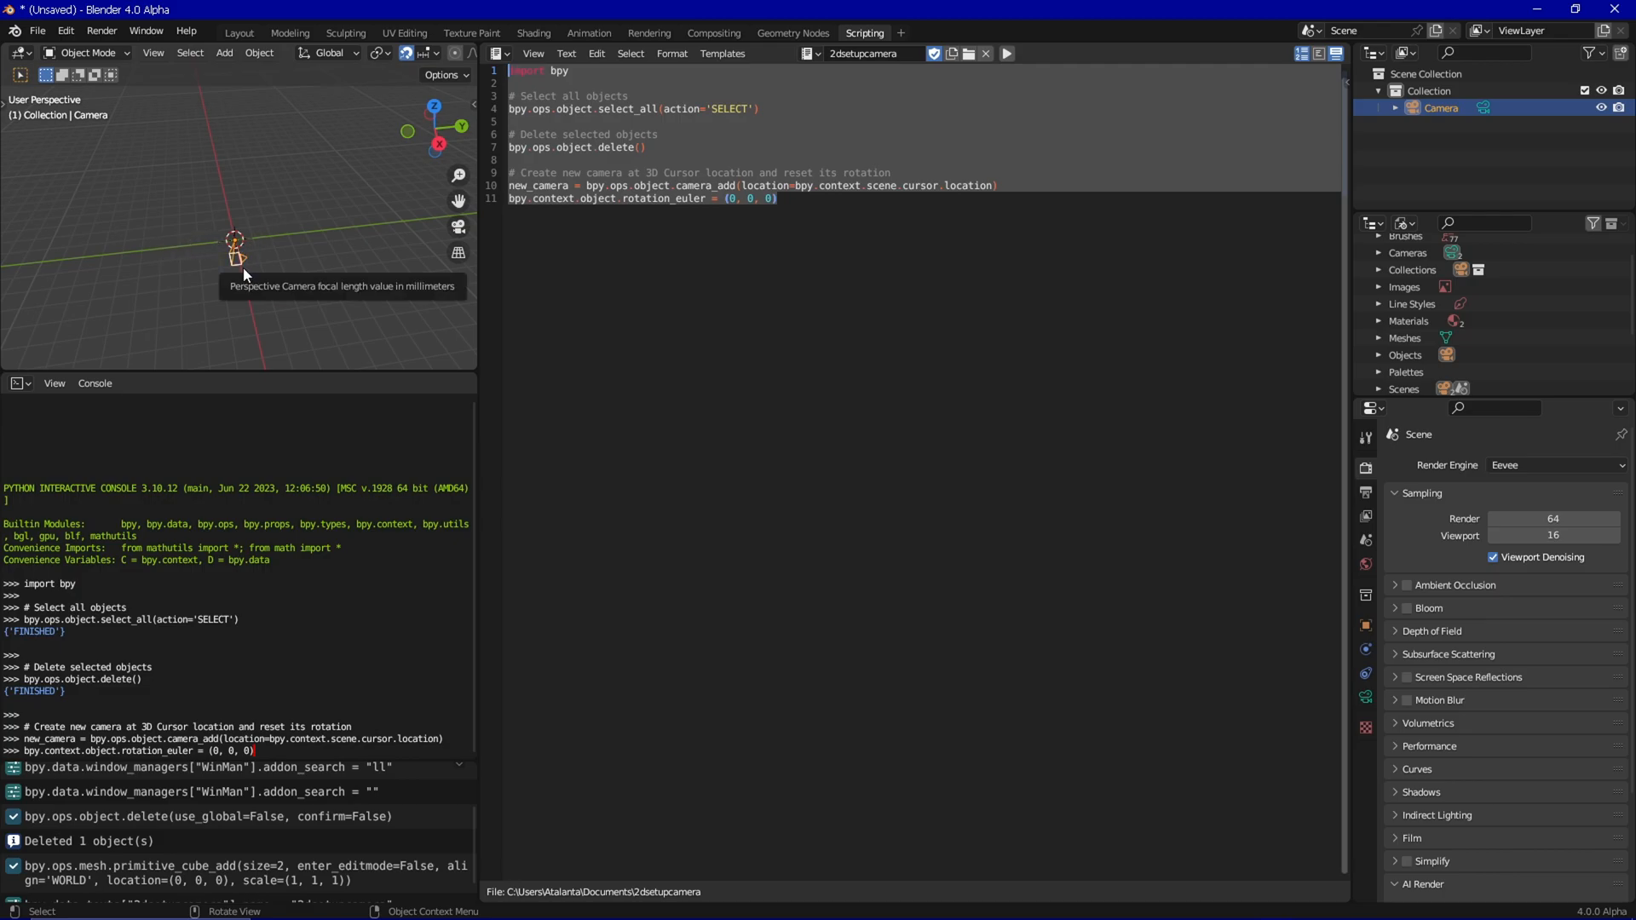
mouse_move(237, 260)
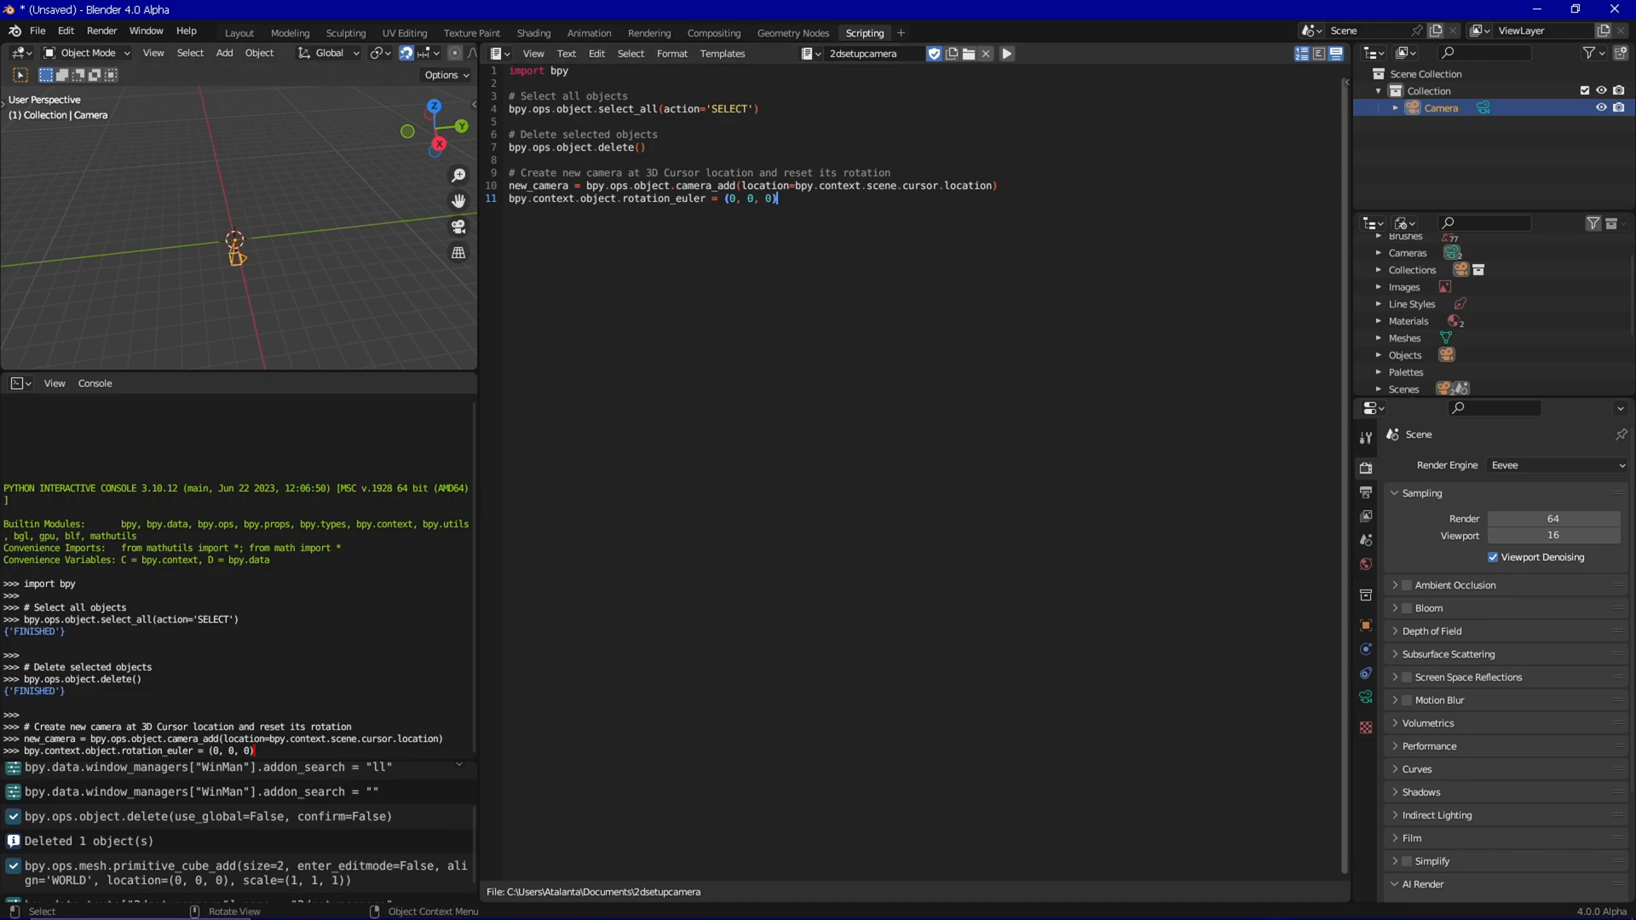
mouse_move(620, 604)
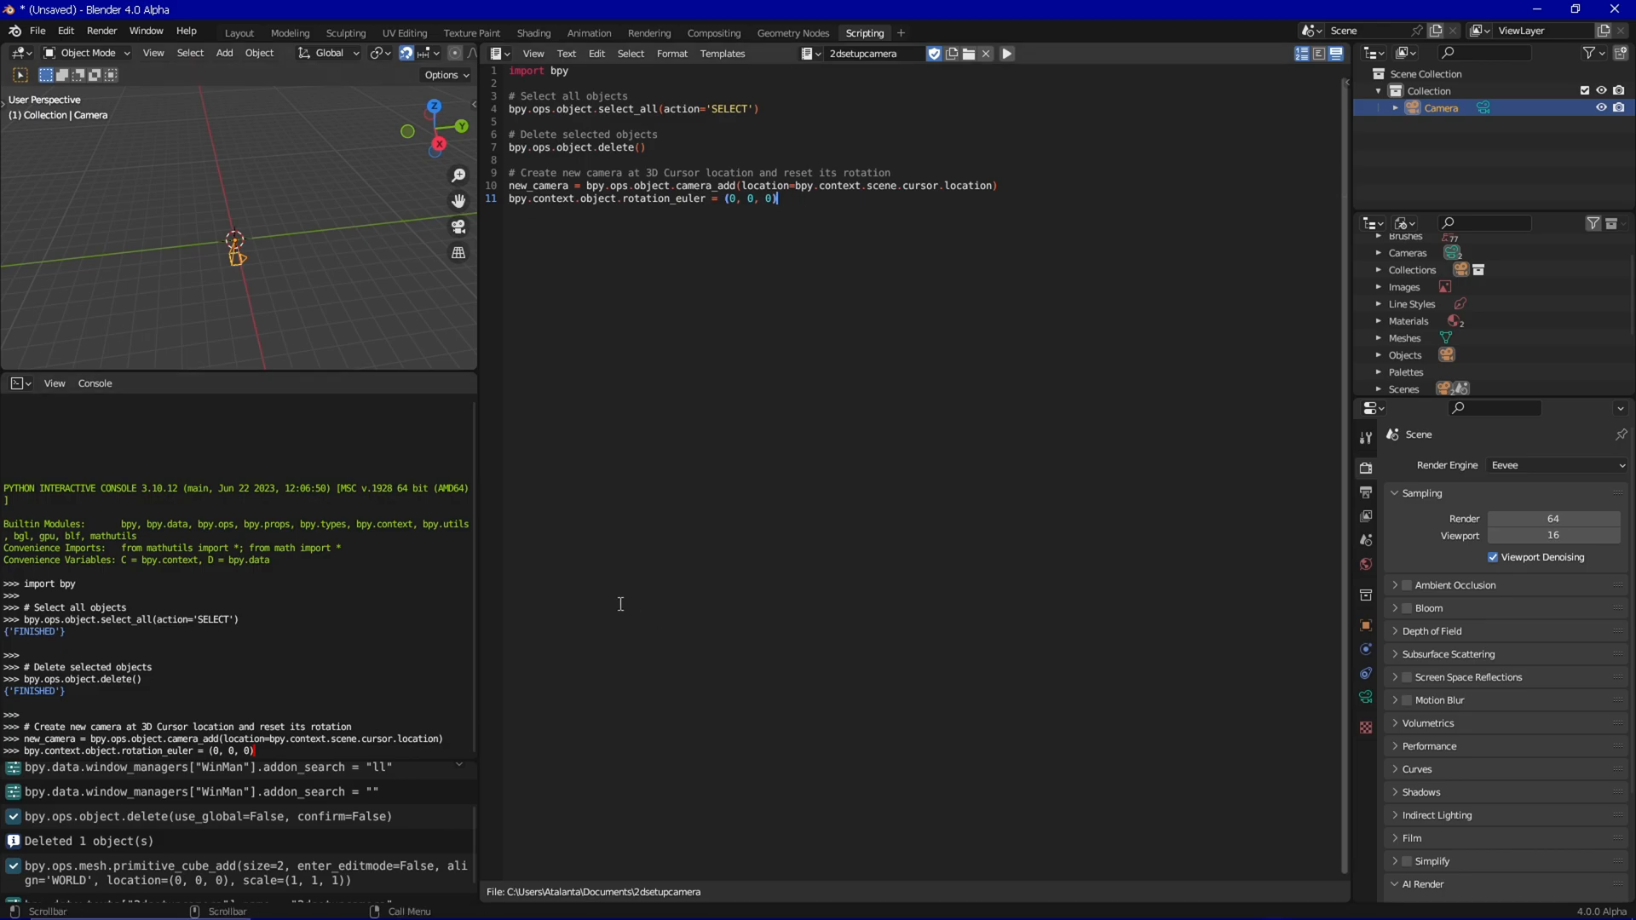
mouse_move(591, 600)
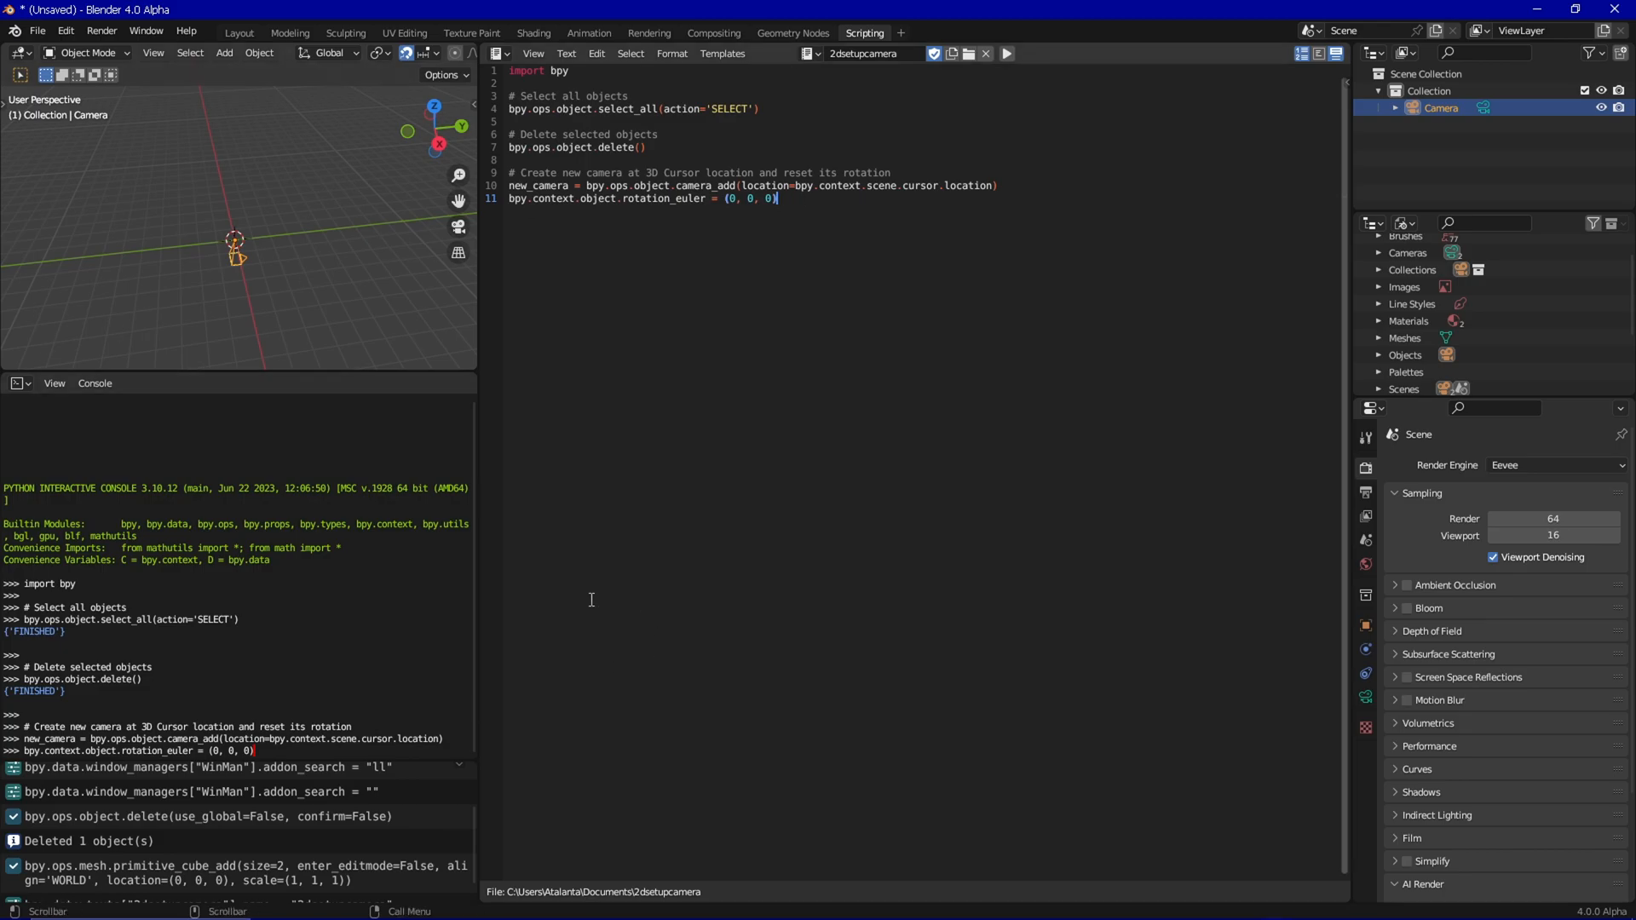
mouse_move(632, 352)
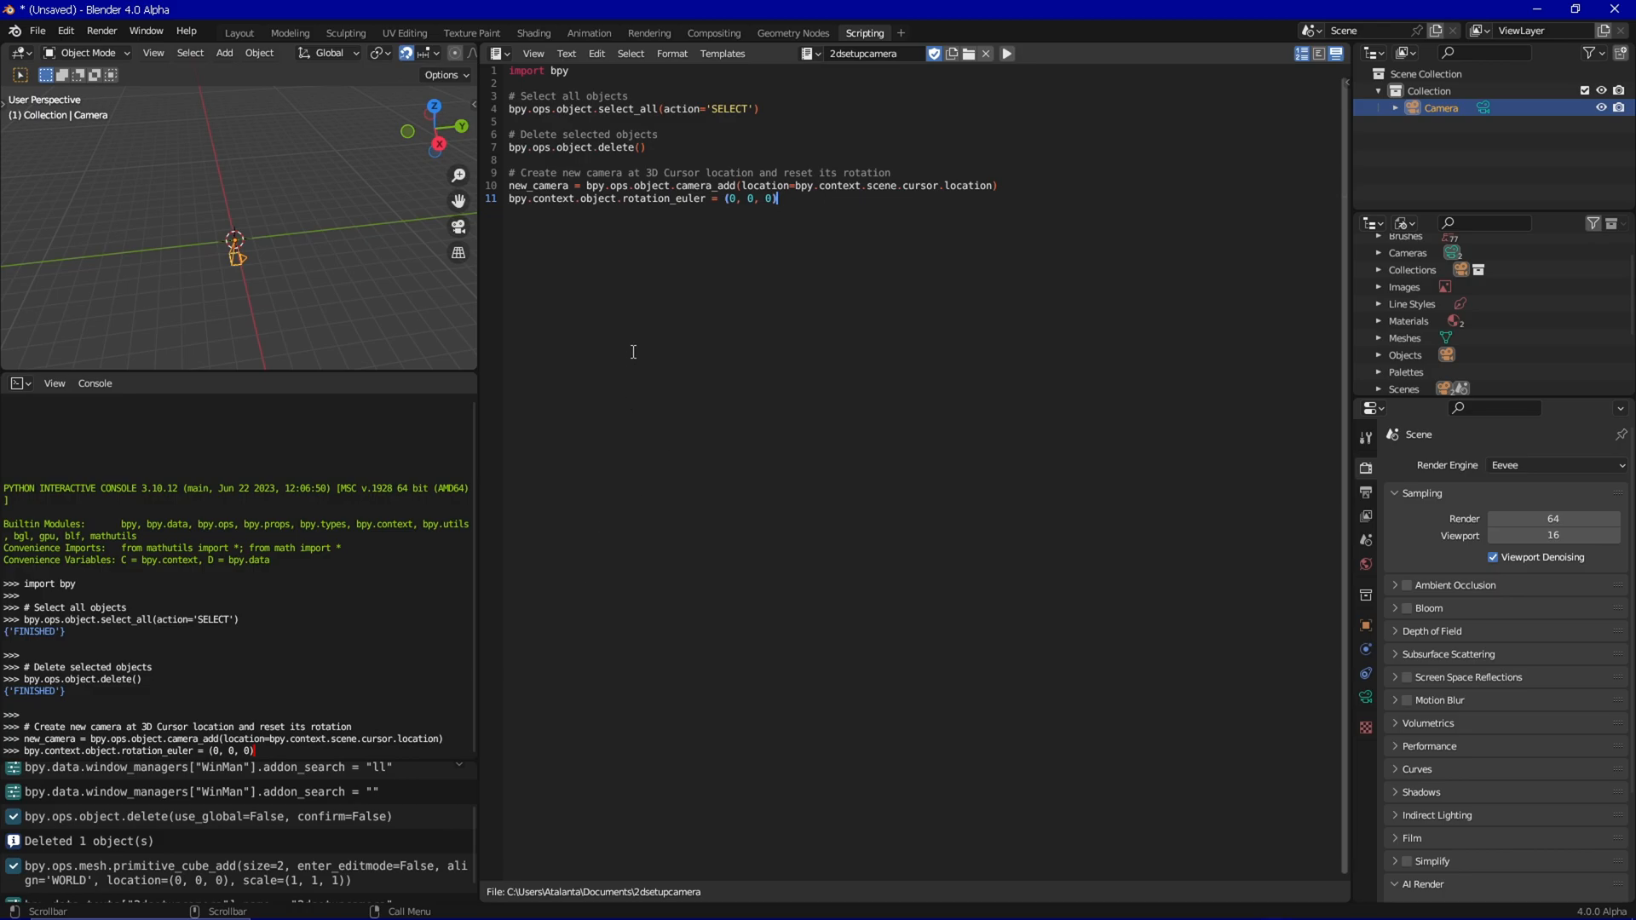
mouse_move(636, 317)
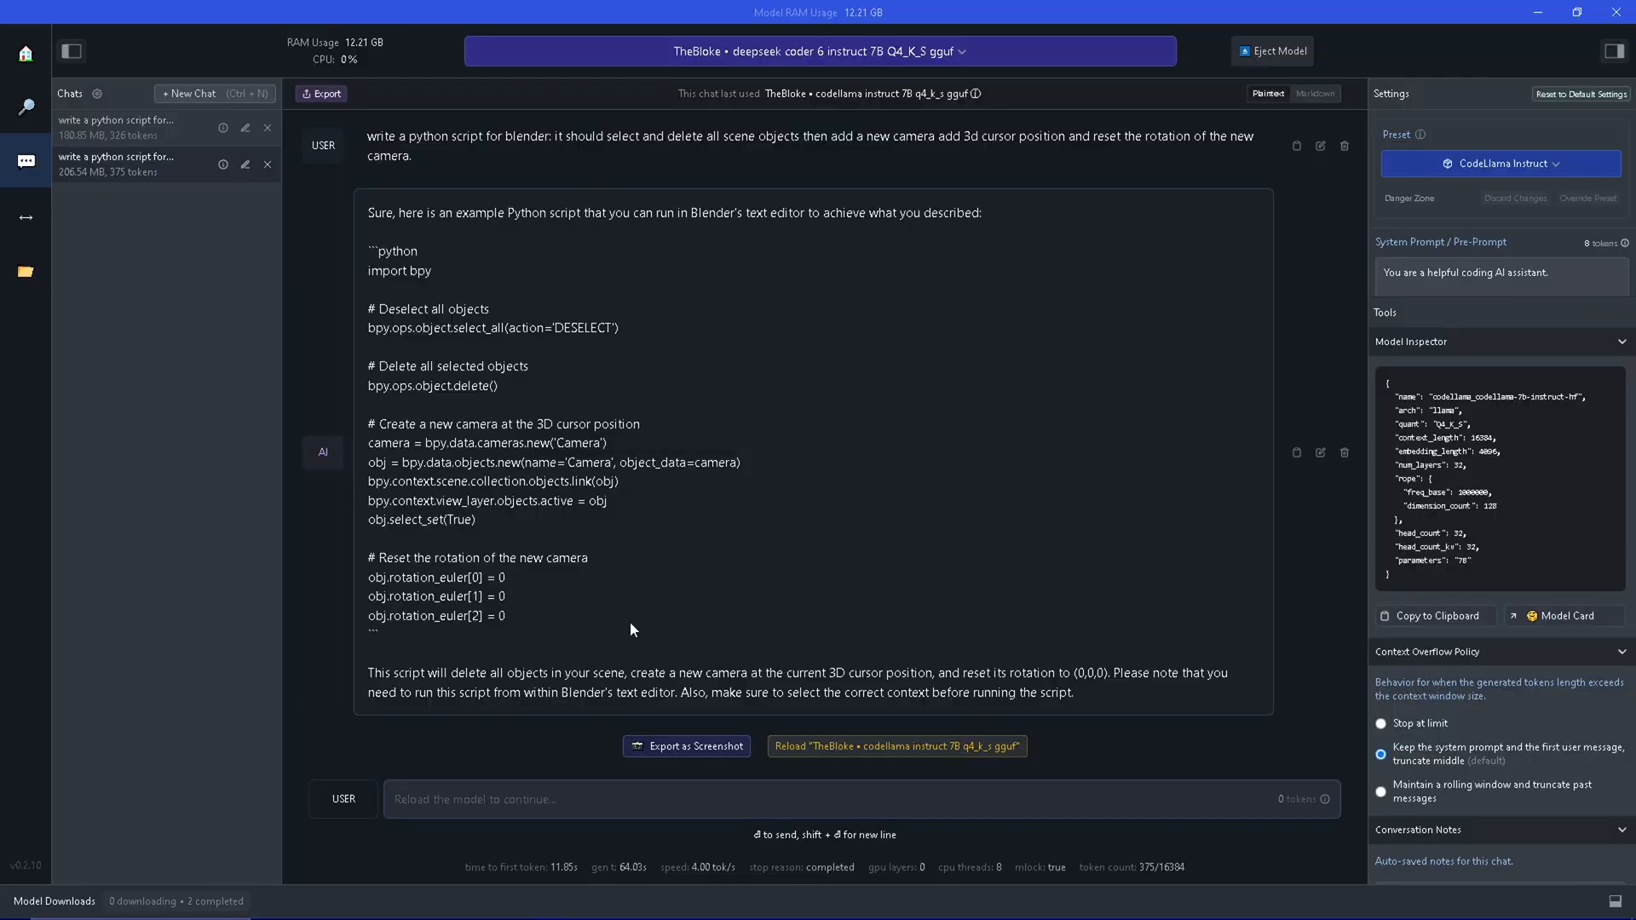
mouse_move(821, 518)
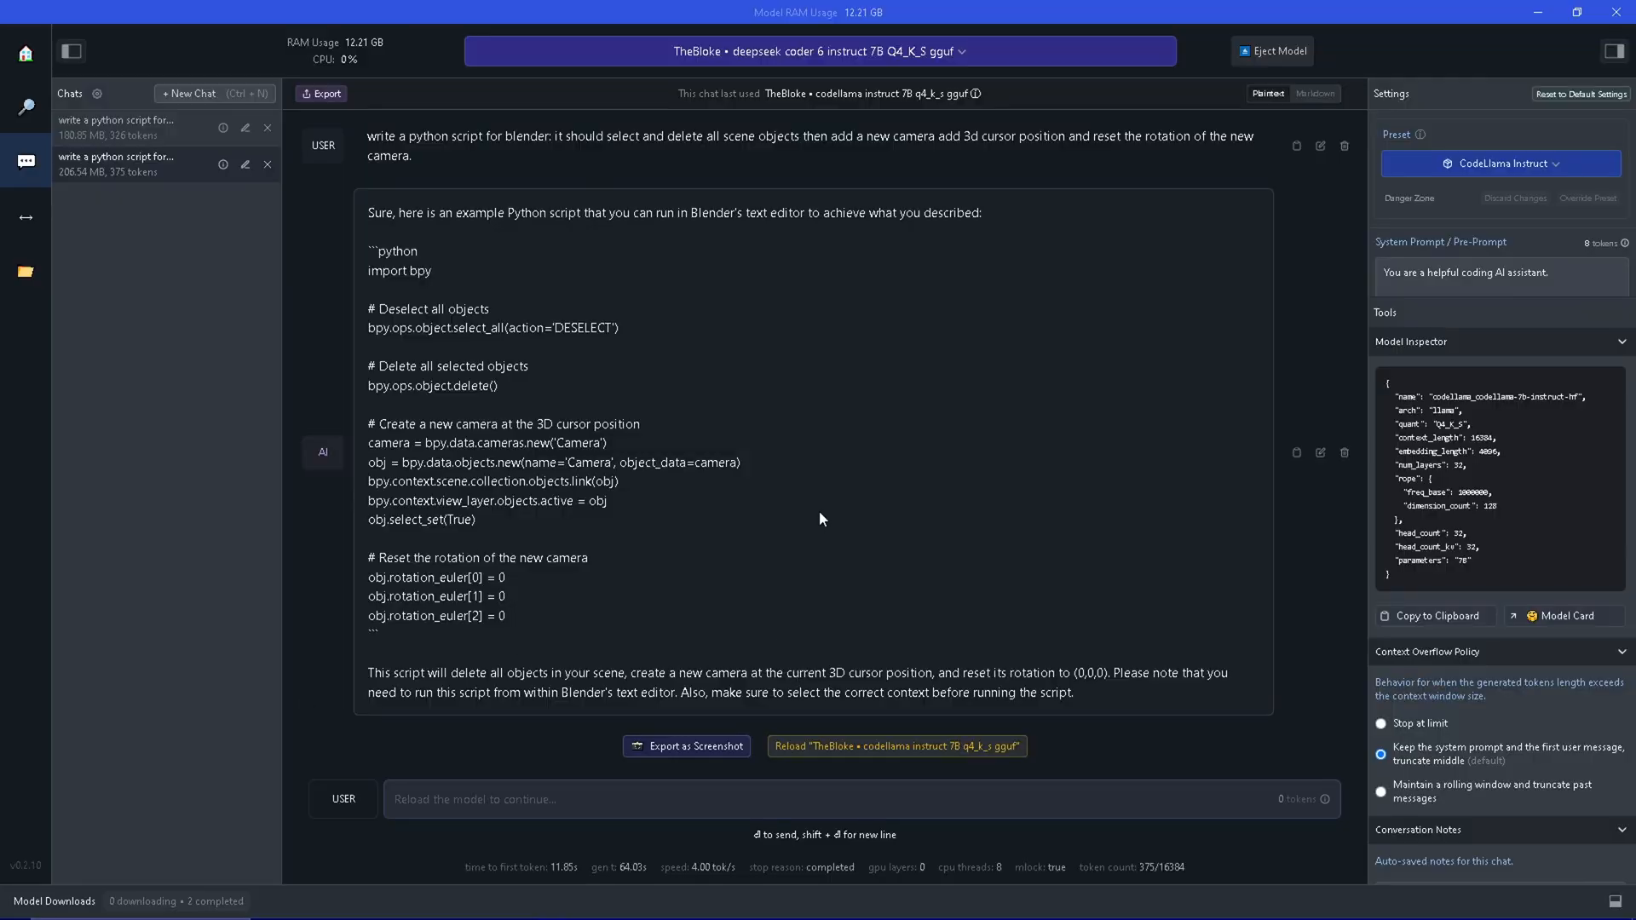
mouse_move(816, 424)
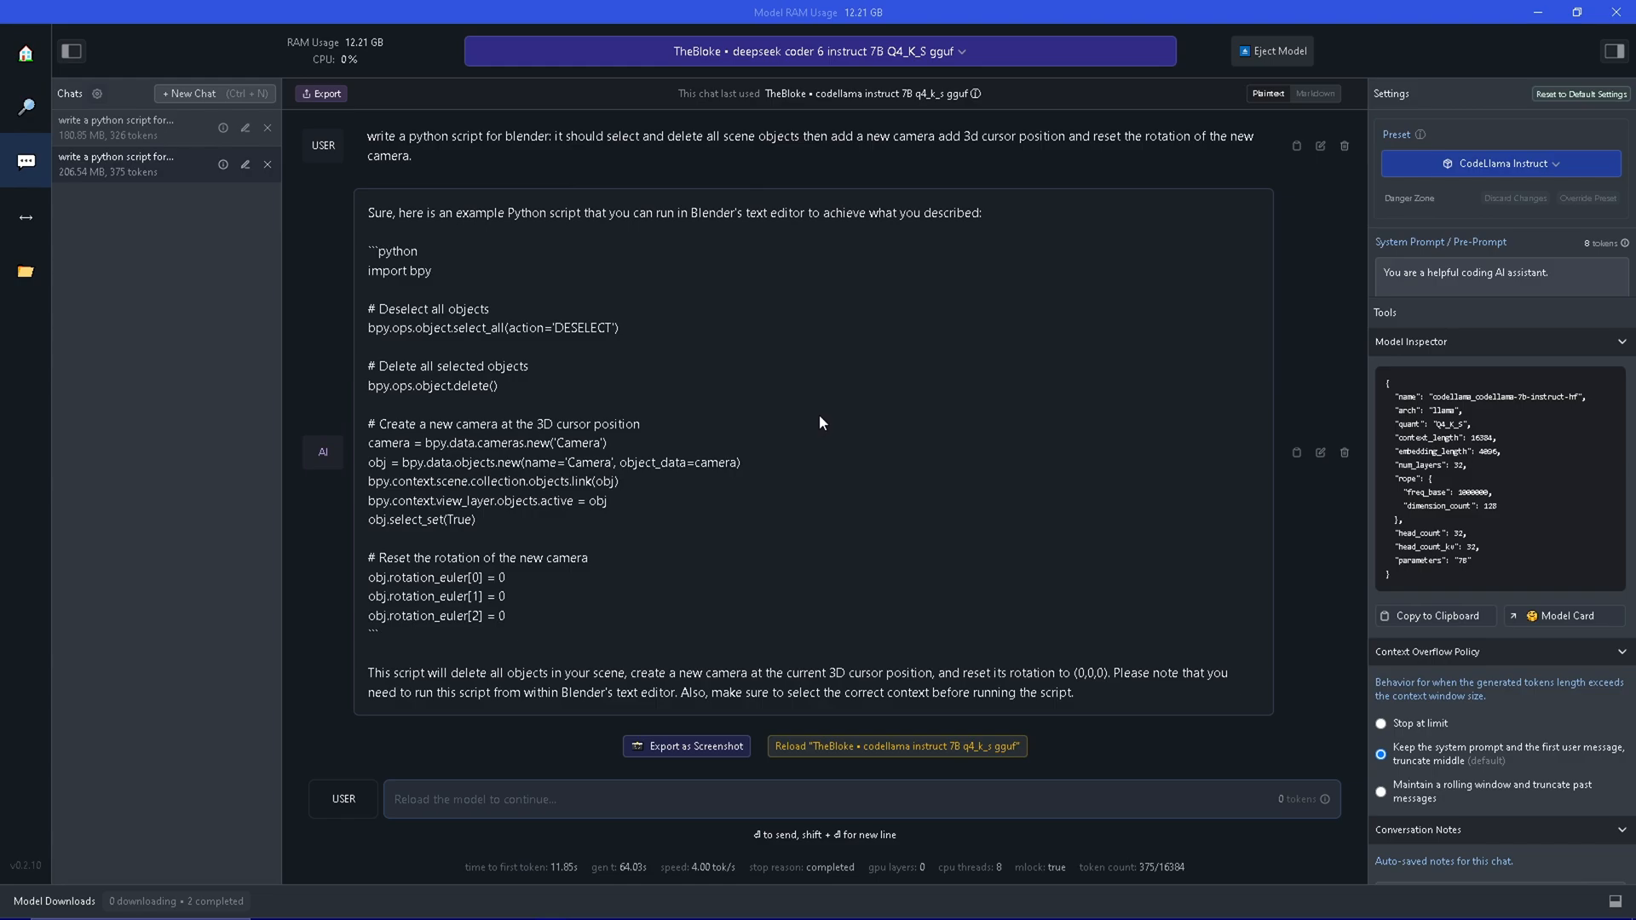
mouse_move(815, 360)
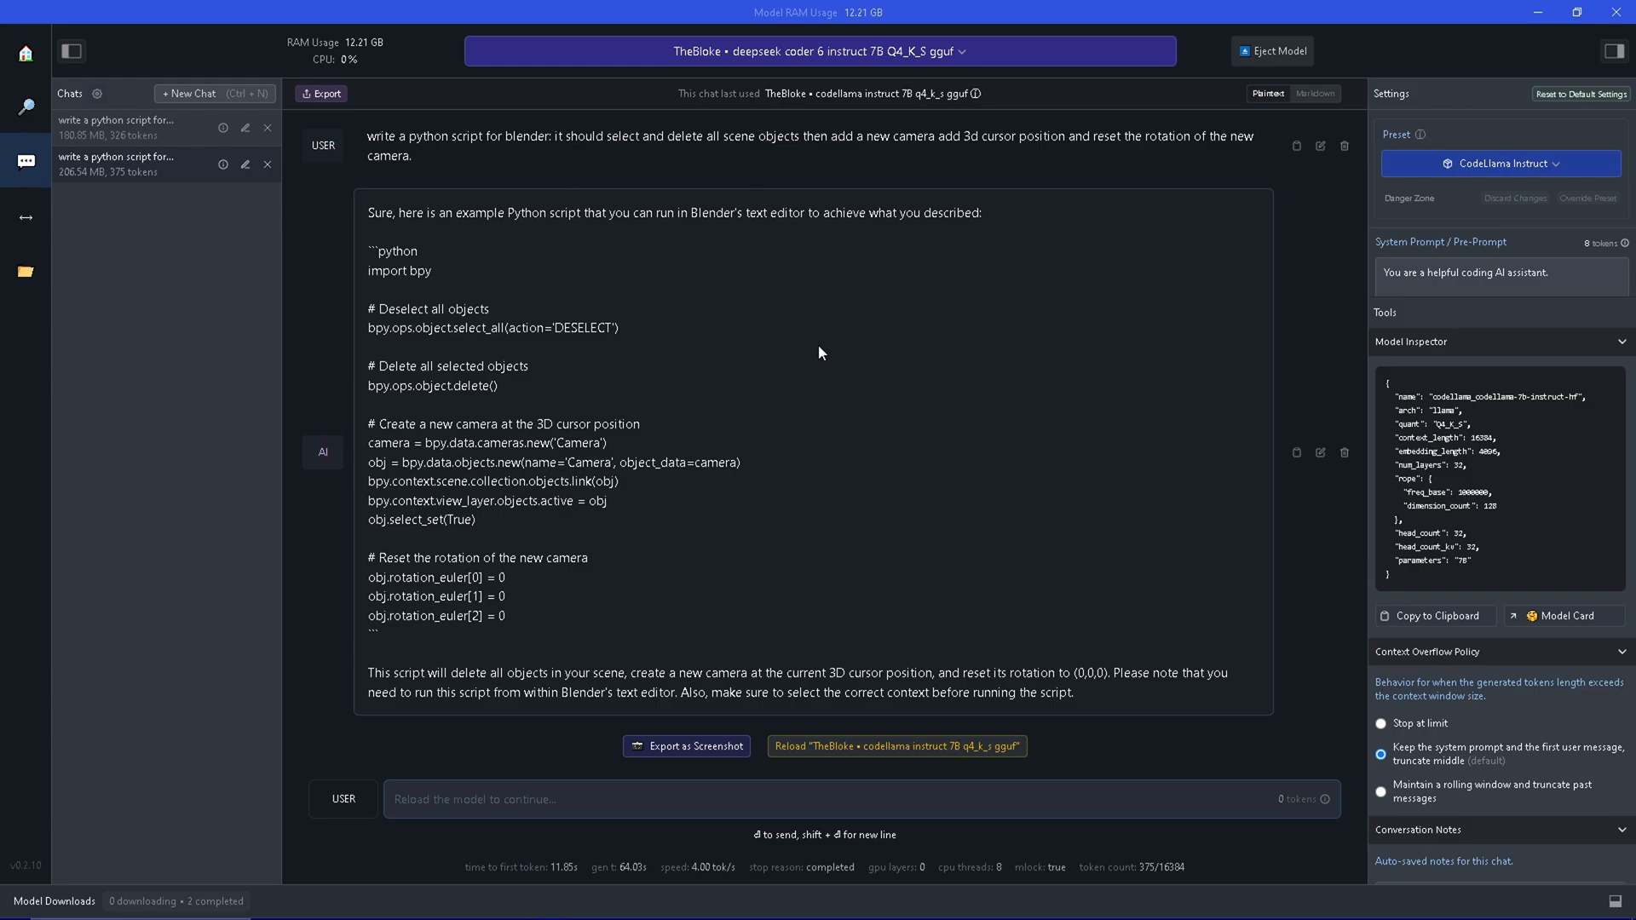
mouse_move(825, 344)
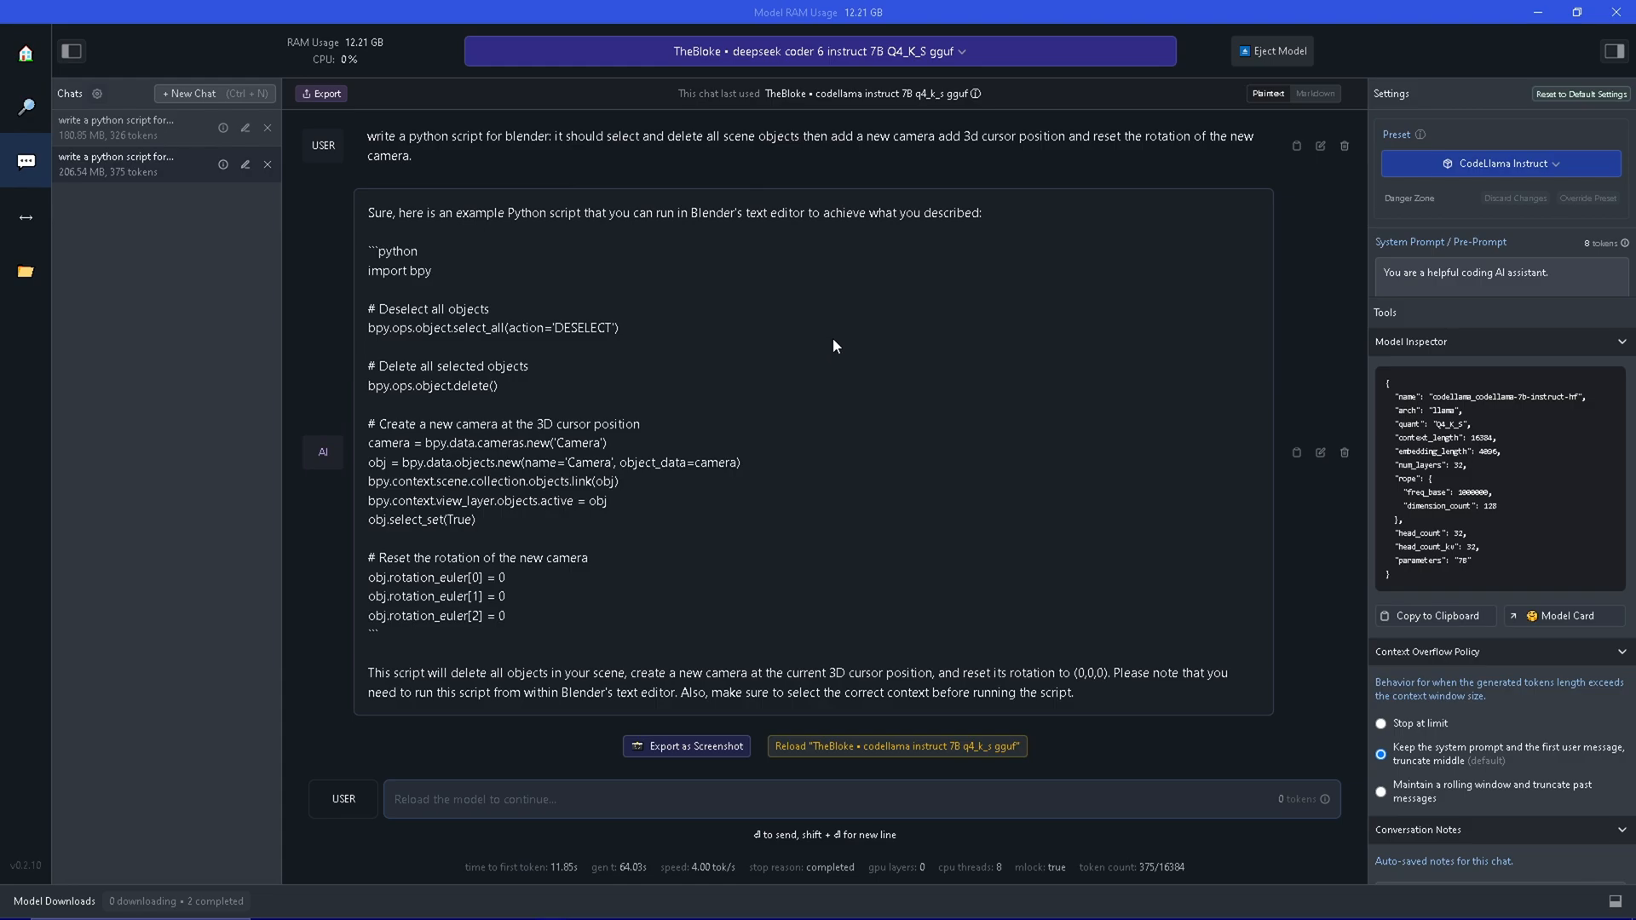
mouse_move(936, 767)
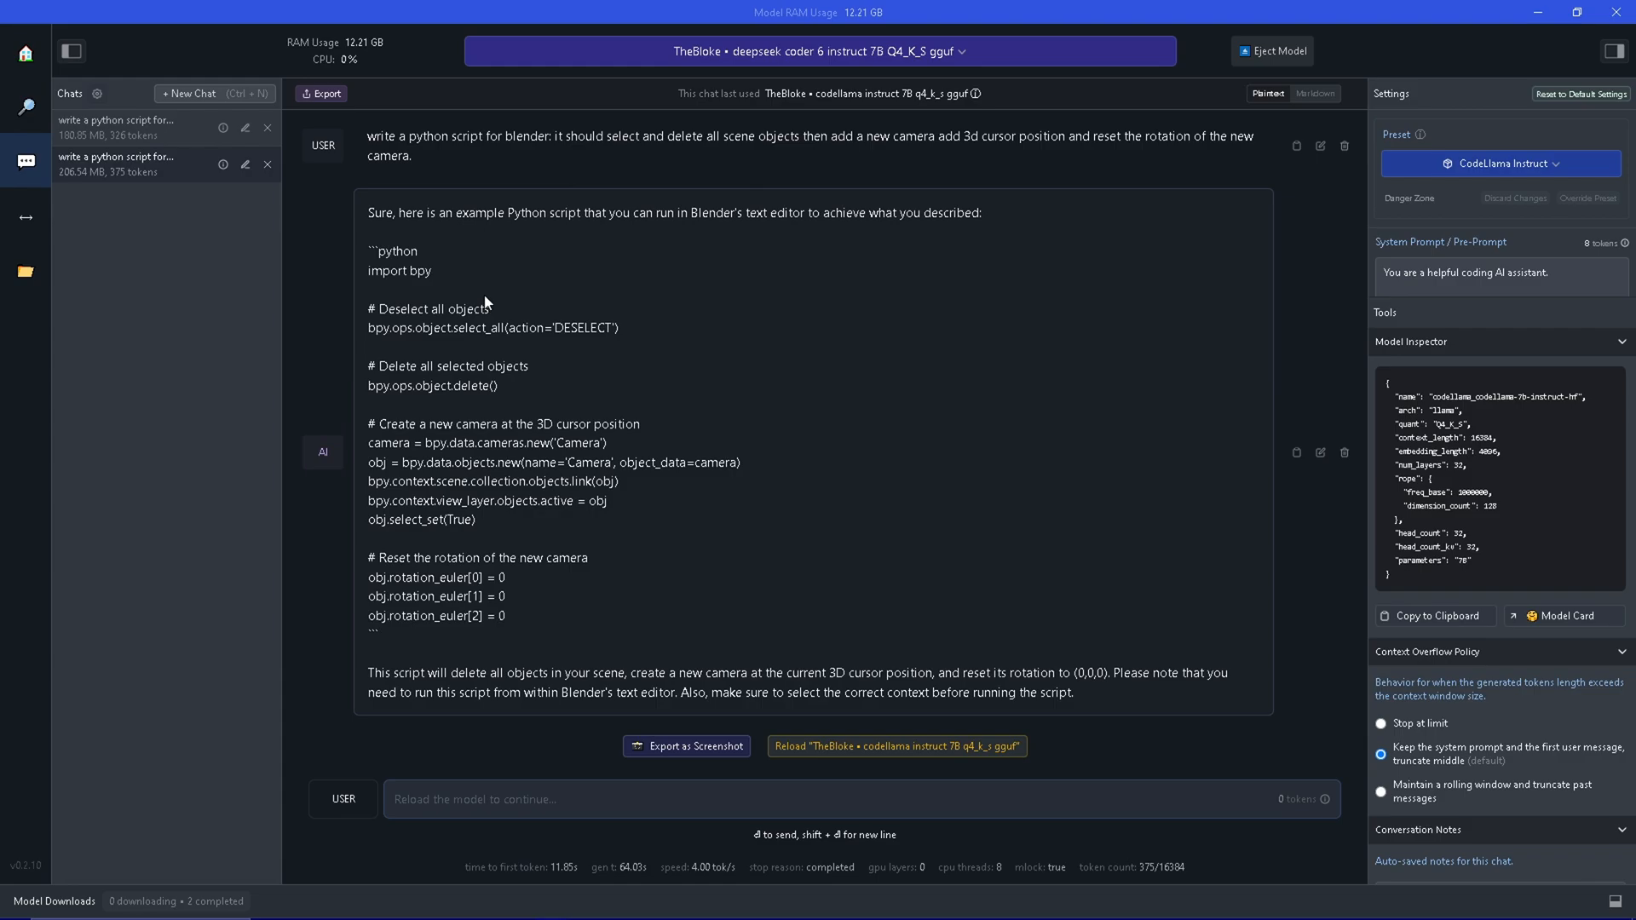
mouse_move(494, 287)
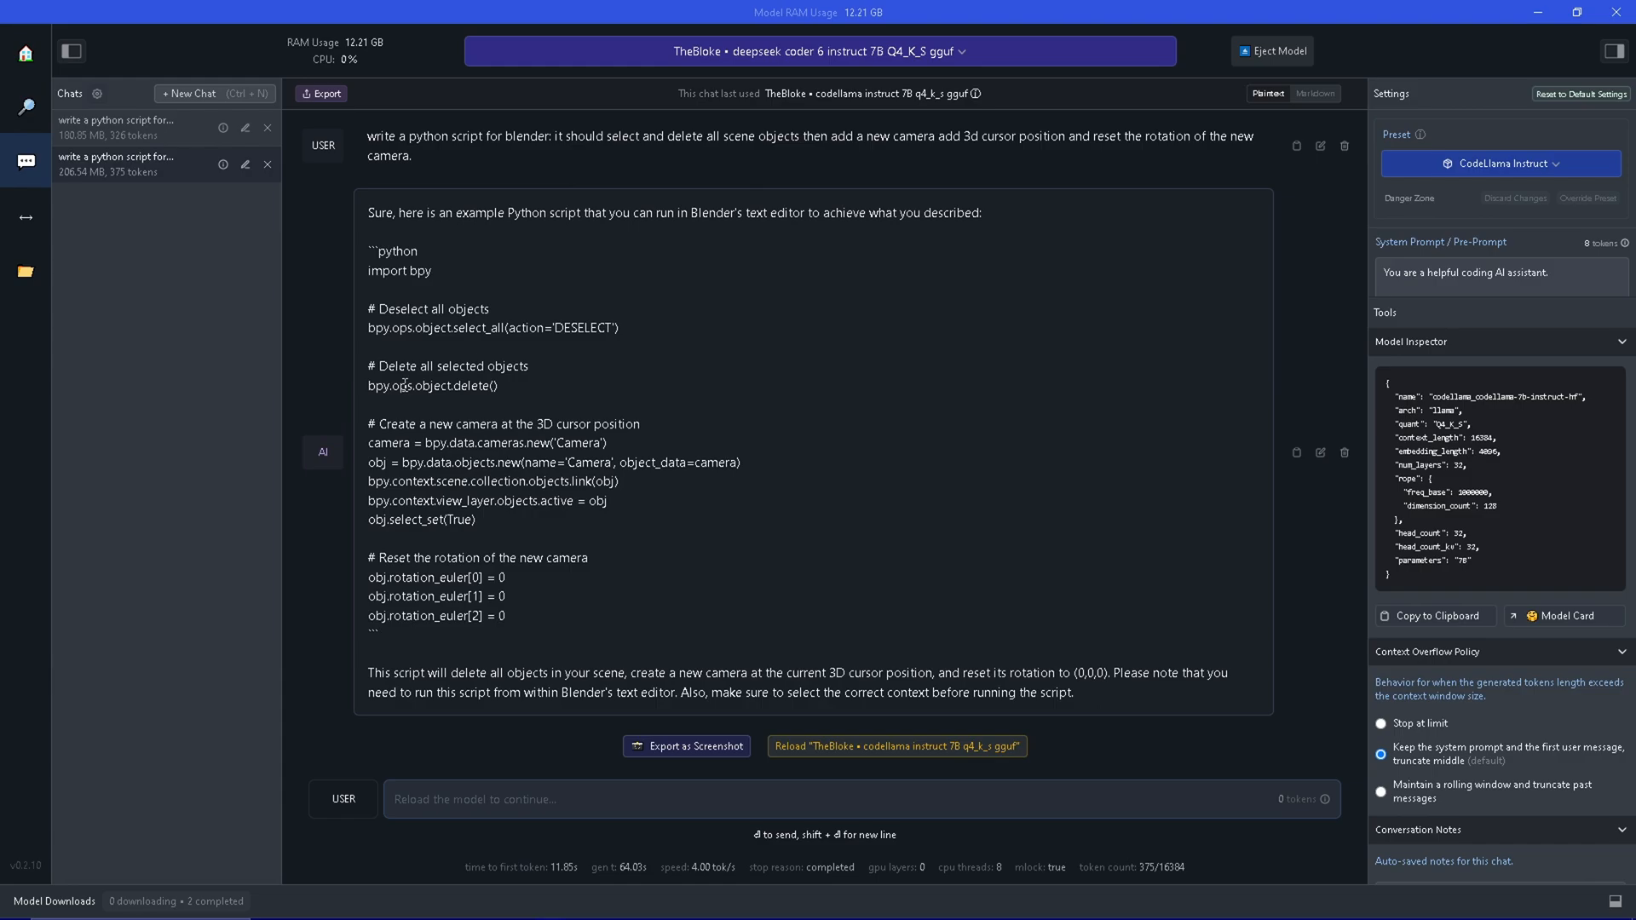
mouse_move(389, 323)
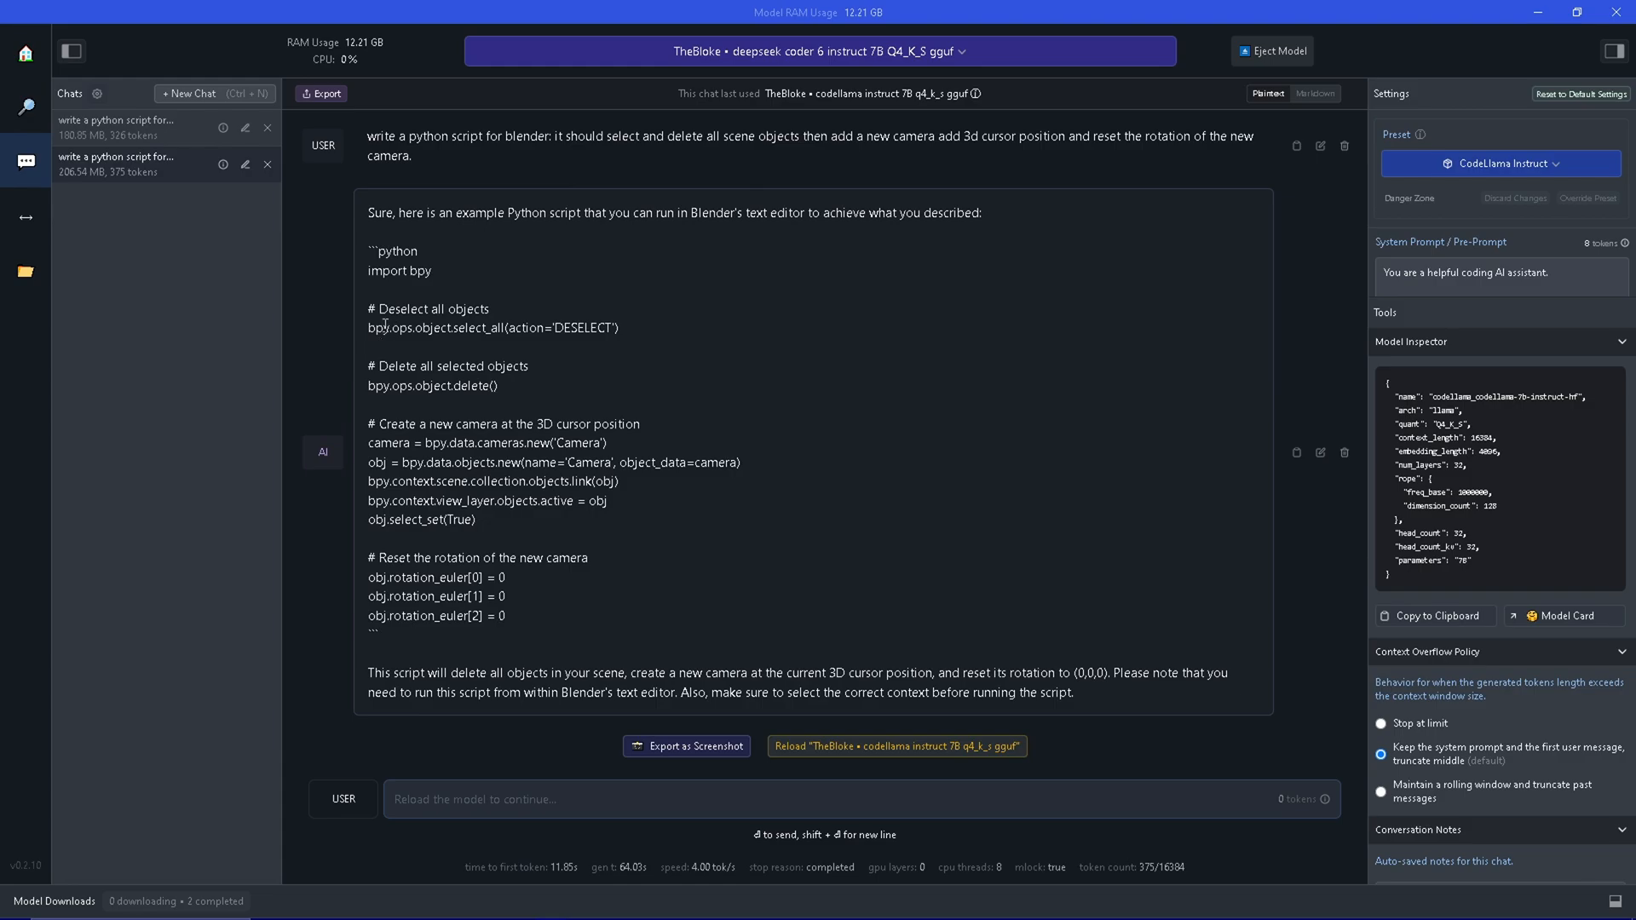
mouse_move(448, 492)
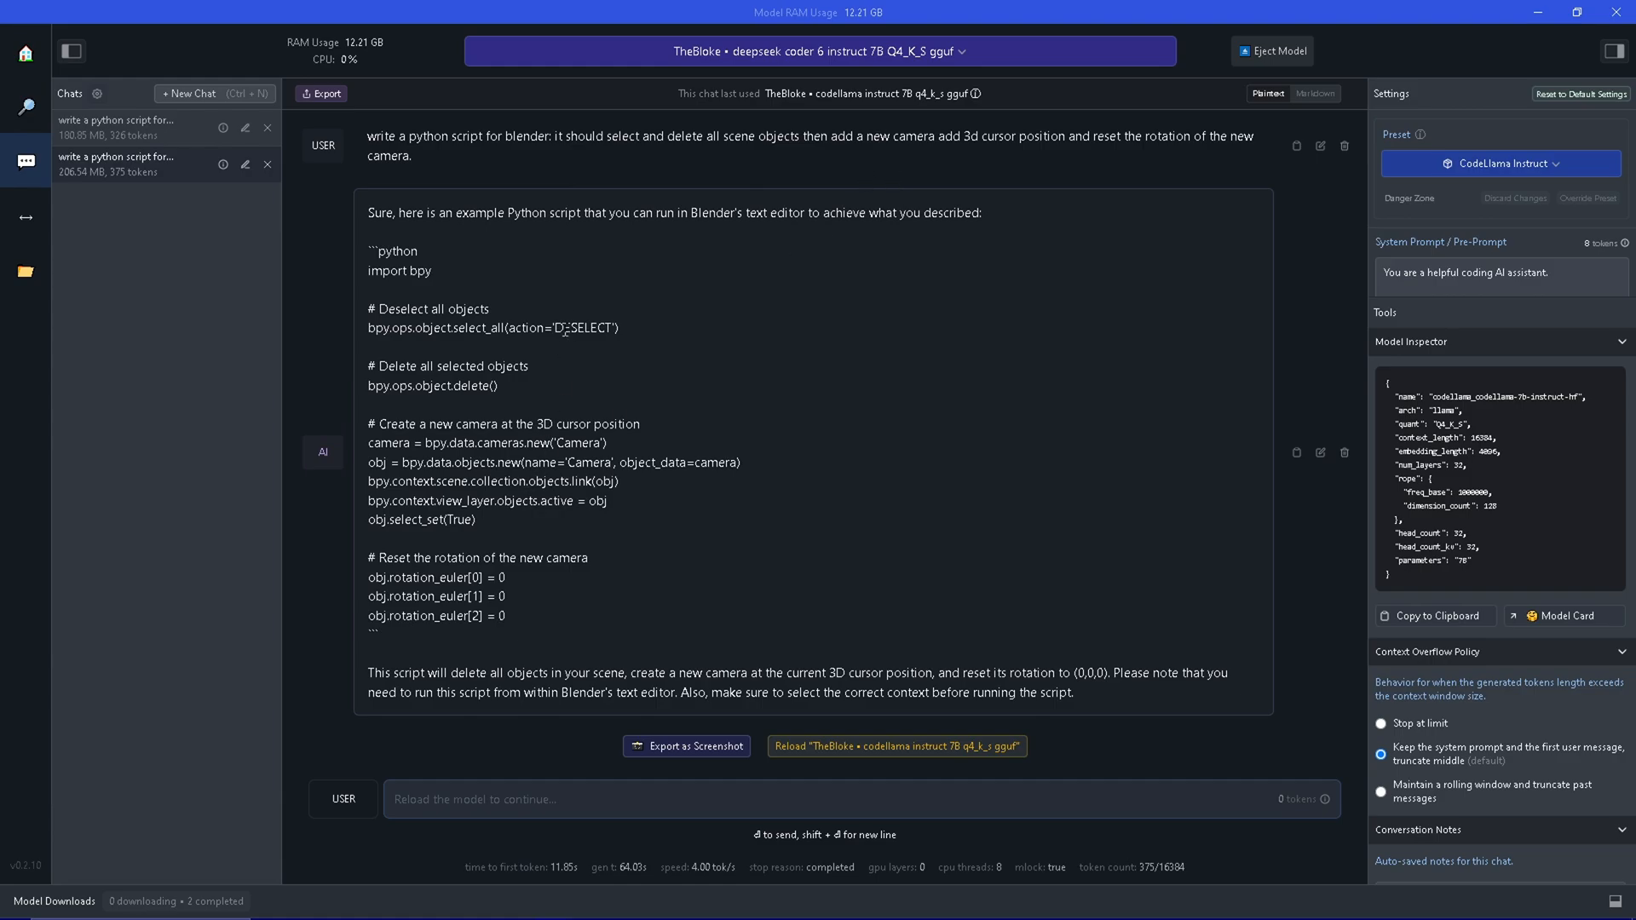
mouse_move(551, 314)
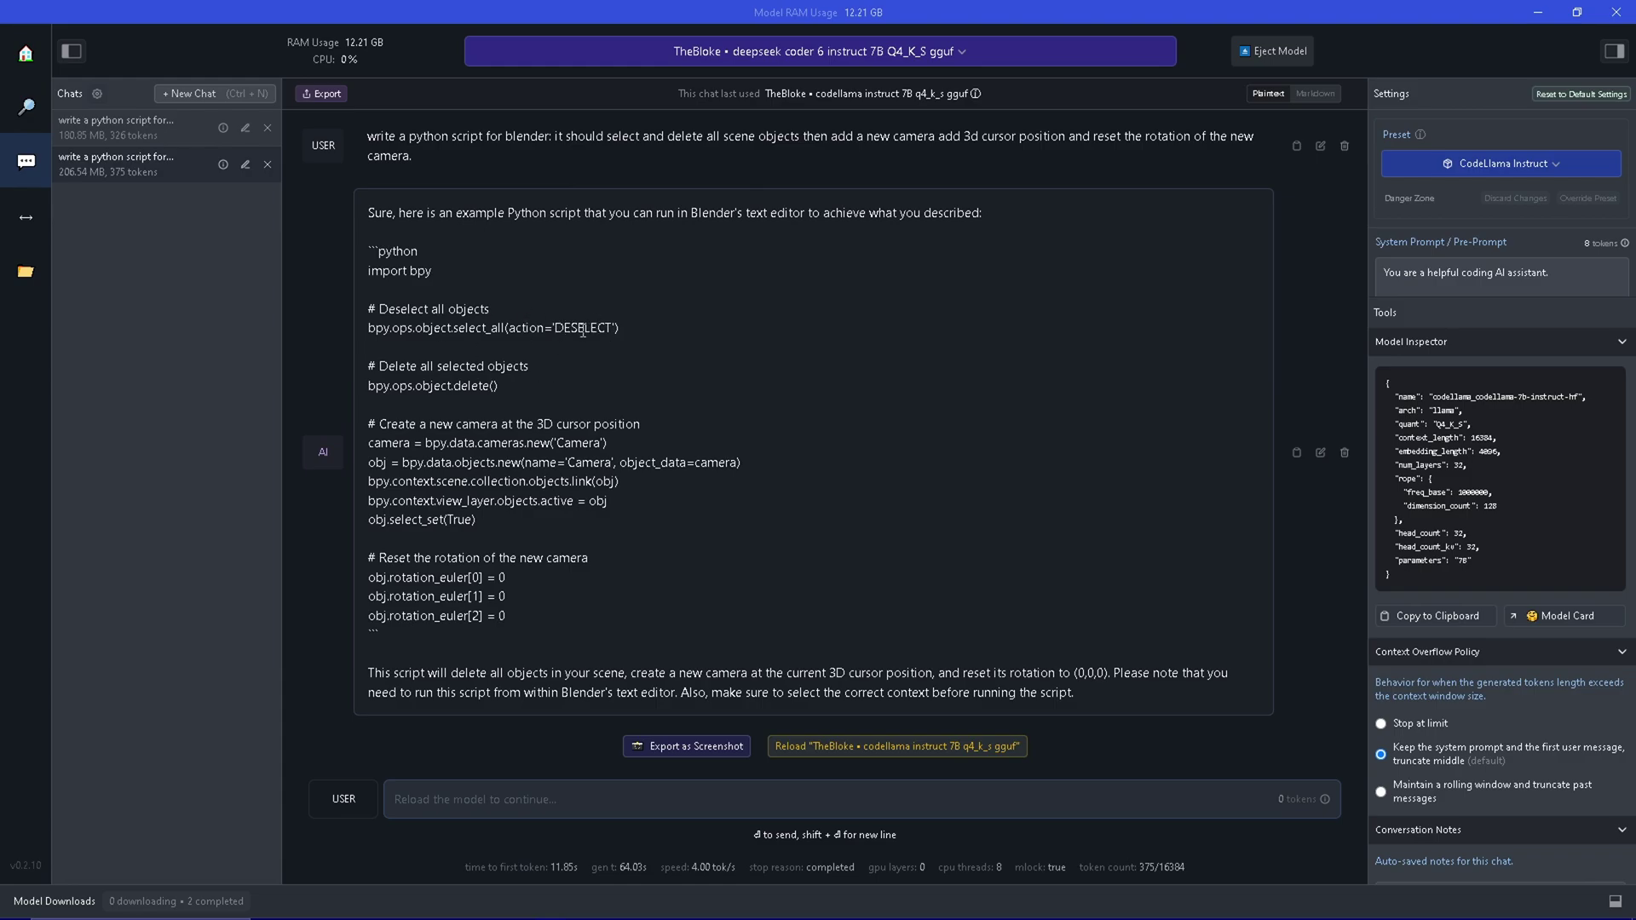
mouse_move(564, 351)
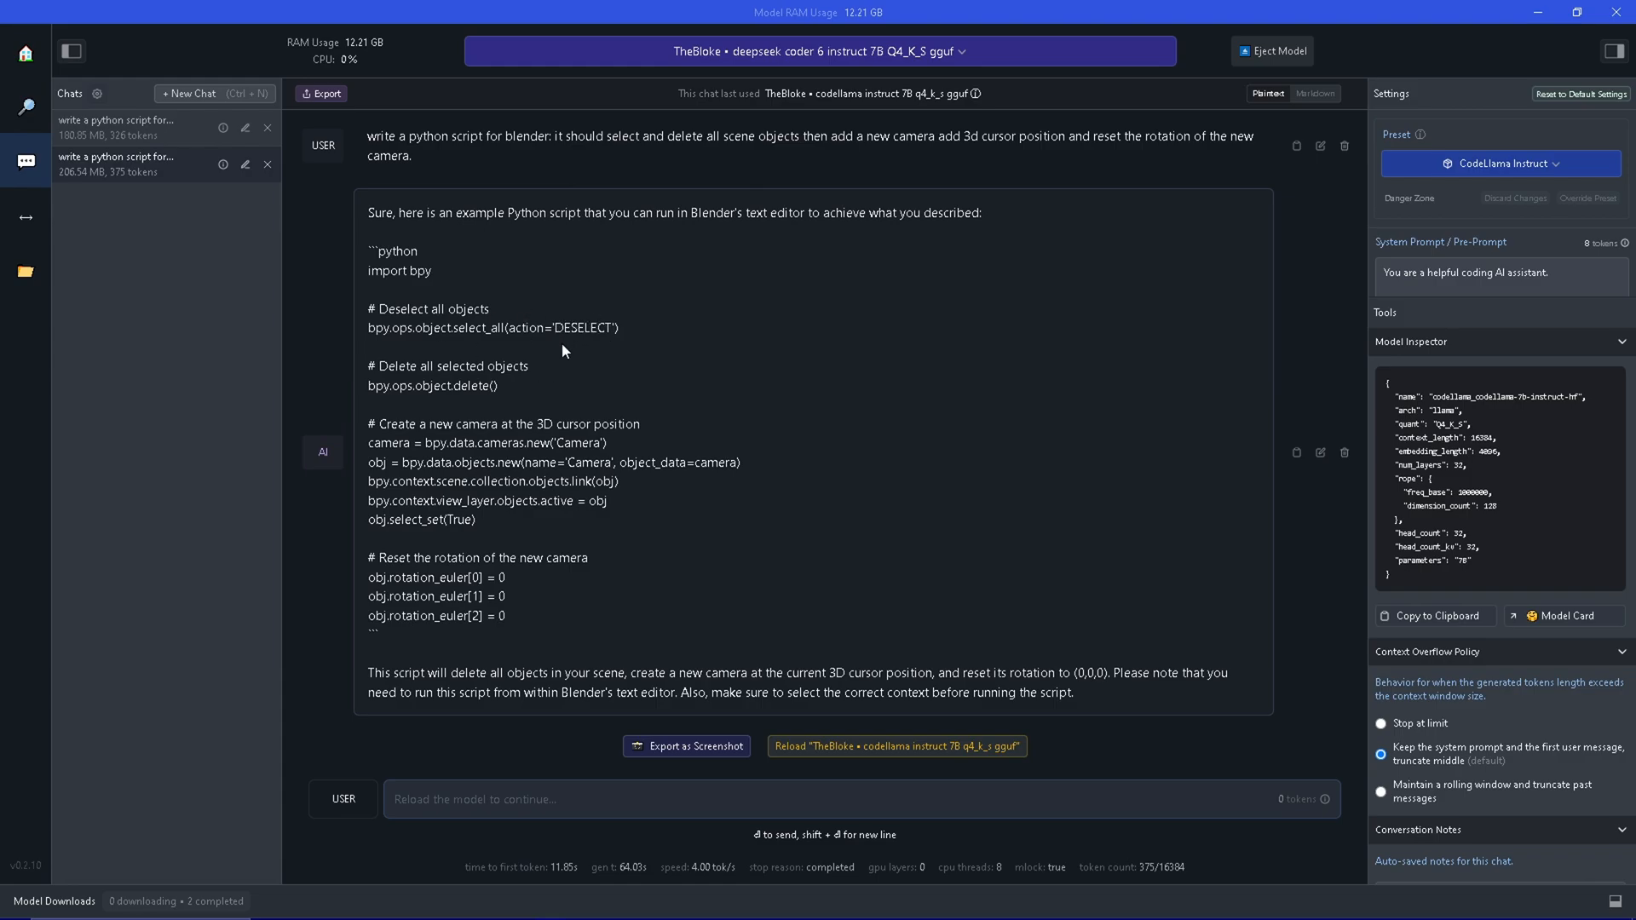
mouse_move(559, 345)
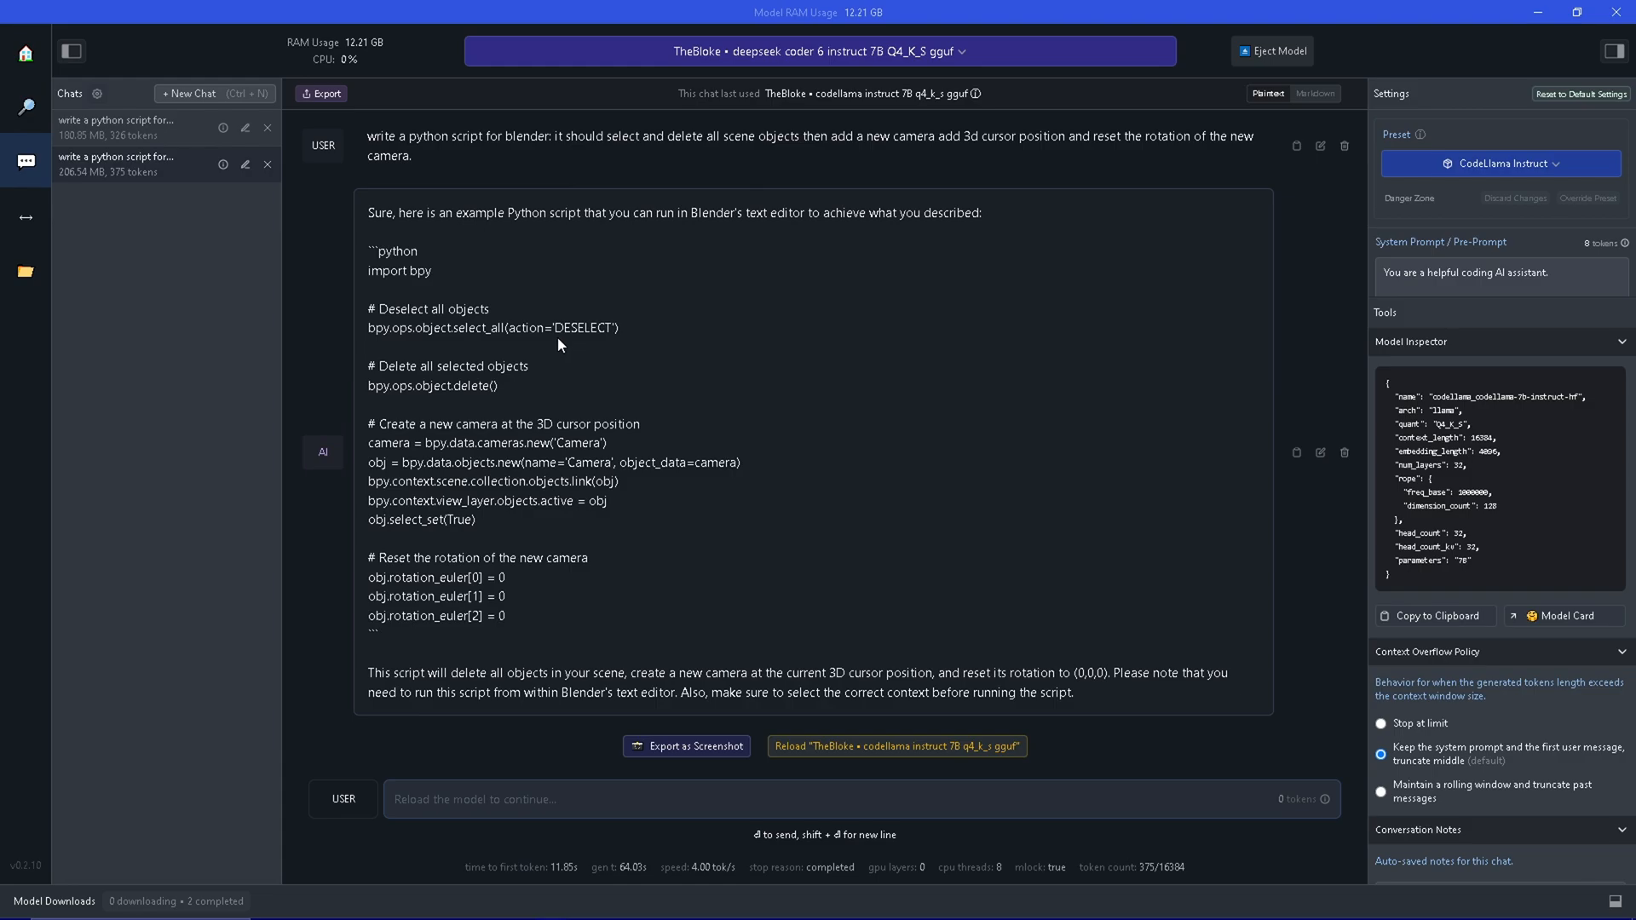
mouse_move(570, 329)
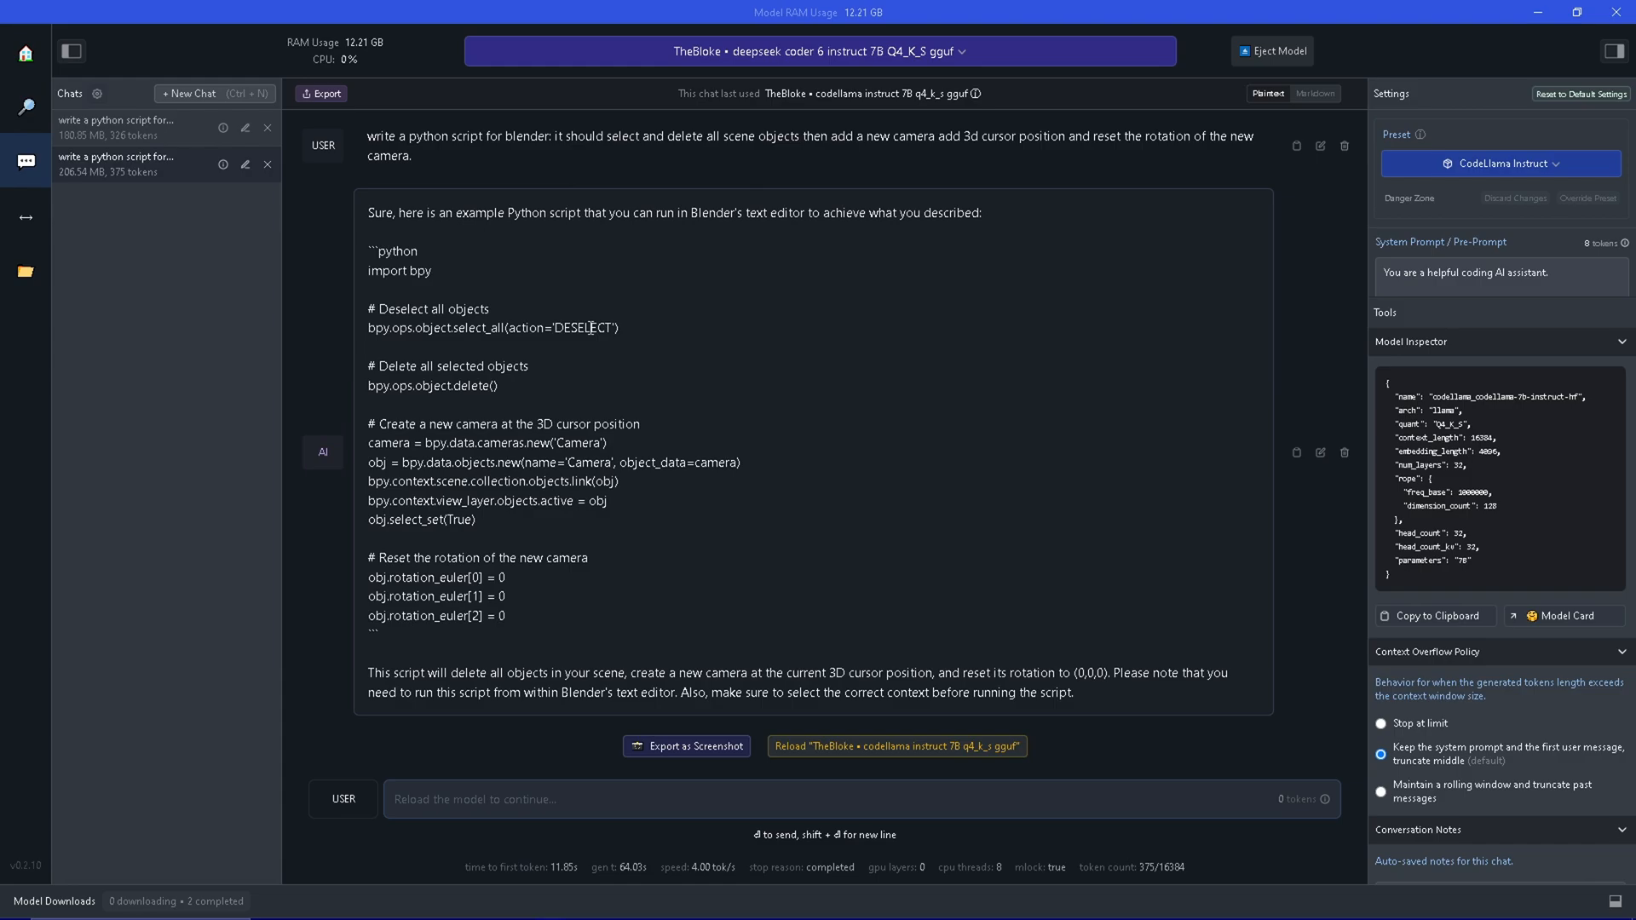
mouse_move(563, 348)
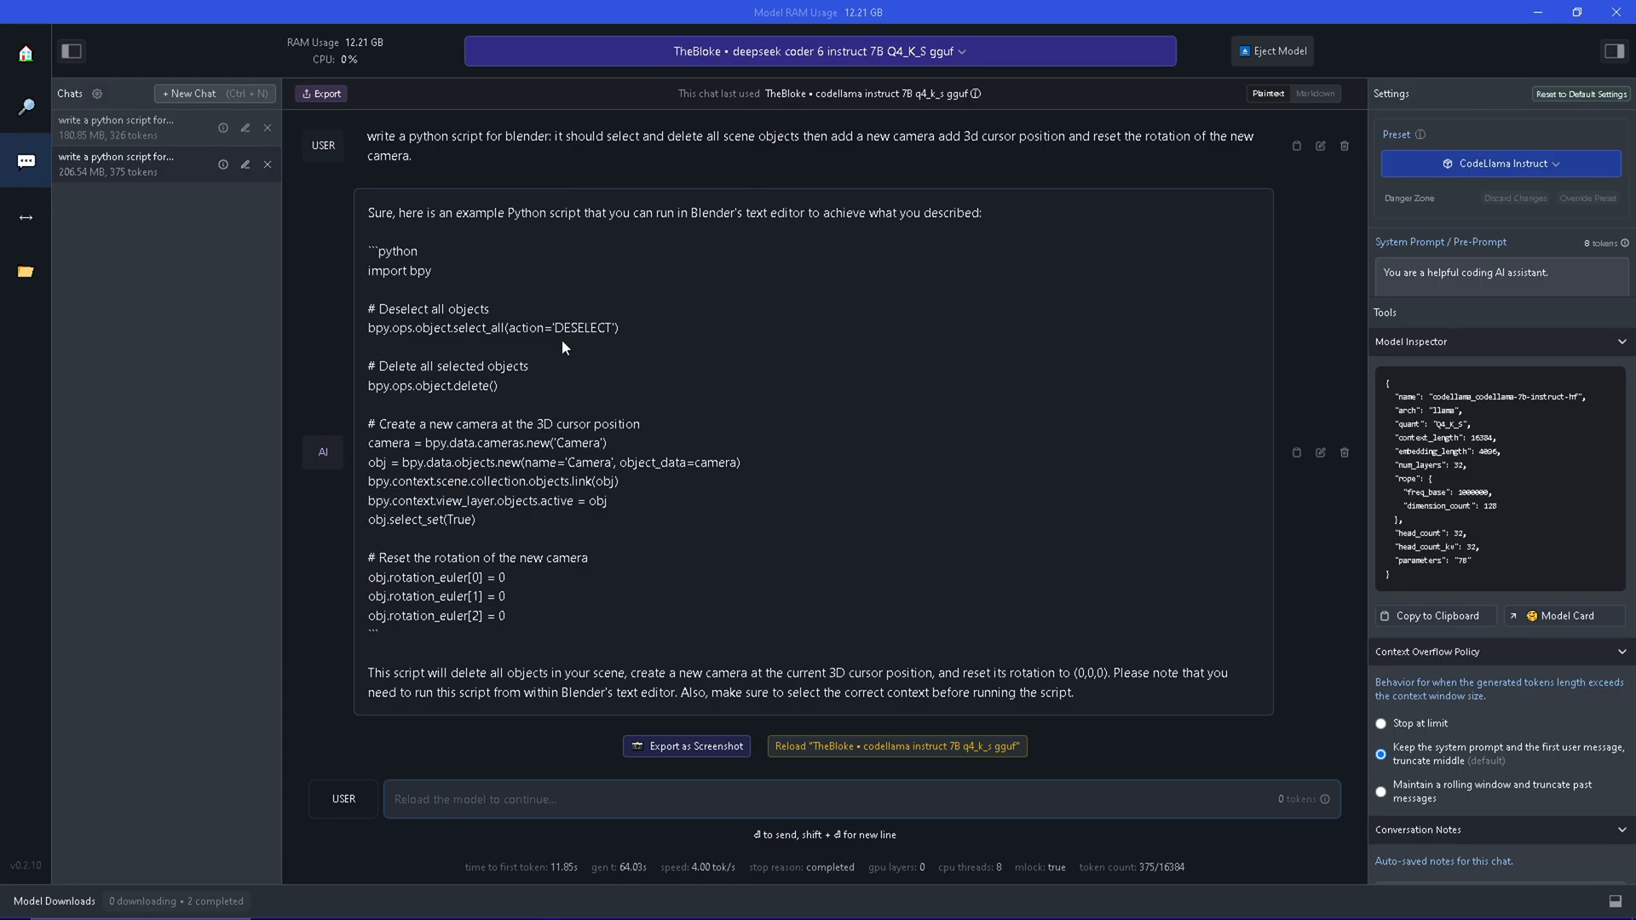
mouse_move(560, 329)
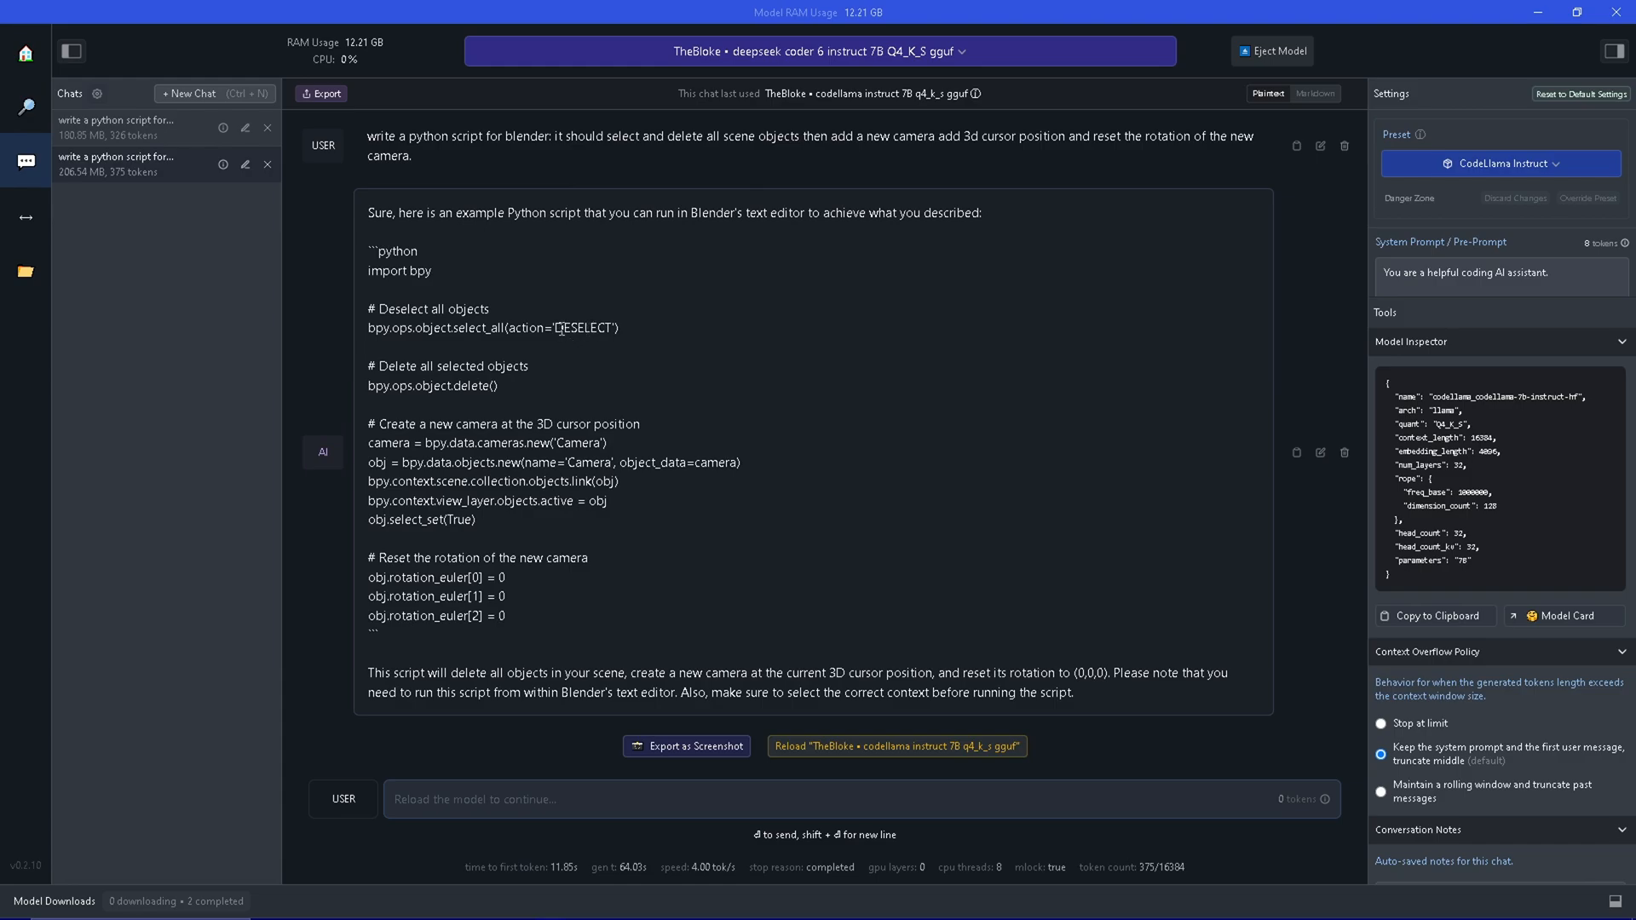